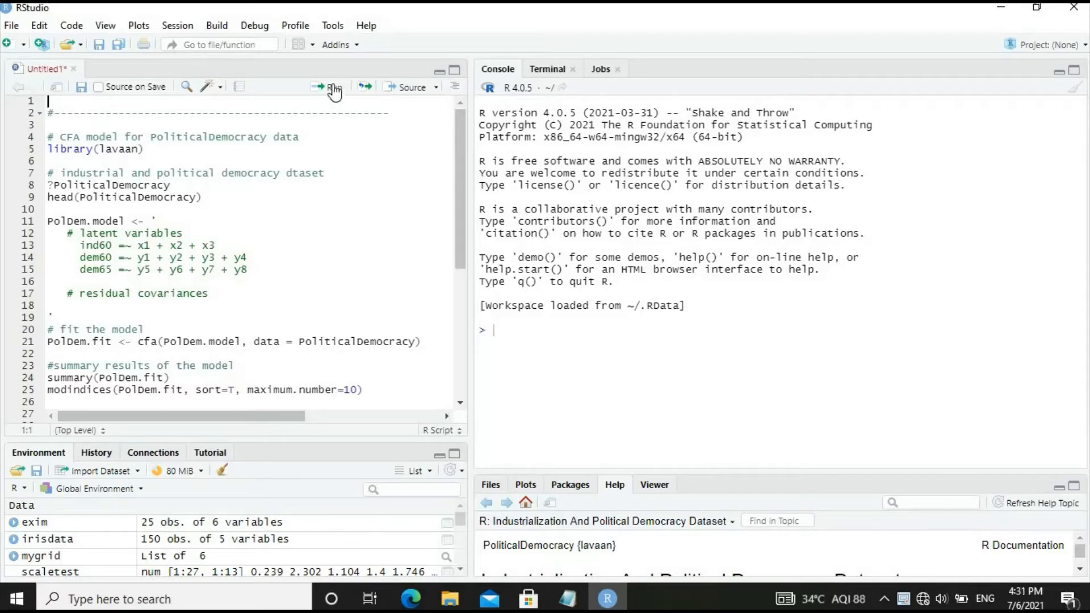
mouse_move(332, 87)
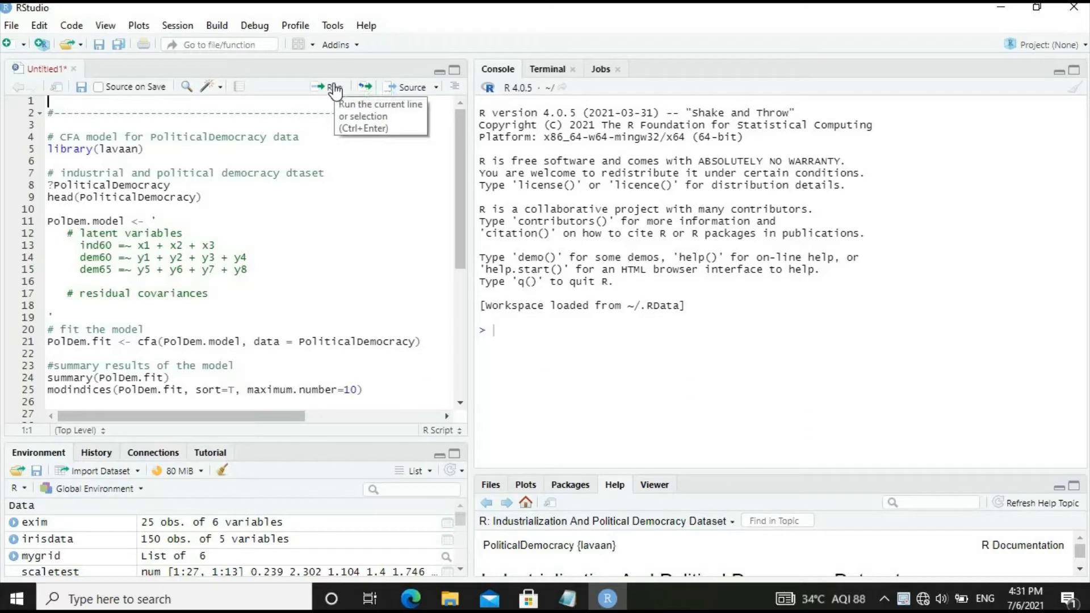
Run library(lavaan) and then ?PoliticalDemocracy from the CFA script.
click(329, 87)
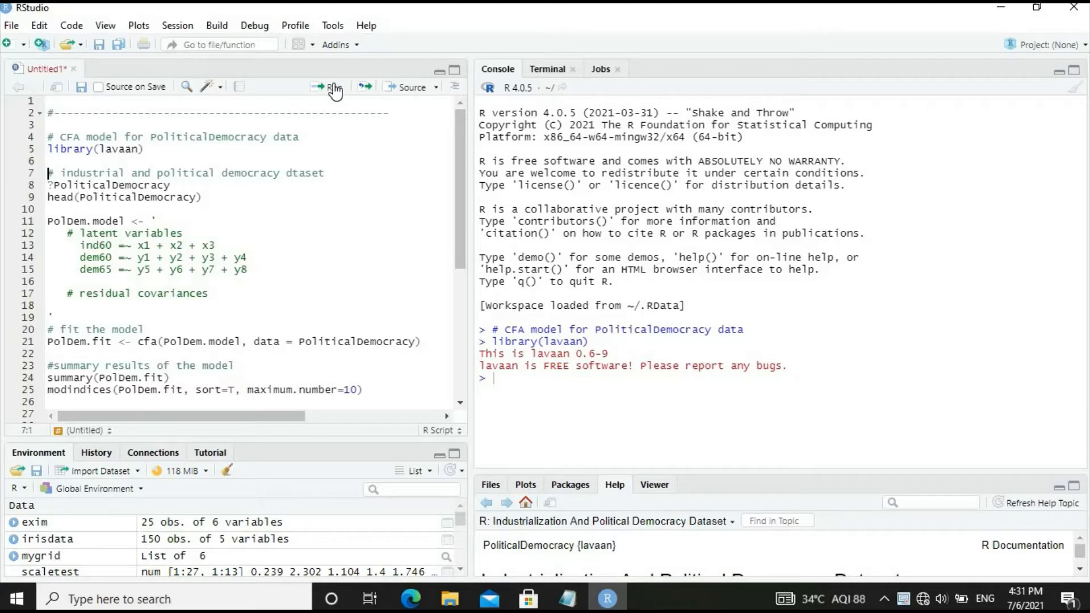
click(330, 87)
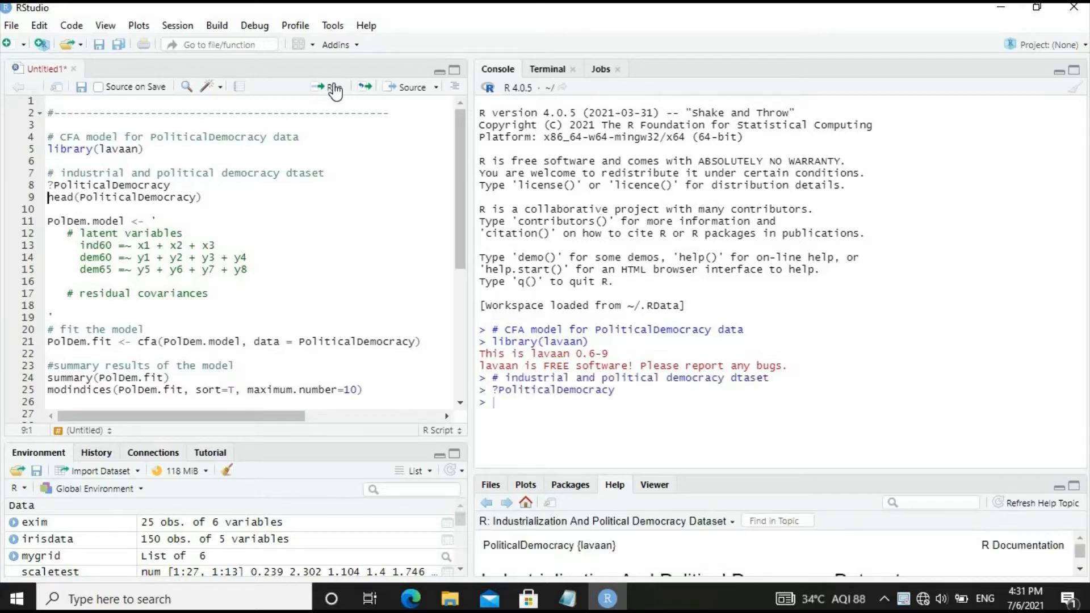
mouse_move(721, 570)
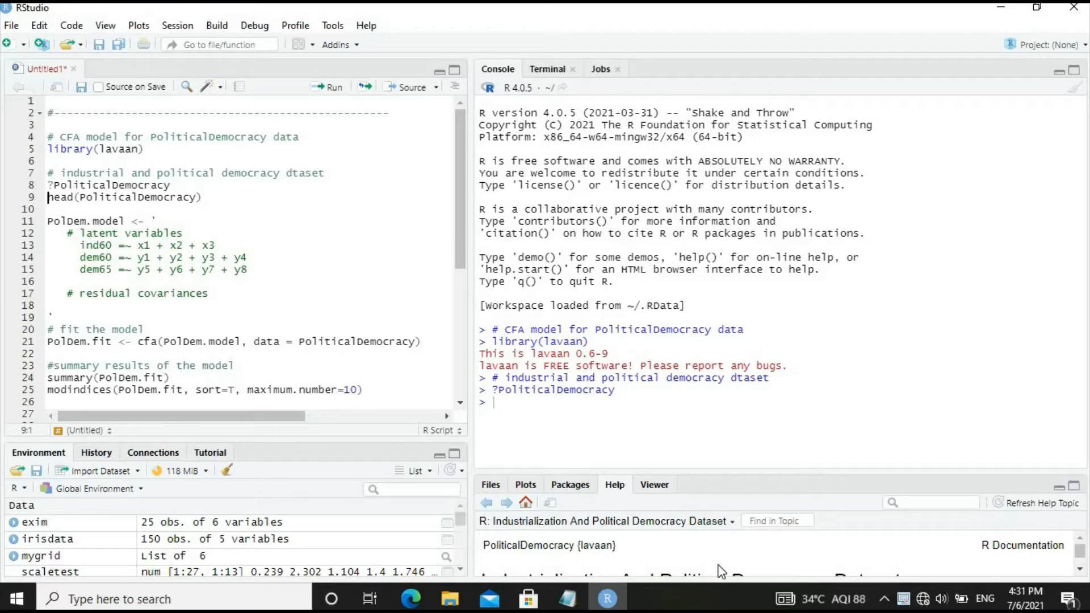
mouse_move(689, 470)
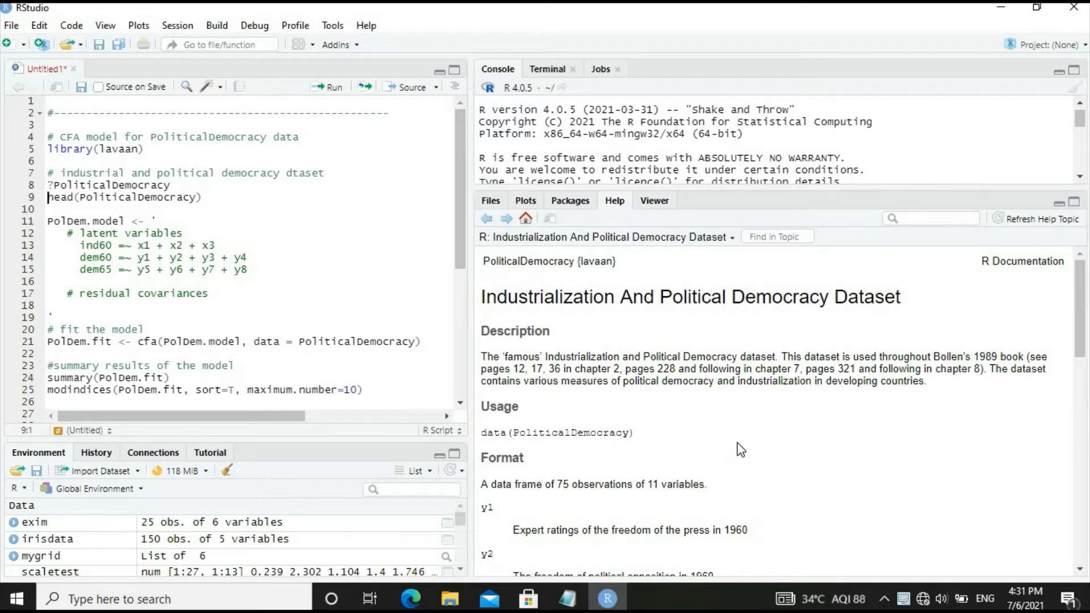
Scroll through the y1–y8 and x1–x3 variable descriptions down to the Source section.
scroll(down, 3)
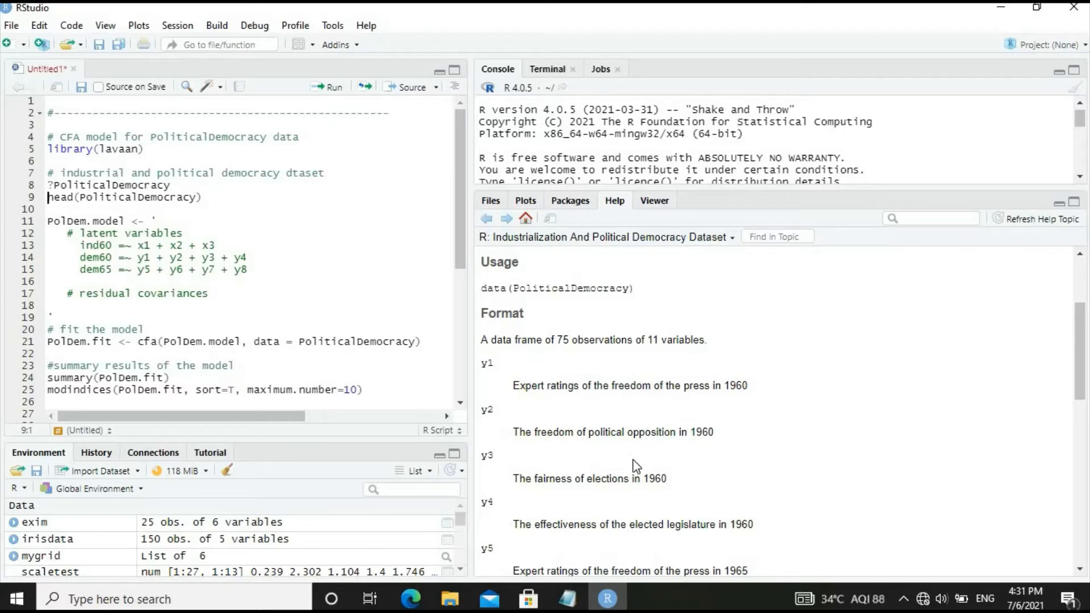
mouse_move(697, 468)
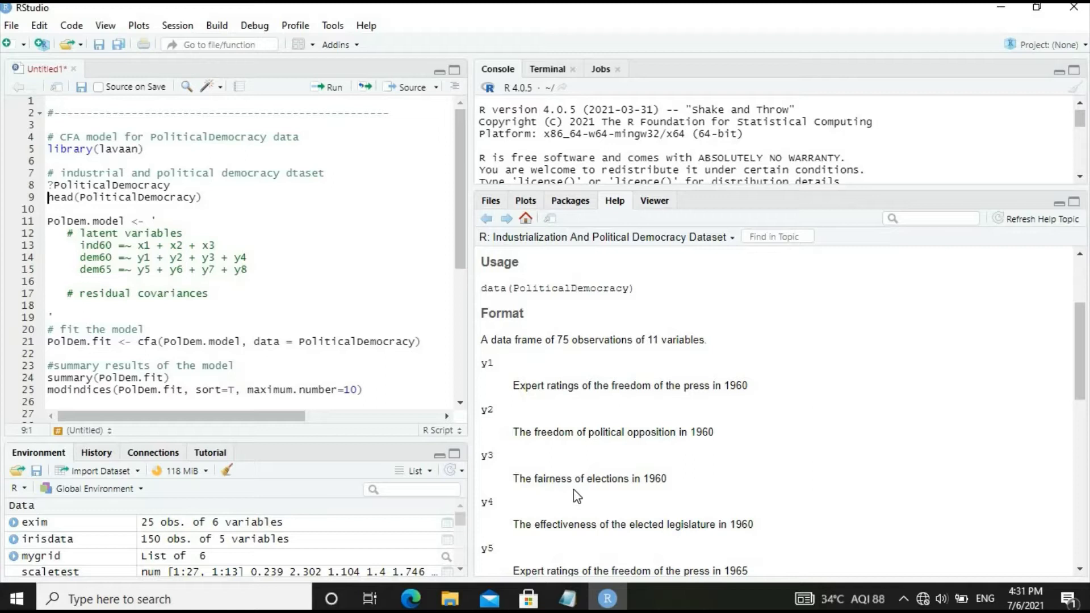
mouse_move(669, 494)
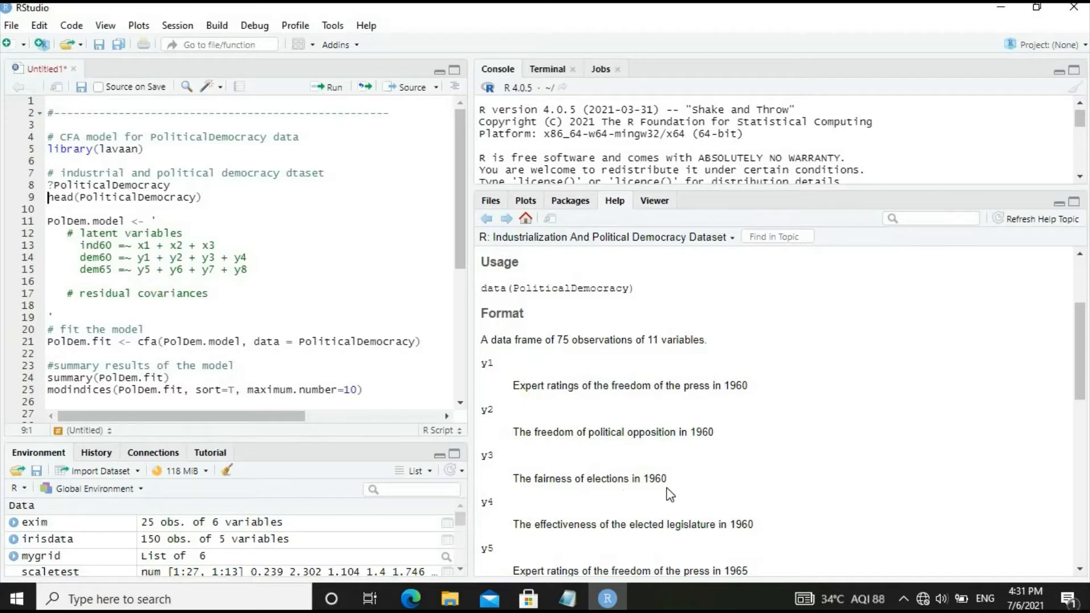
mouse_move(641, 518)
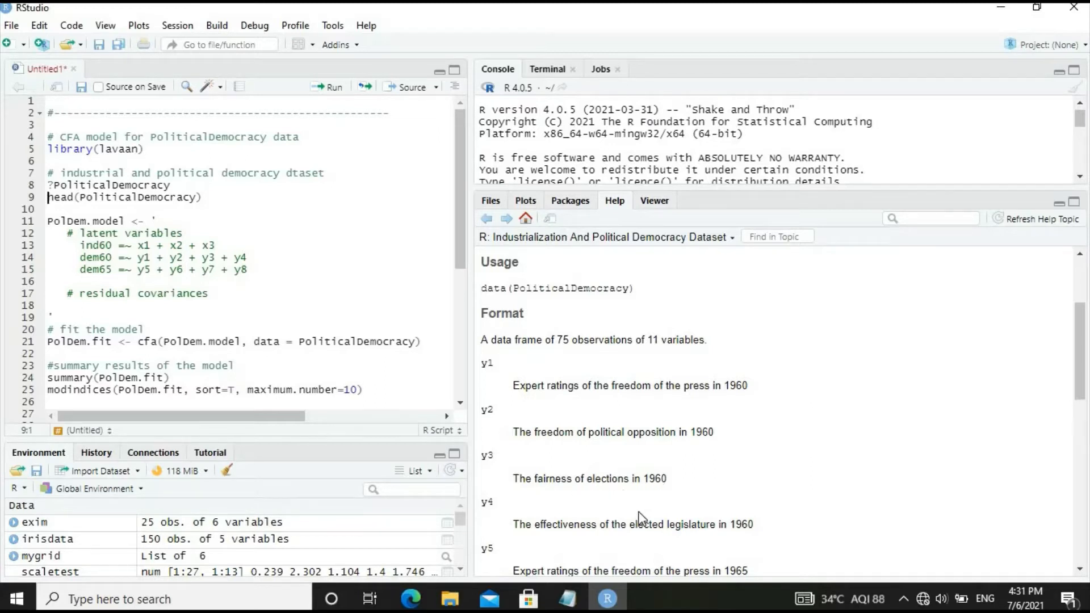
scroll(down, 3)
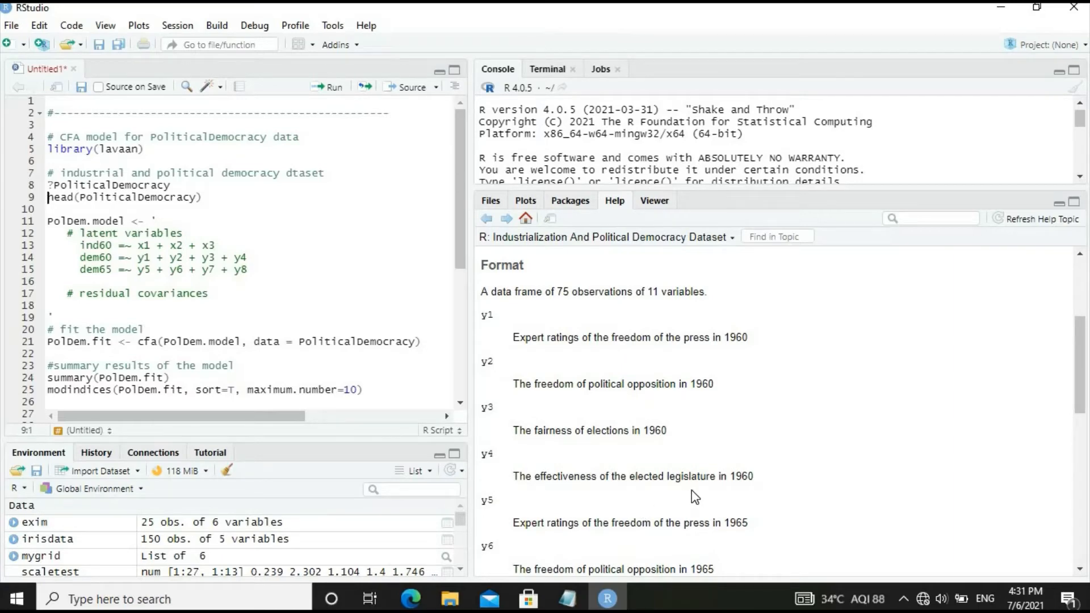
scroll(down, 3)
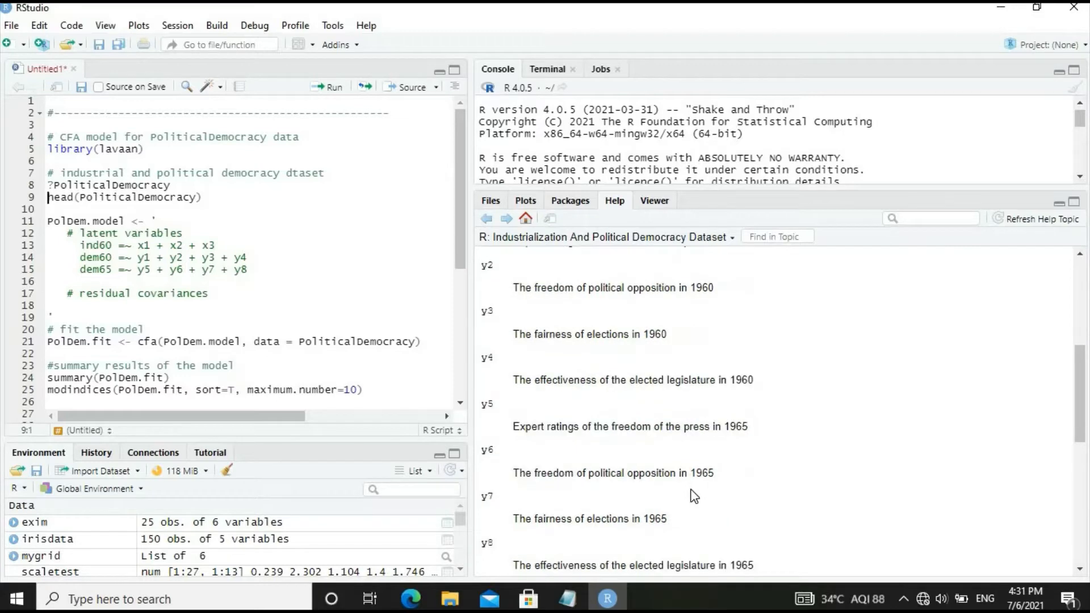
scroll(down, 3)
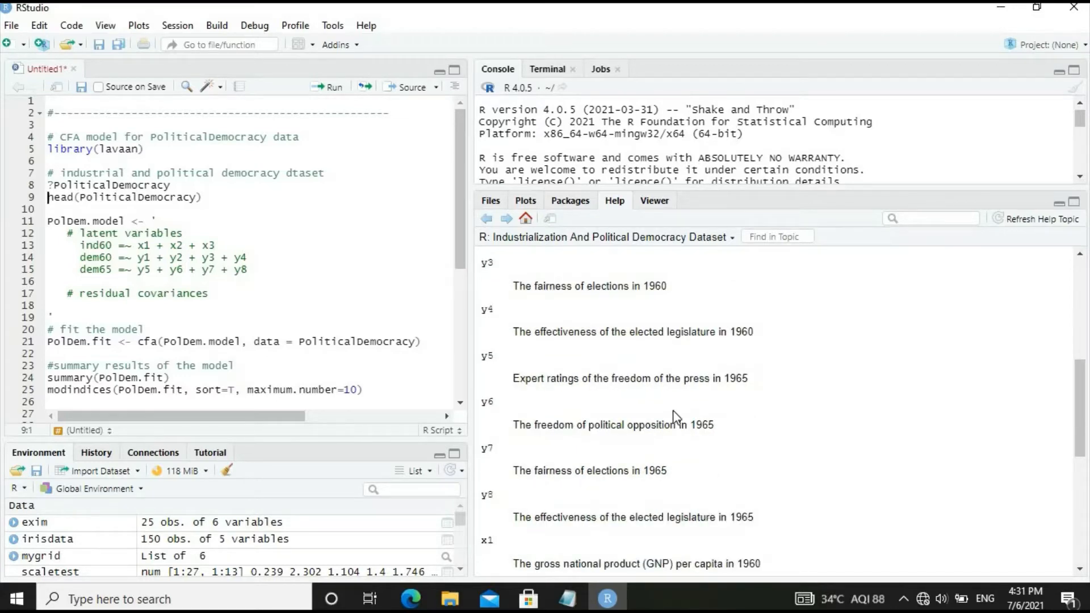
mouse_move(782, 394)
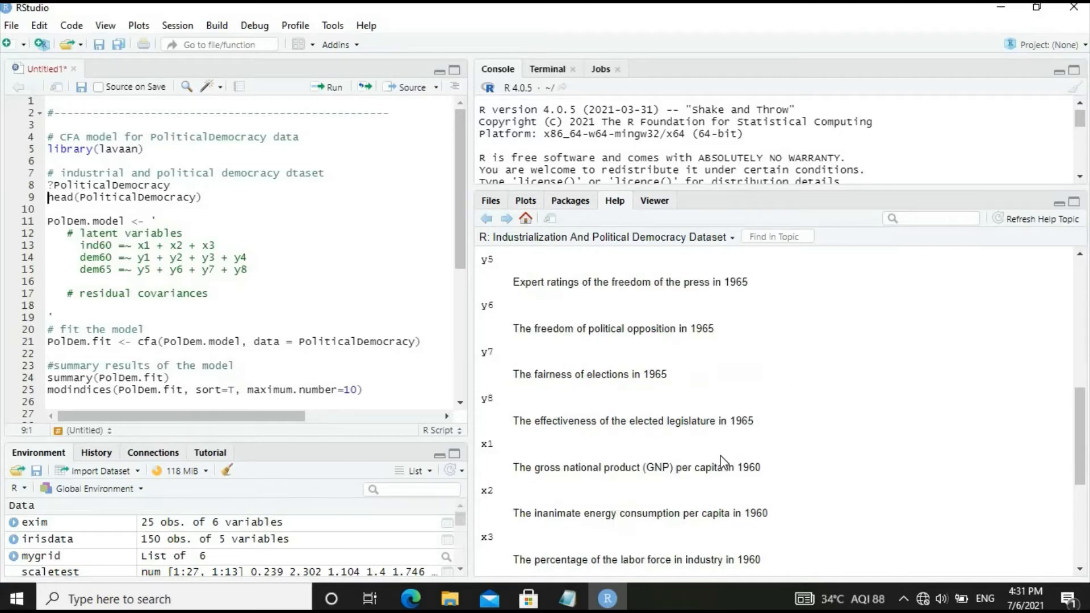
scroll(down, 3)
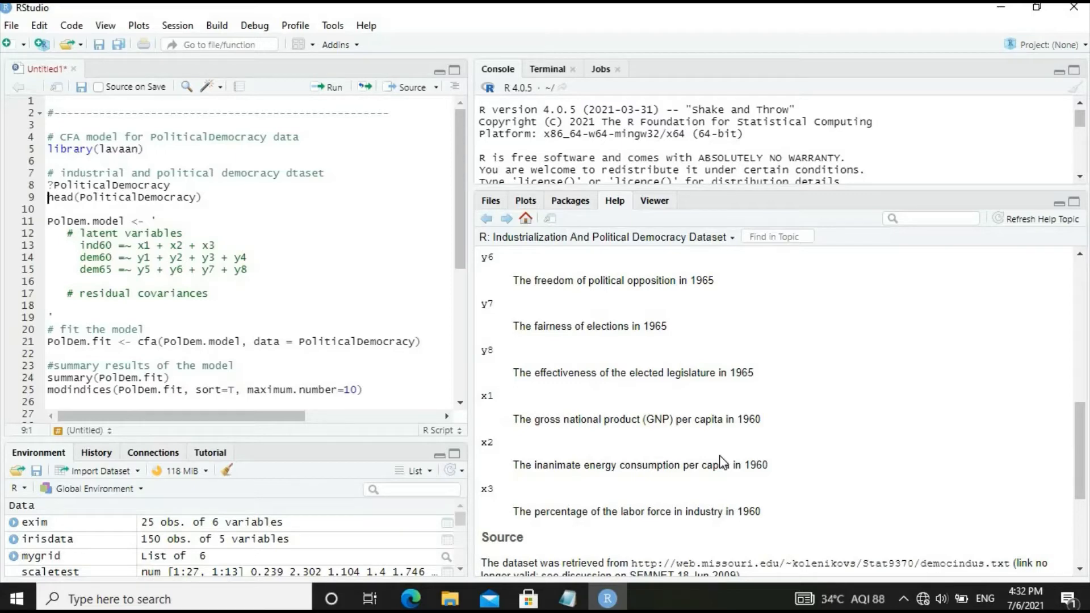
mouse_move(659, 461)
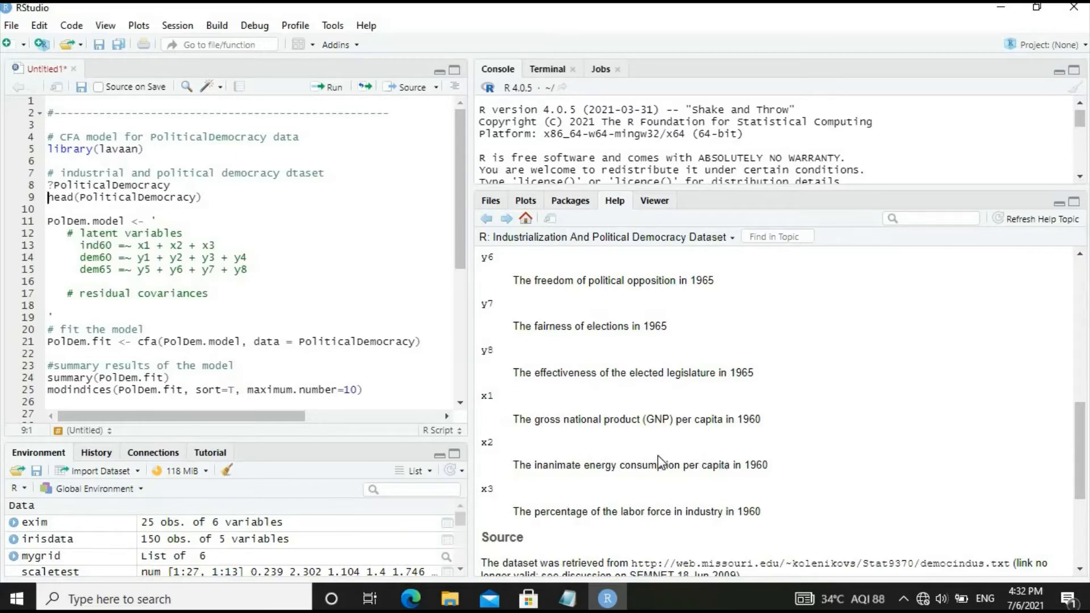
mouse_move(683, 435)
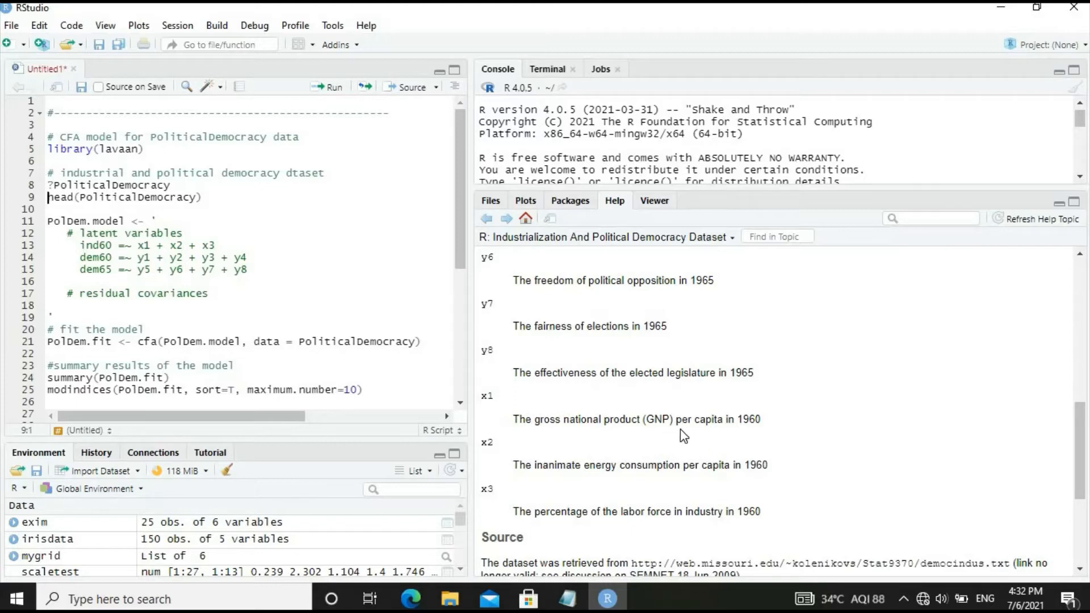
mouse_move(636, 482)
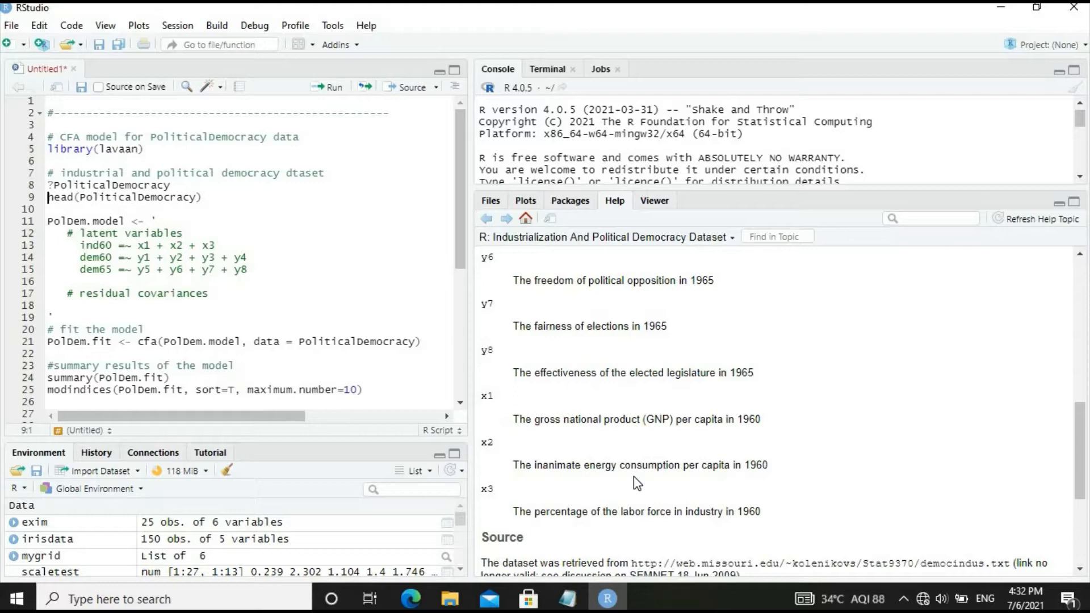
mouse_move(674, 529)
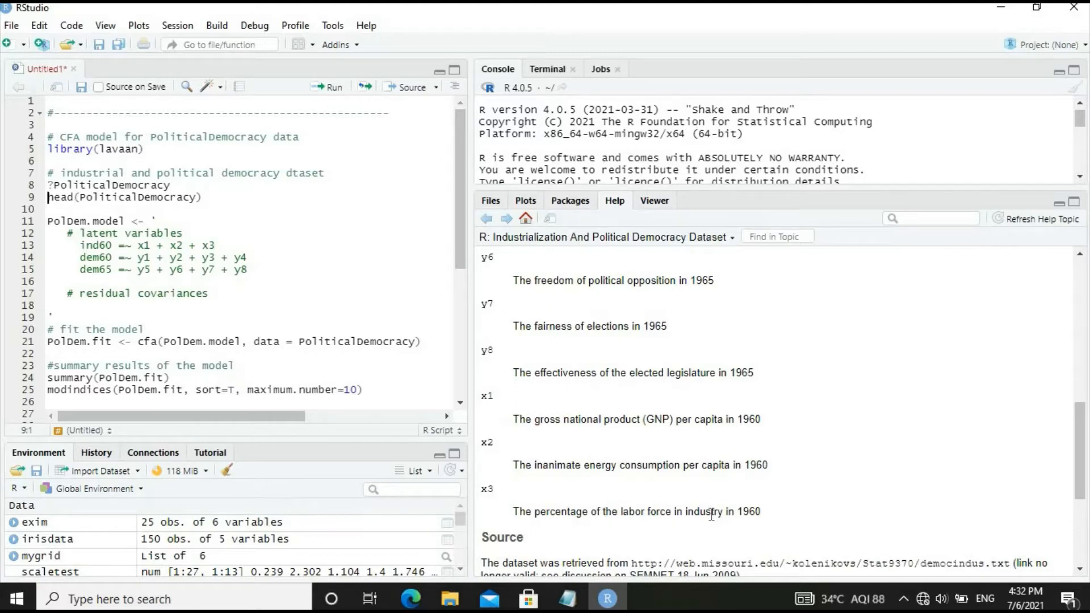
mouse_move(602, 454)
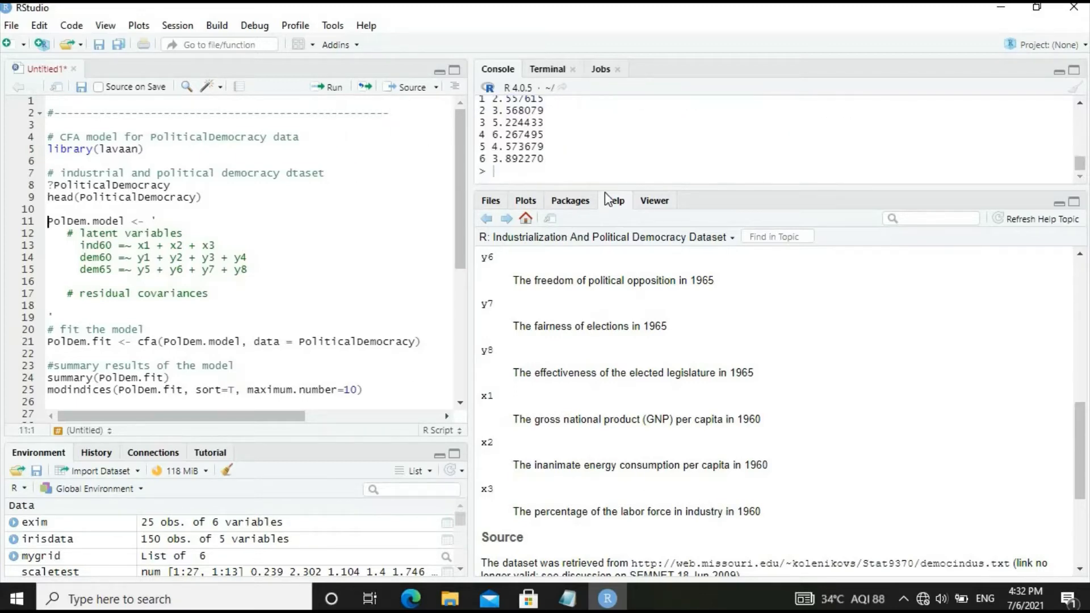
mouse_move(653, 190)
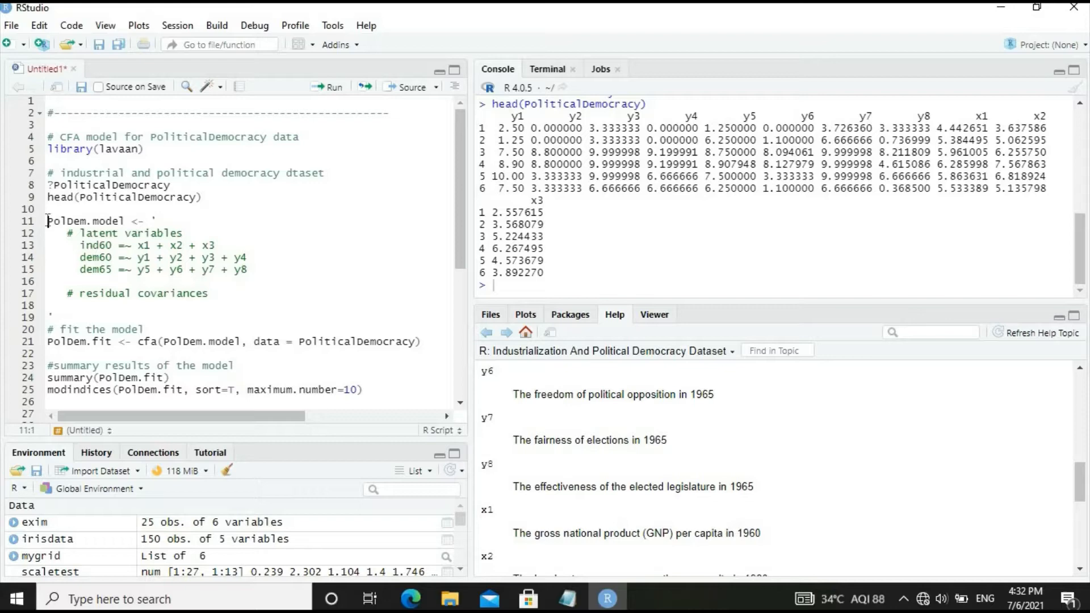
Run lines 11–19 defining PolDem.model, then run cfa() to create PolDem.fit.
drag(47, 220, 80, 293)
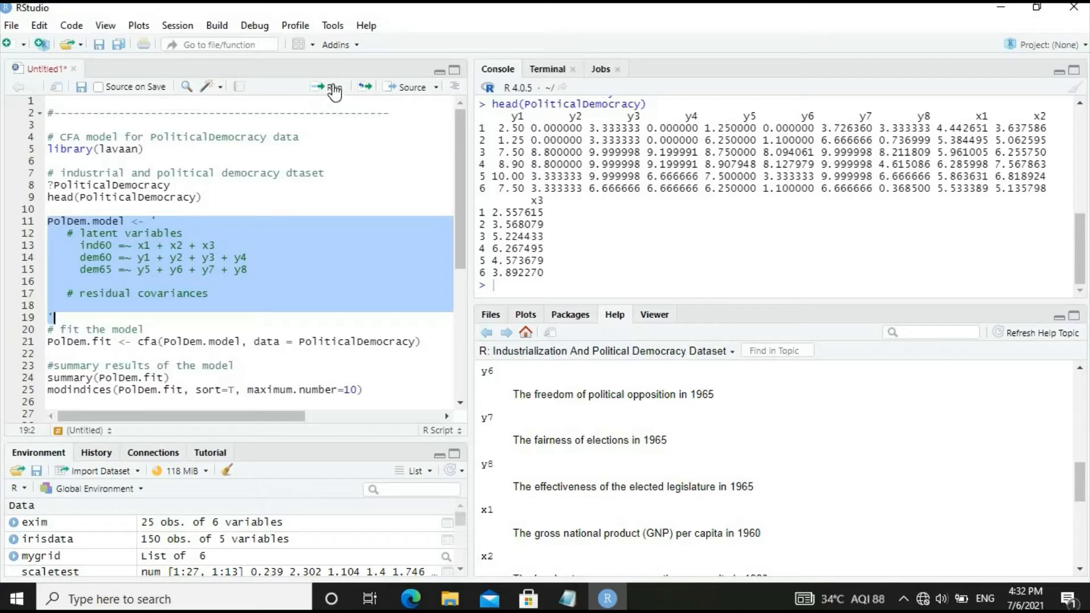
click(330, 87)
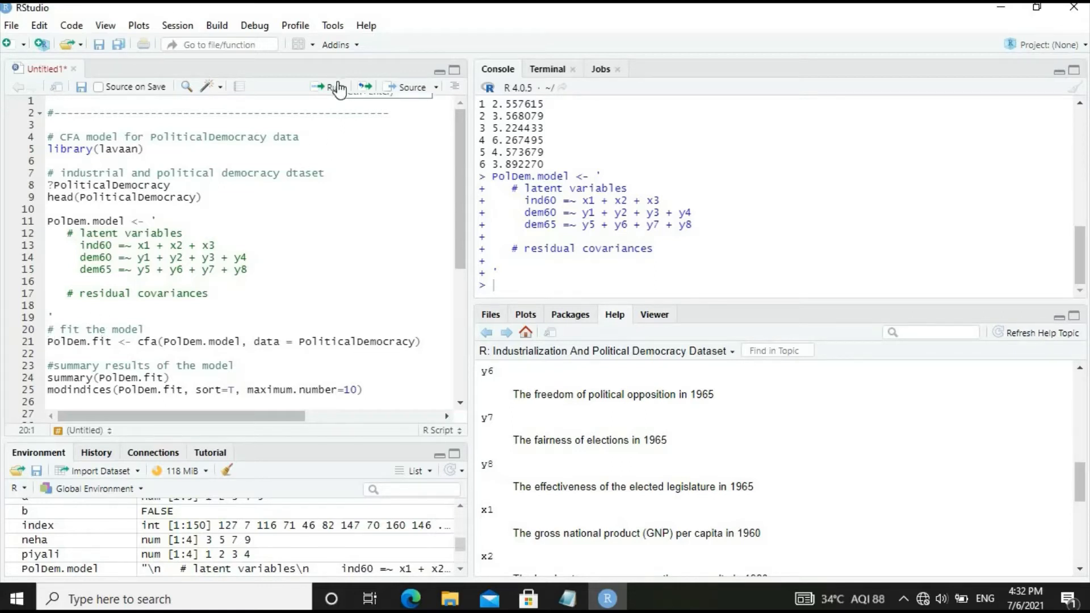
click(330, 87)
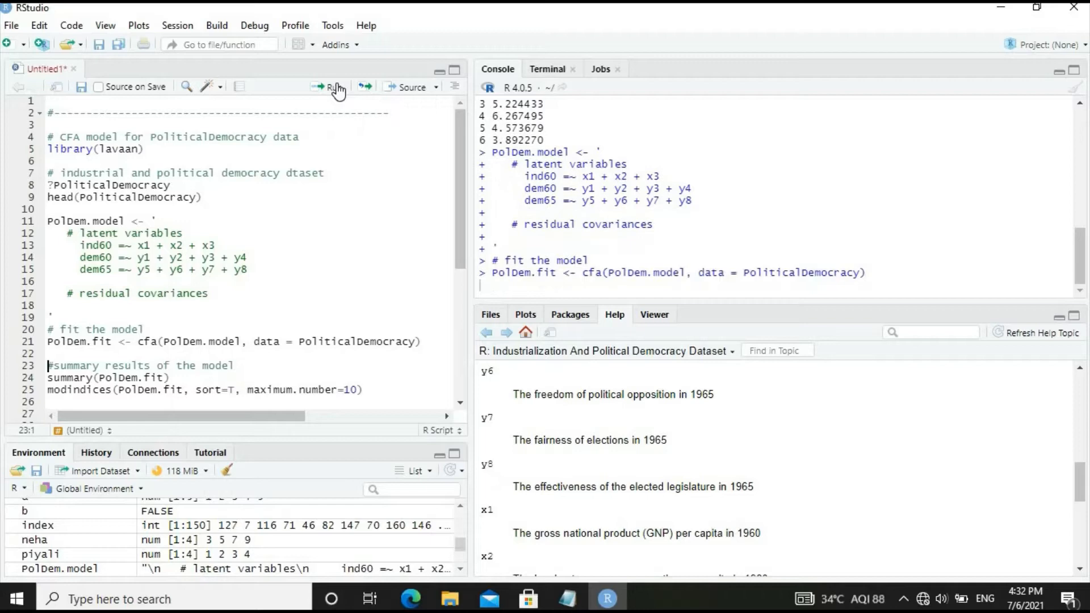
click(329, 87)
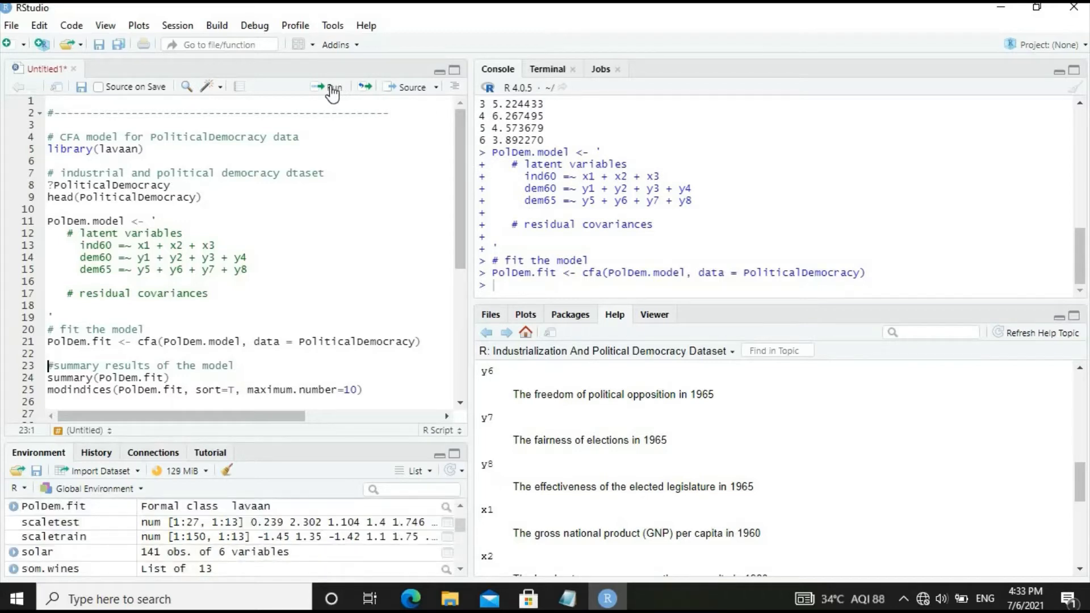
mouse_move(332, 87)
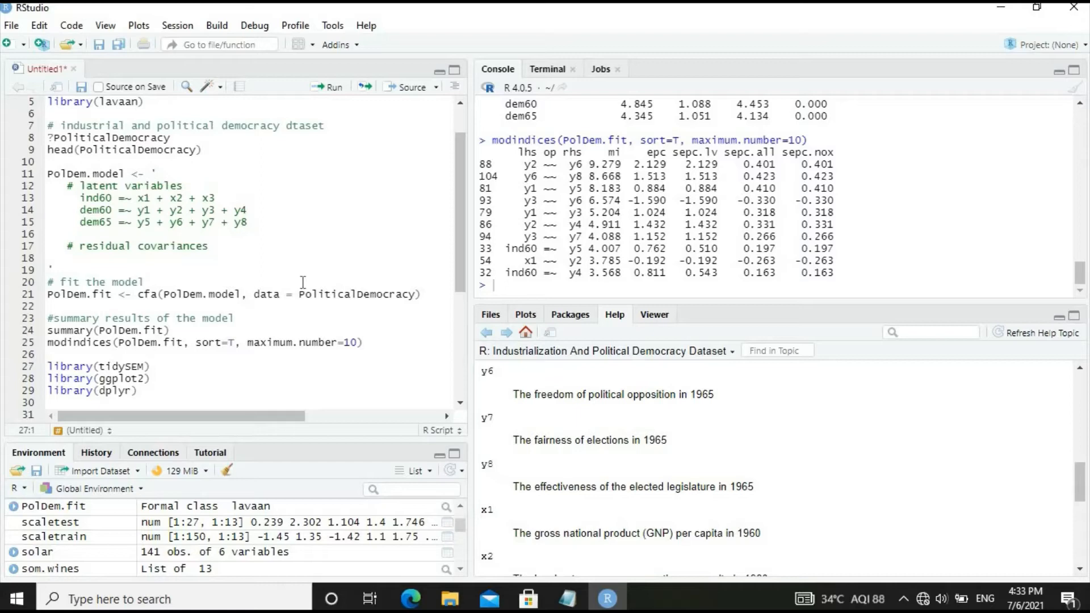
mouse_move(162, 258)
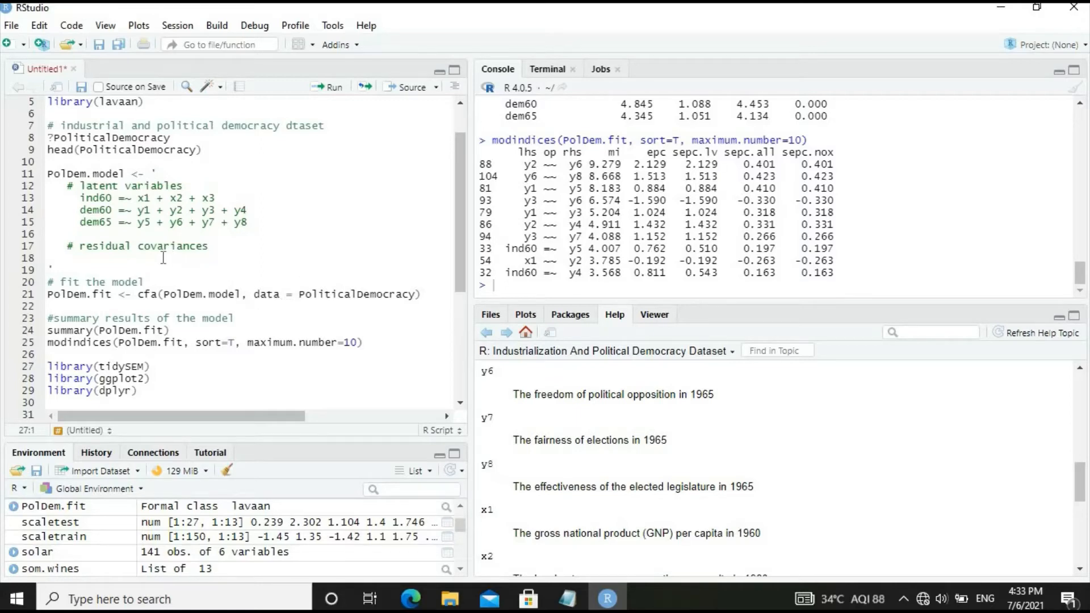
Type a new y2 ~~ y6 line under the residual covariances comment.
click(176, 265)
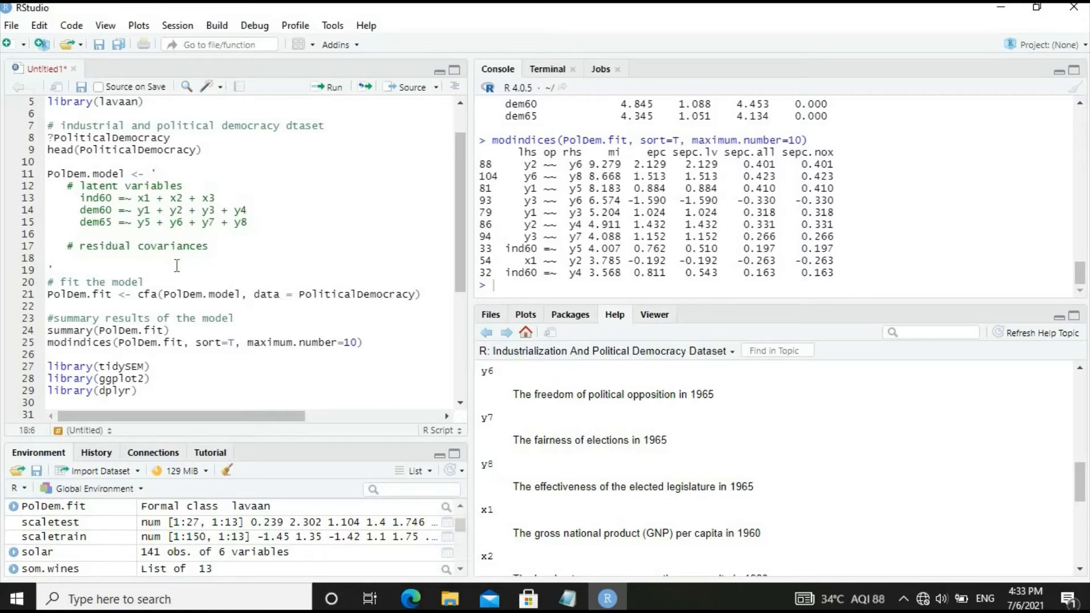
text(y2 ~~)
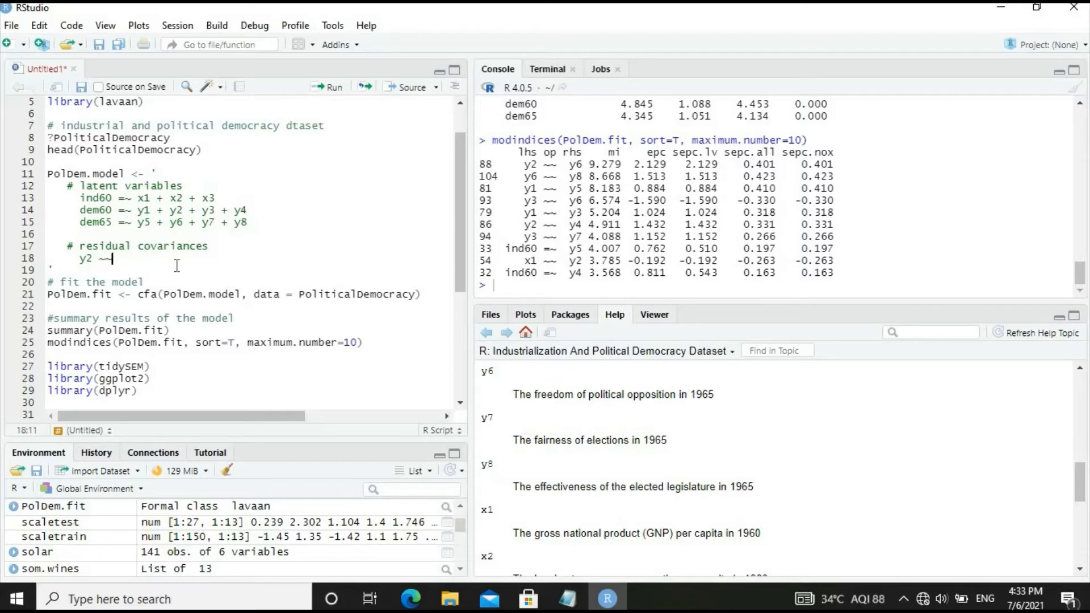
text(y)
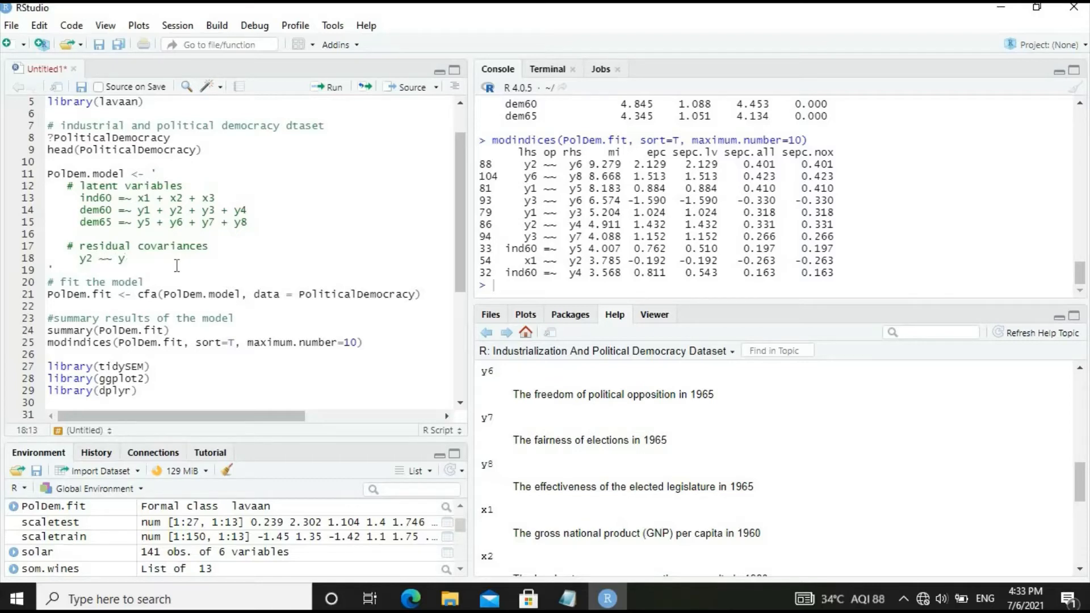
text(6)
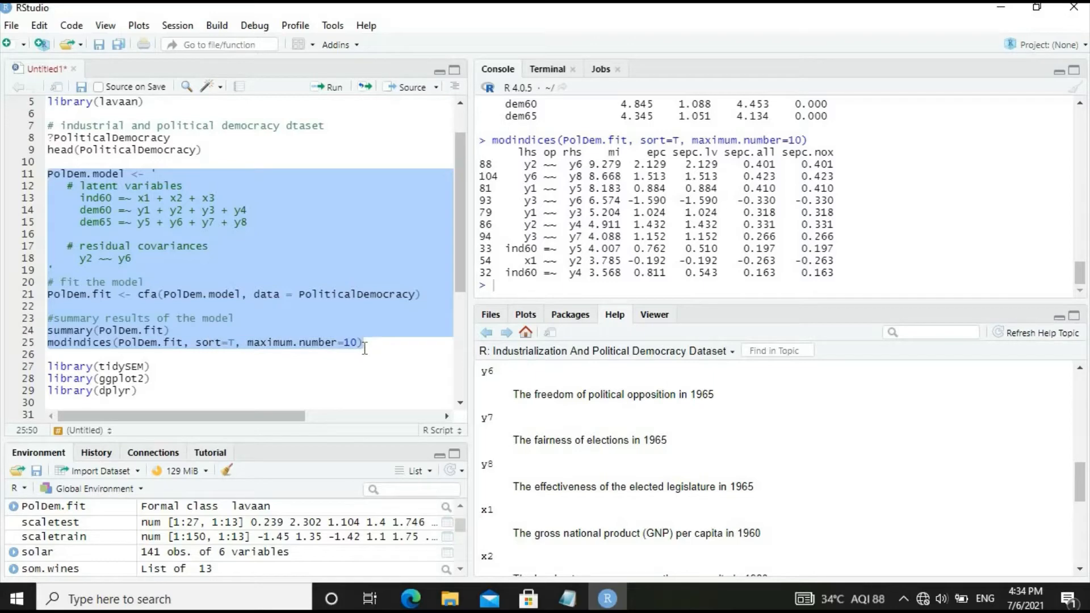
mouse_move(334, 89)
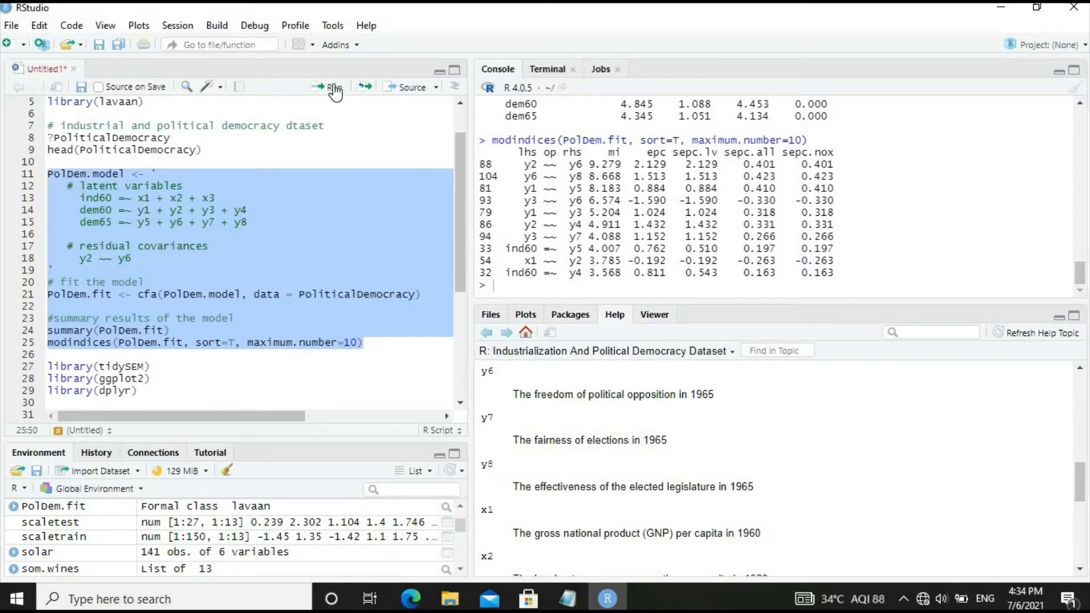
Run the selected refit code and scroll the Console to chi-square 62.958 on 40 df.
click(330, 87)
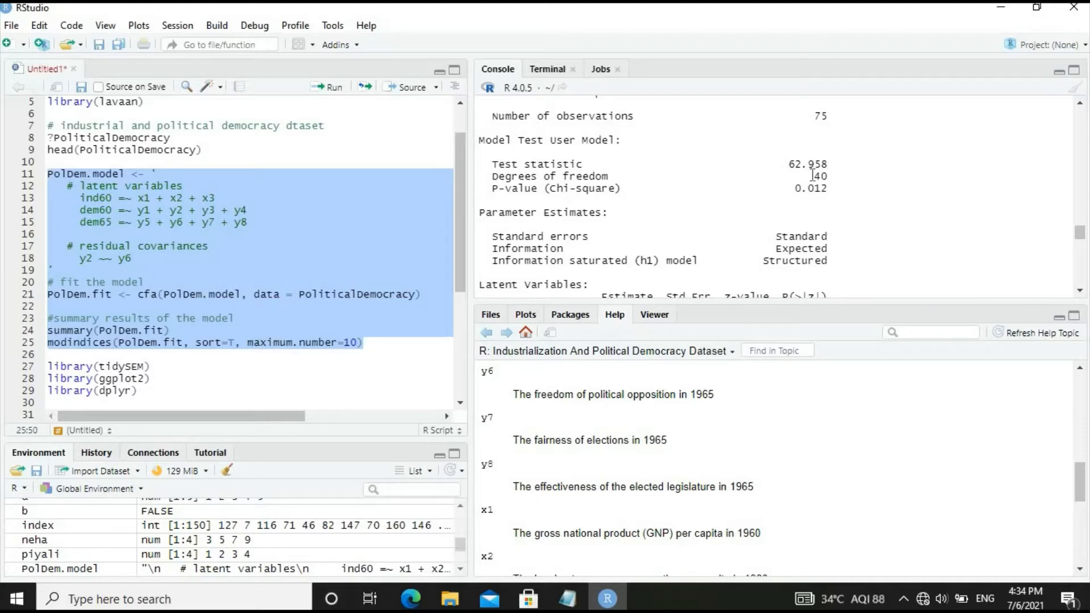
mouse_move(808, 173)
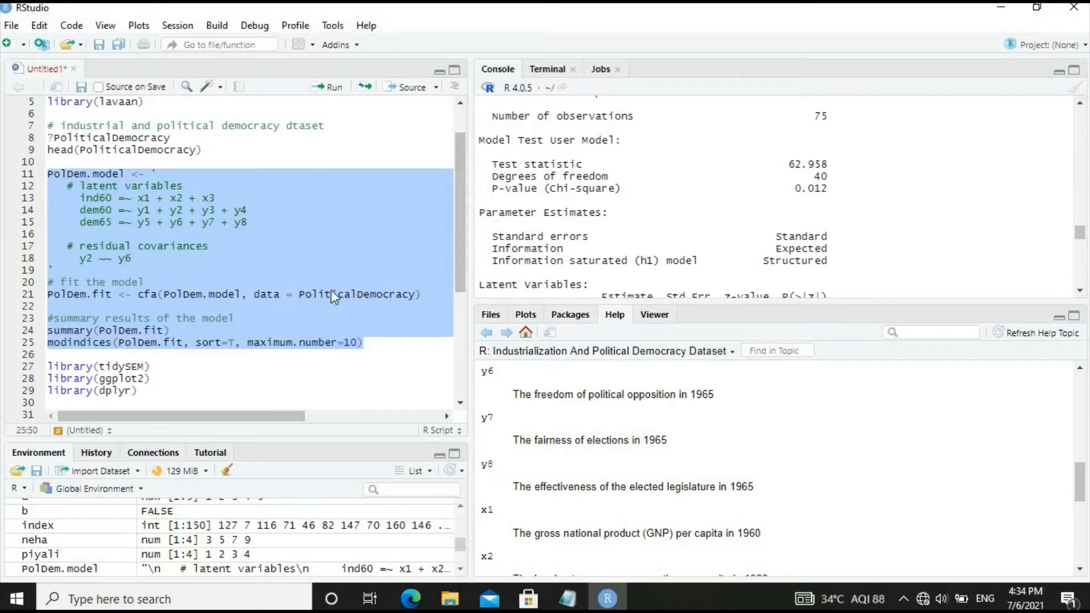
mouse_move(322, 291)
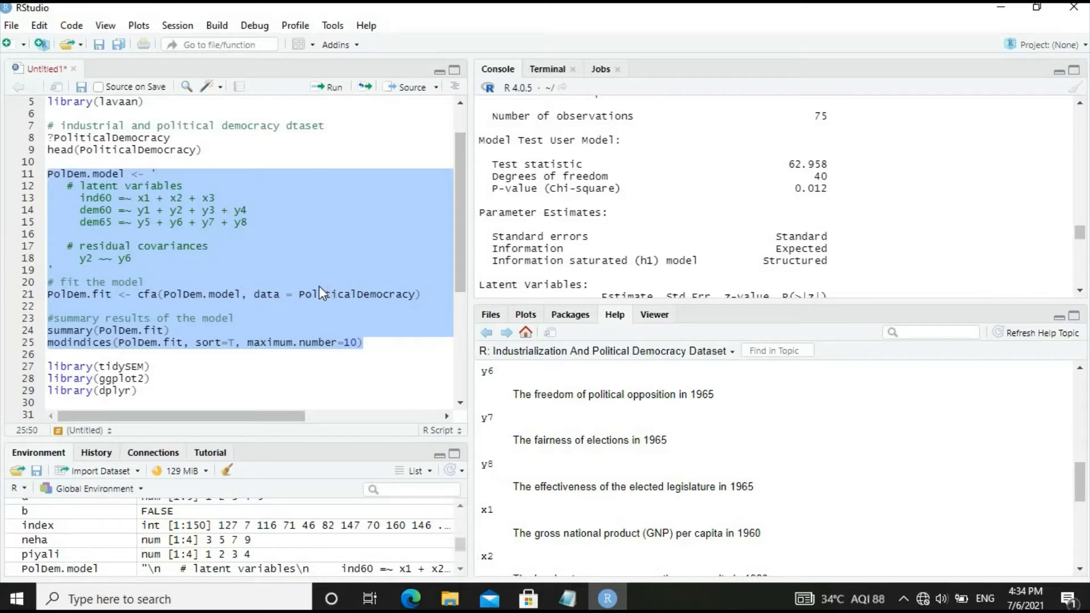
mouse_move(841, 257)
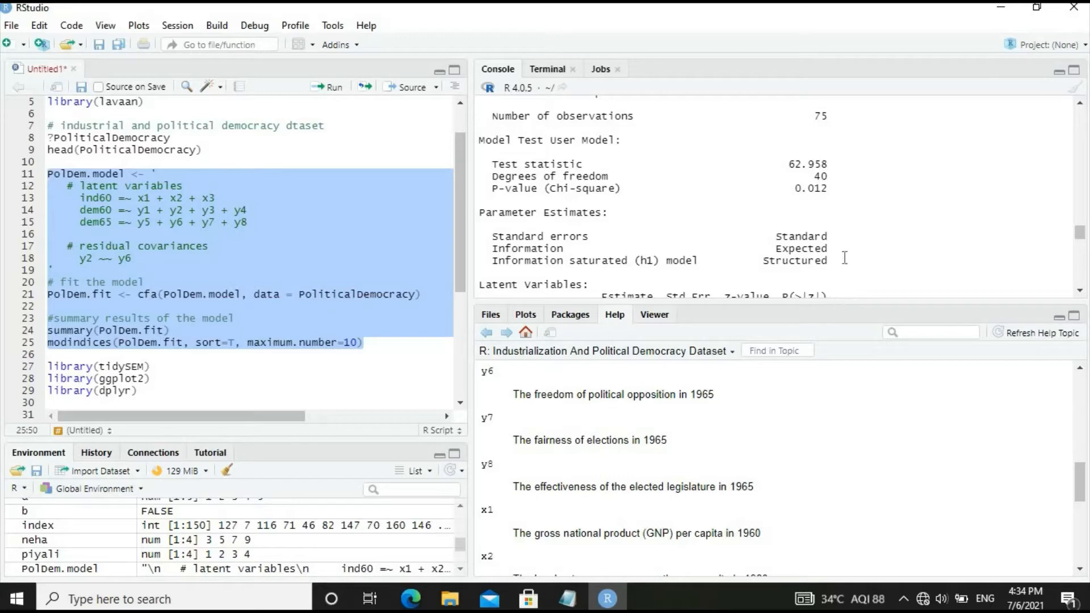
scroll(down, 3)
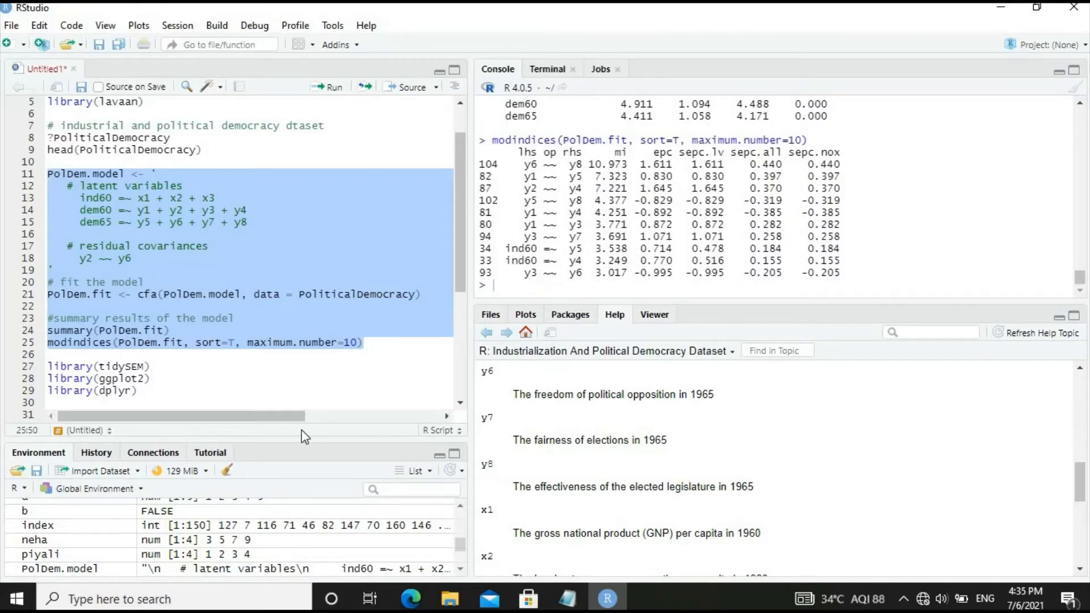
mouse_move(180, 337)
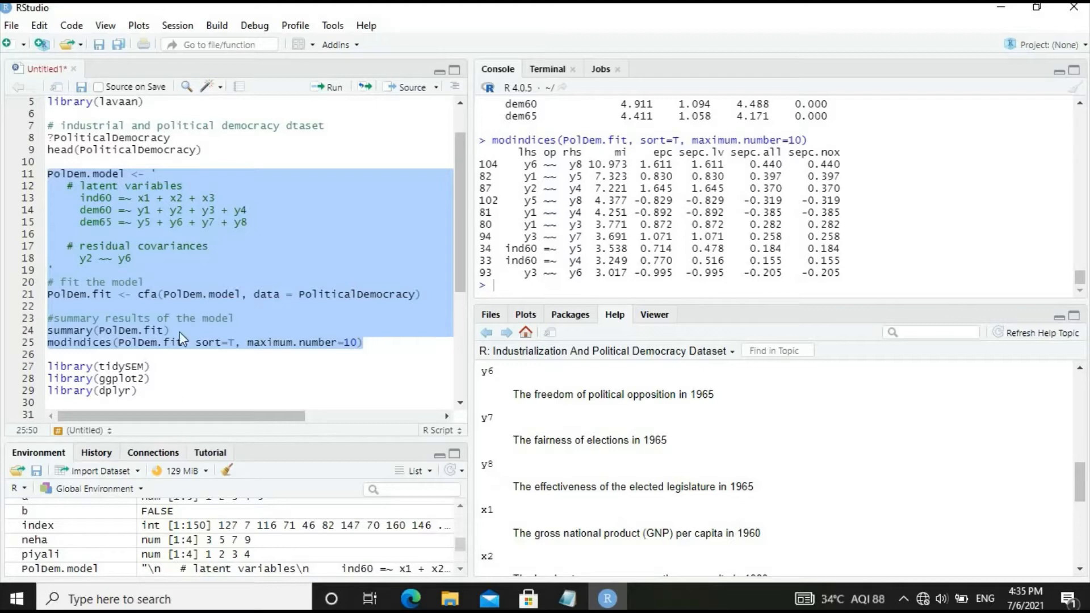
mouse_move(151, 266)
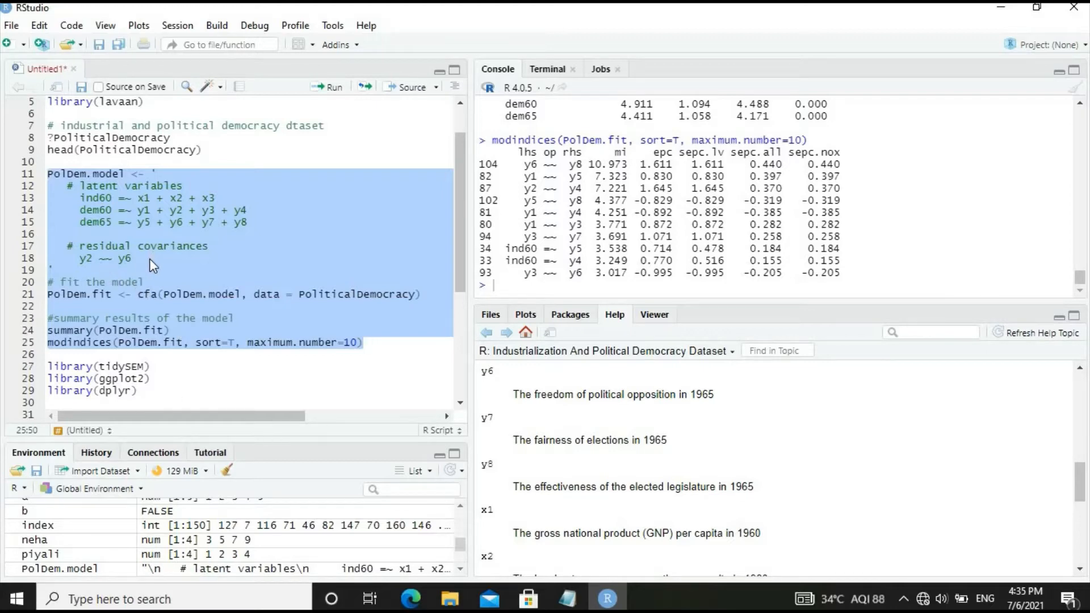
Add y6 ~~ y8 below y2 ~~ y6 and select the model code through modindices.
click(127, 259)
text(y)
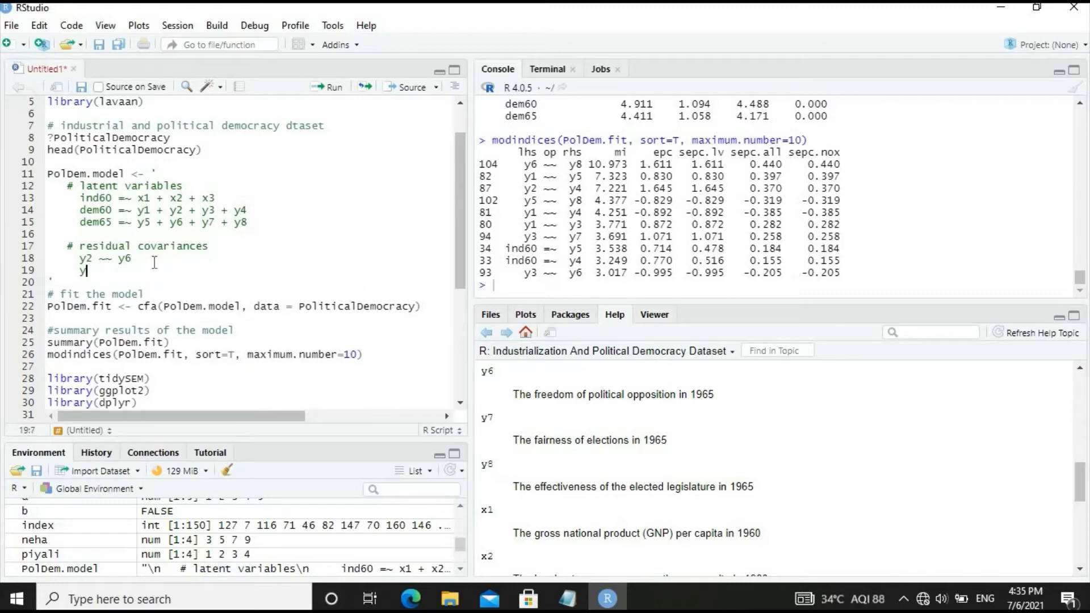
text(6)
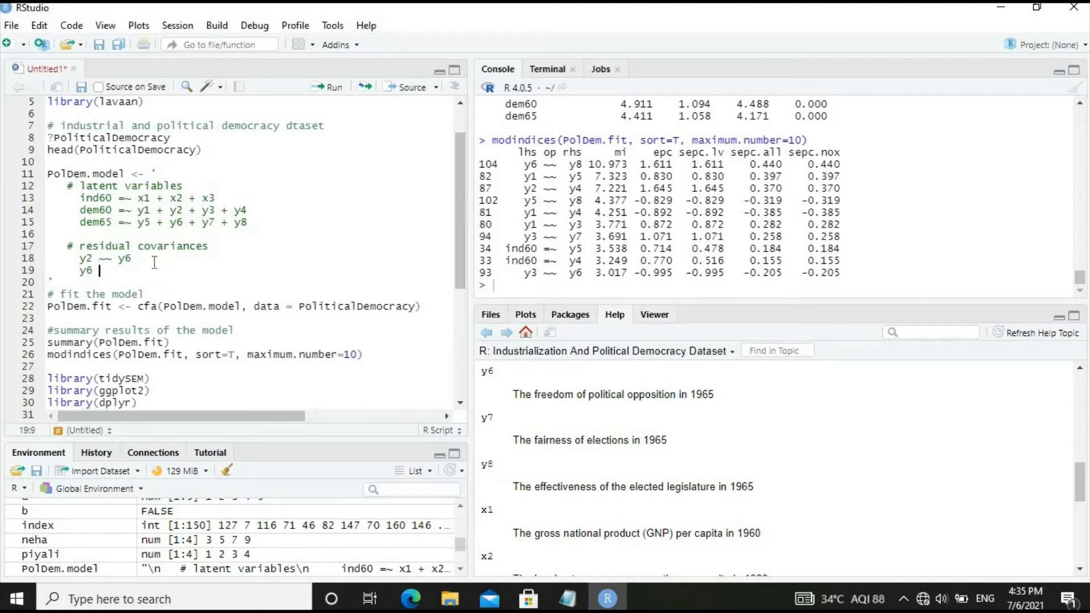
text(~~)
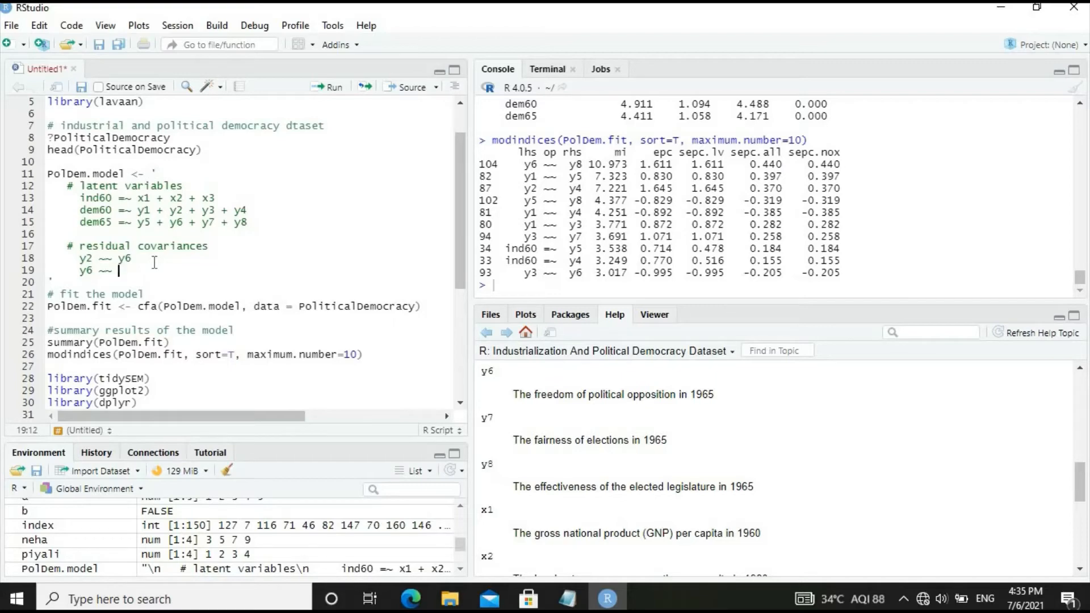
text(y8)
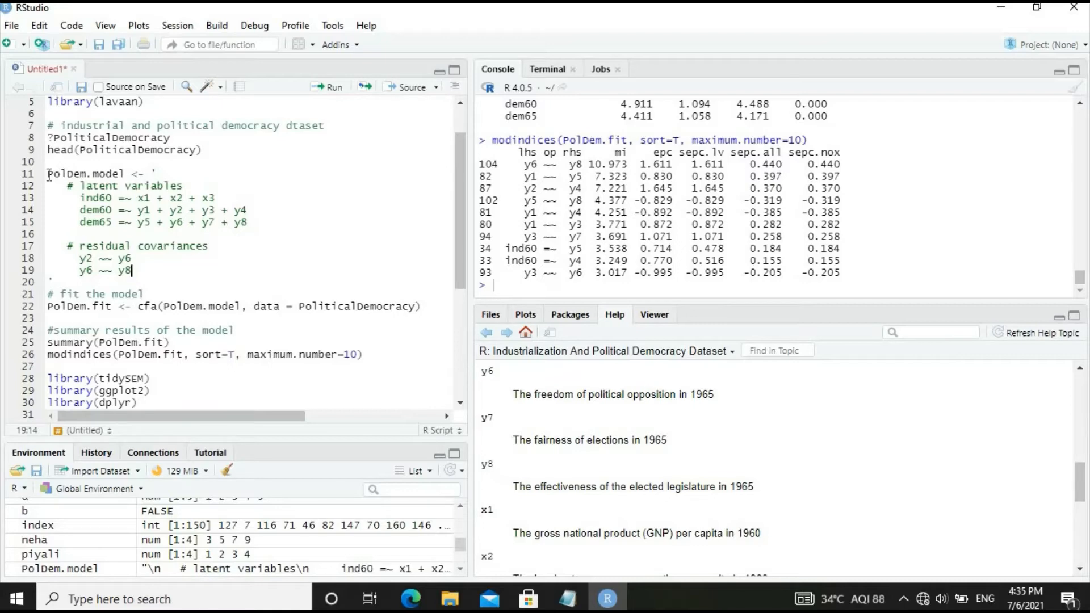
drag(47, 173, 164, 331)
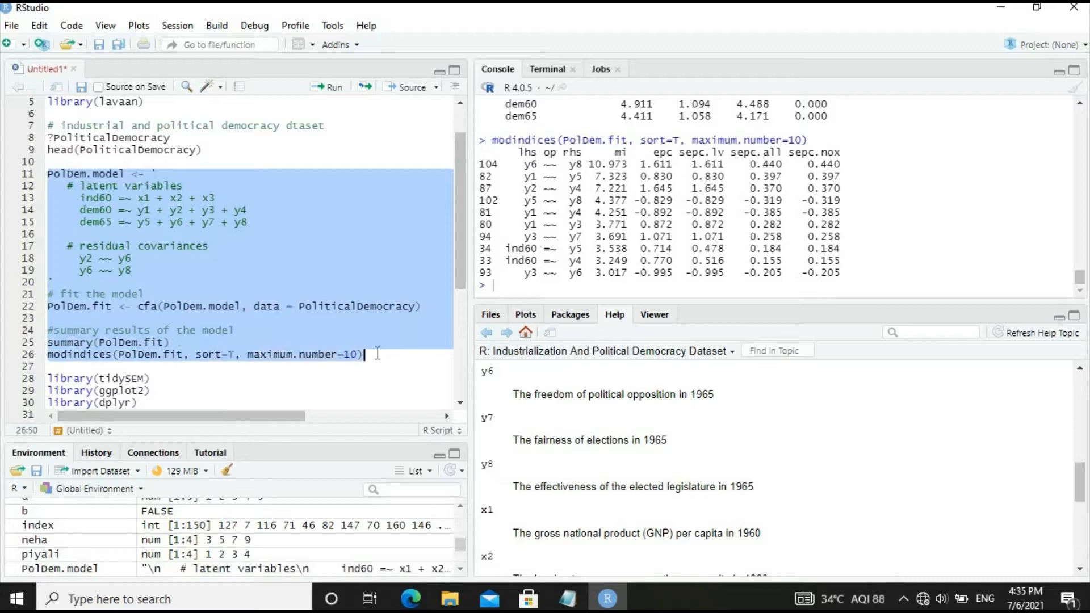
mouse_move(337, 91)
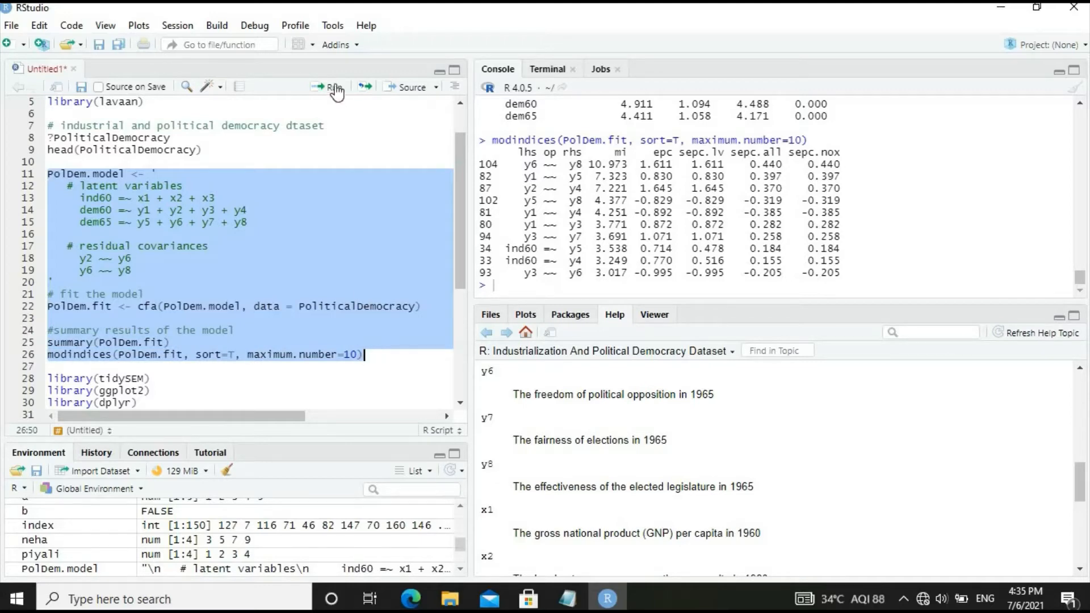
Run the selected code to refit, giving chi-square 52.313 on 39 df, p = 0.075.
click(332, 87)
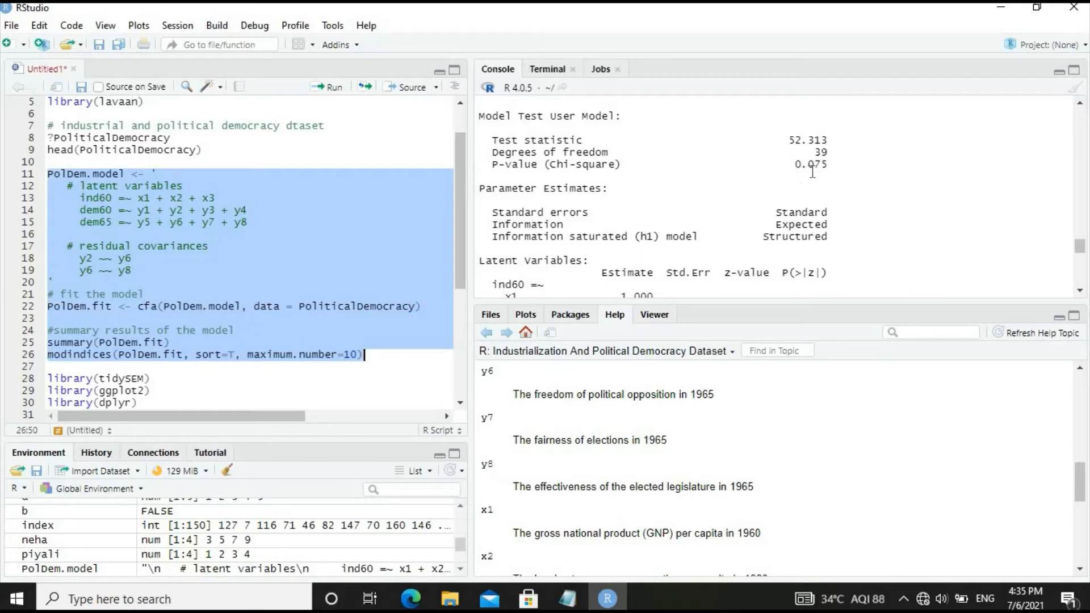
mouse_move(827, 174)
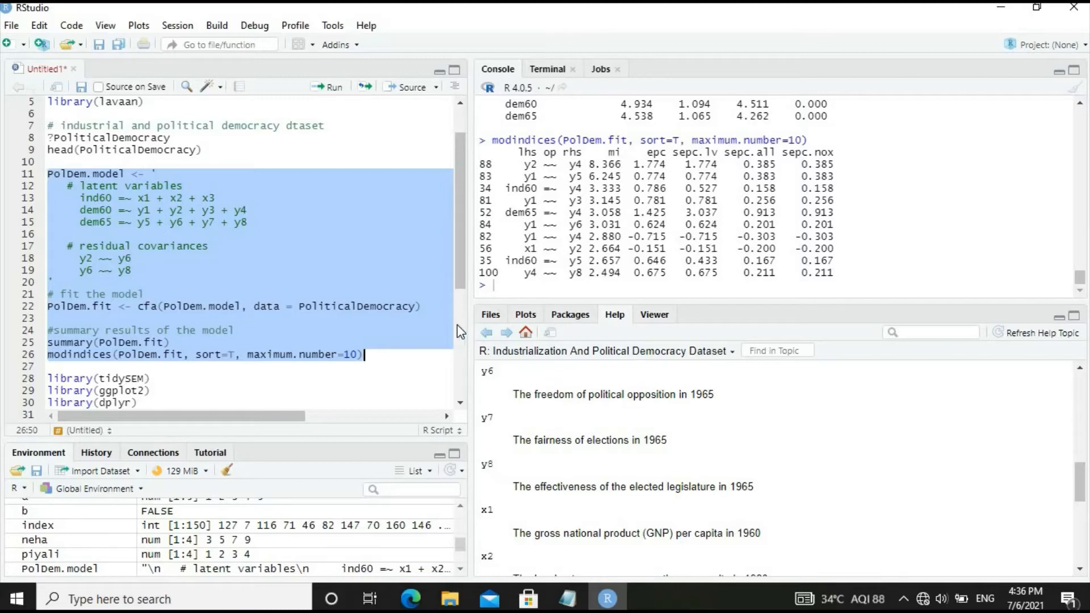
mouse_move(171, 330)
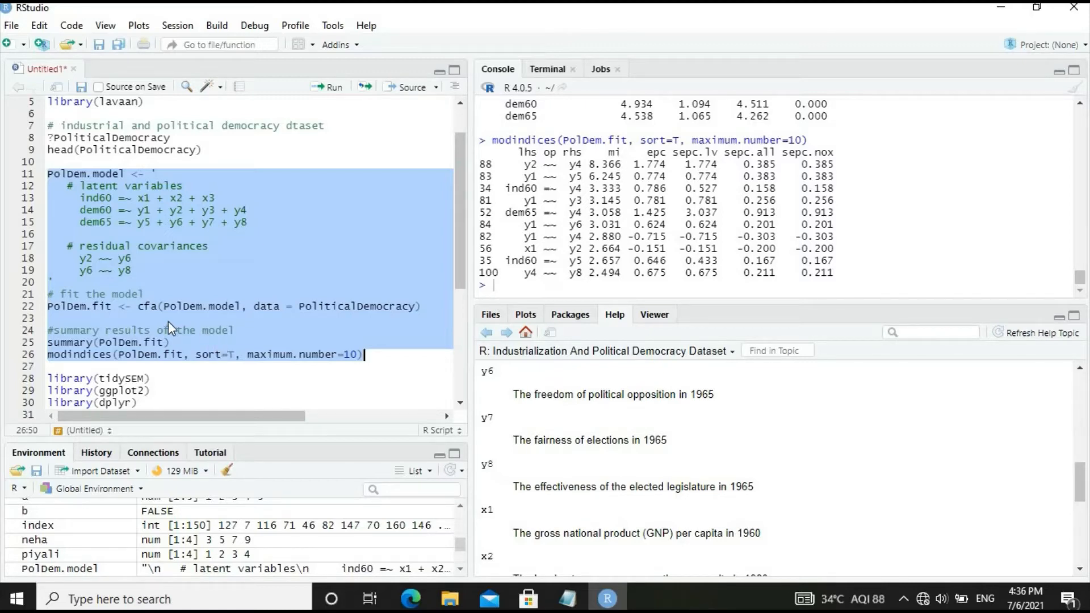
mouse_move(146, 276)
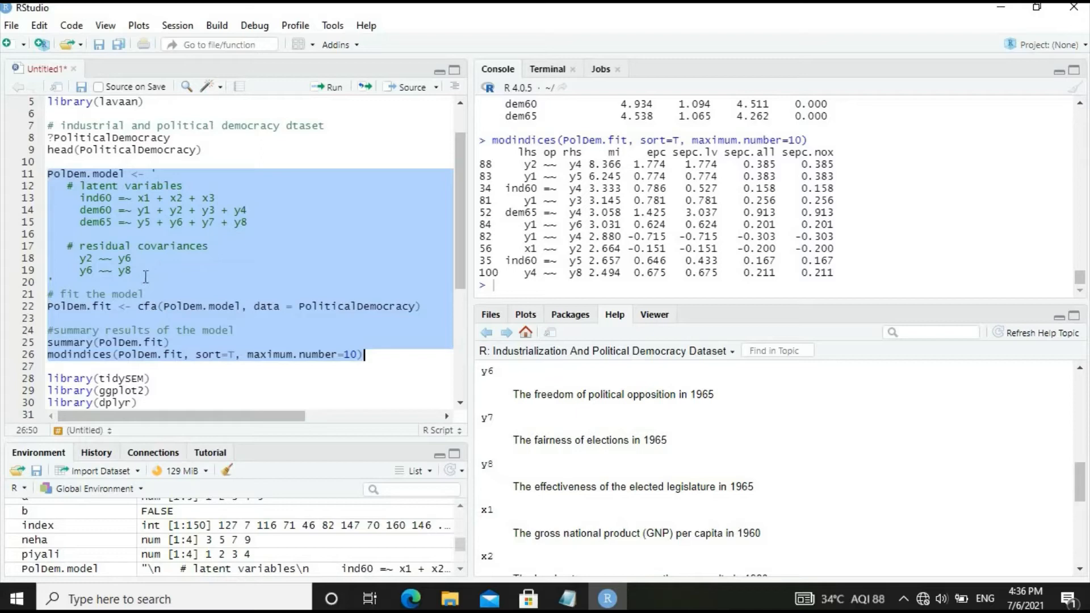
Type y2 ~~ y4 on a new line after y6 ~~ y8.
text(y2 ~~)
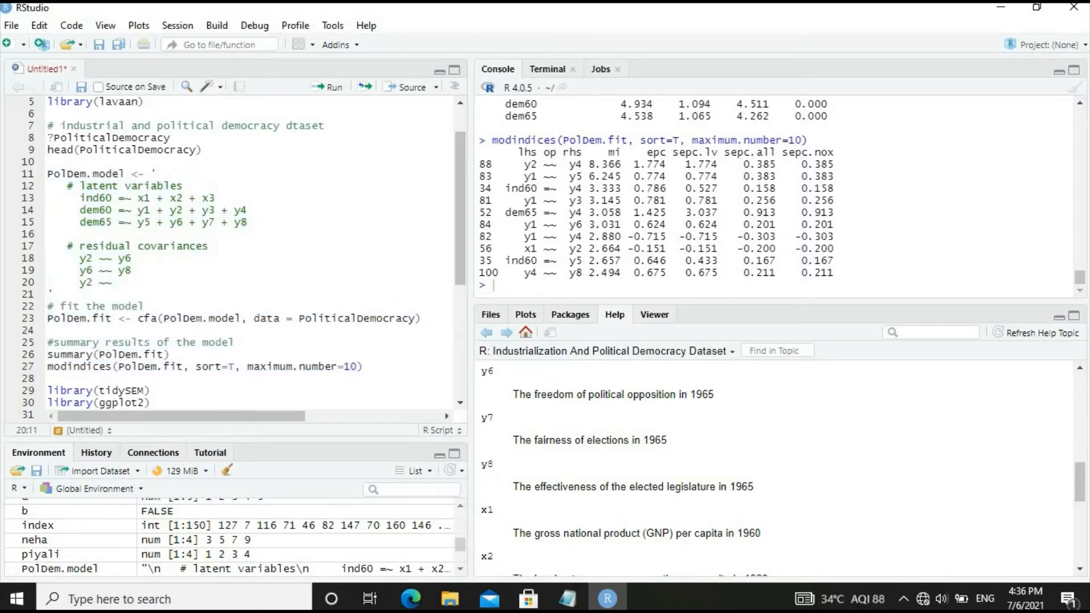
text(y4)
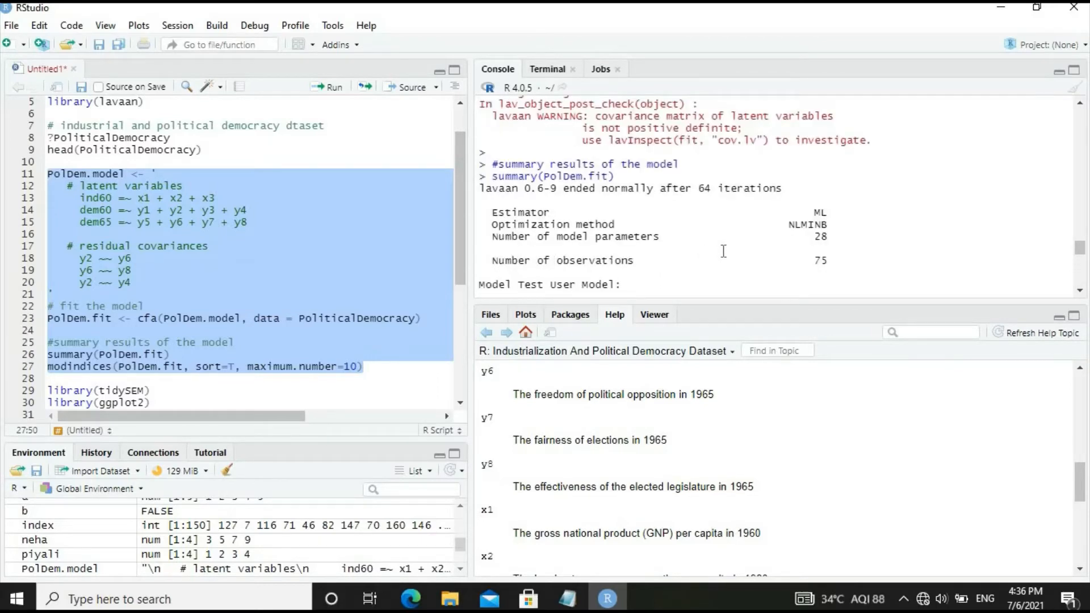
Scroll the Console output showing chi-square 44.460 on 38 df and indices led by ind60 =~ y4.
scroll(down, 3)
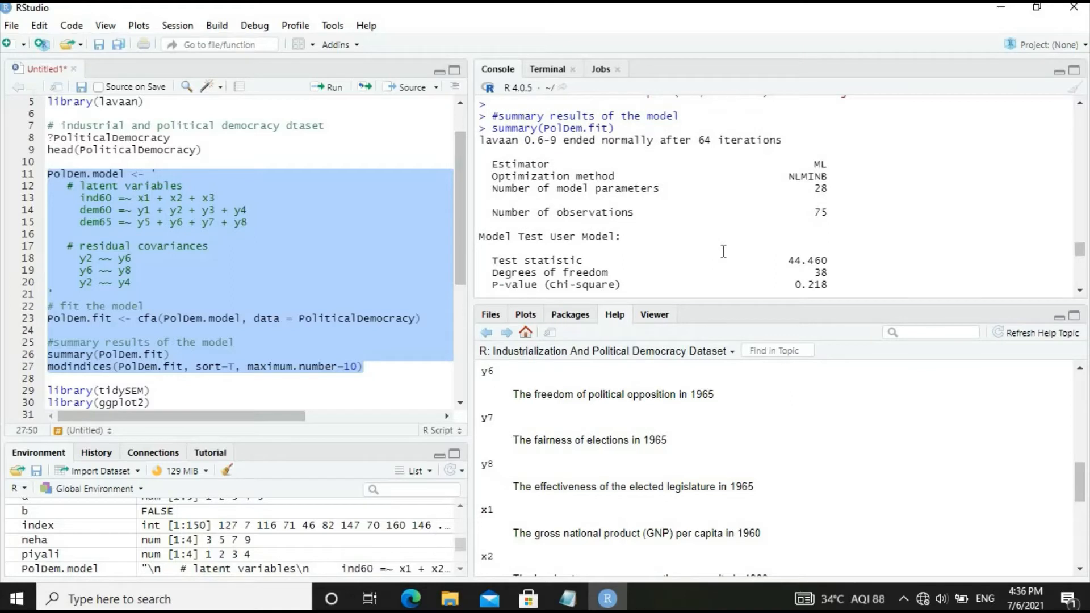
scroll(down, 3)
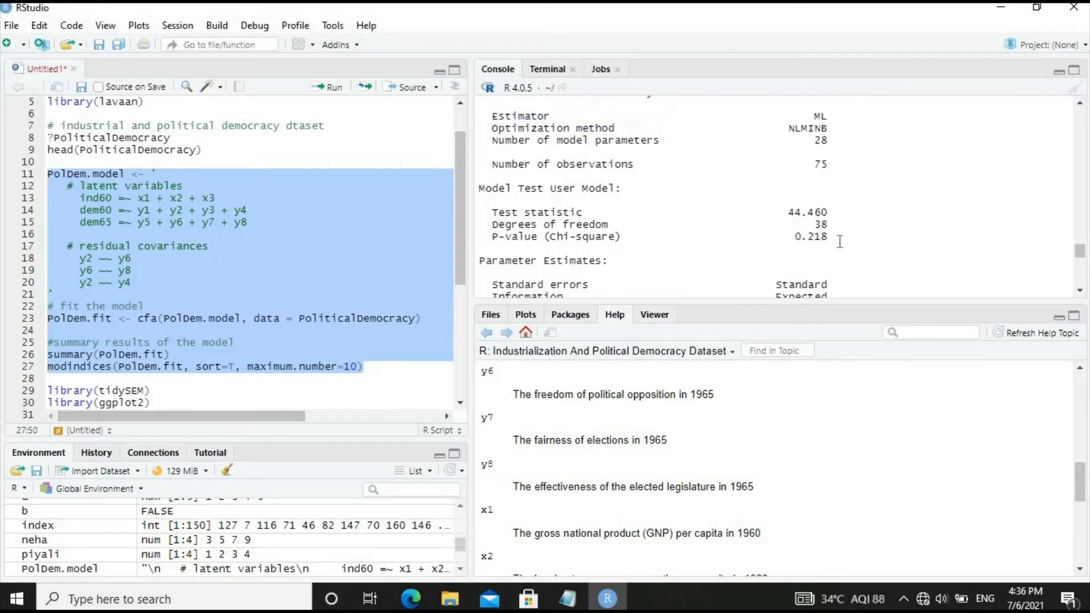
mouse_move(820, 228)
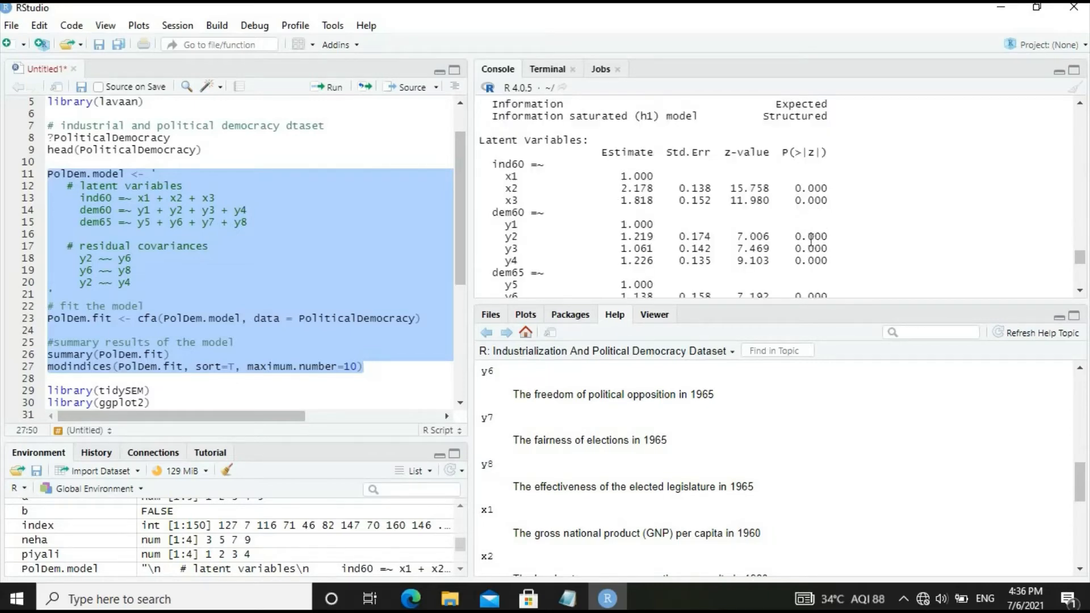
scroll(down, 3)
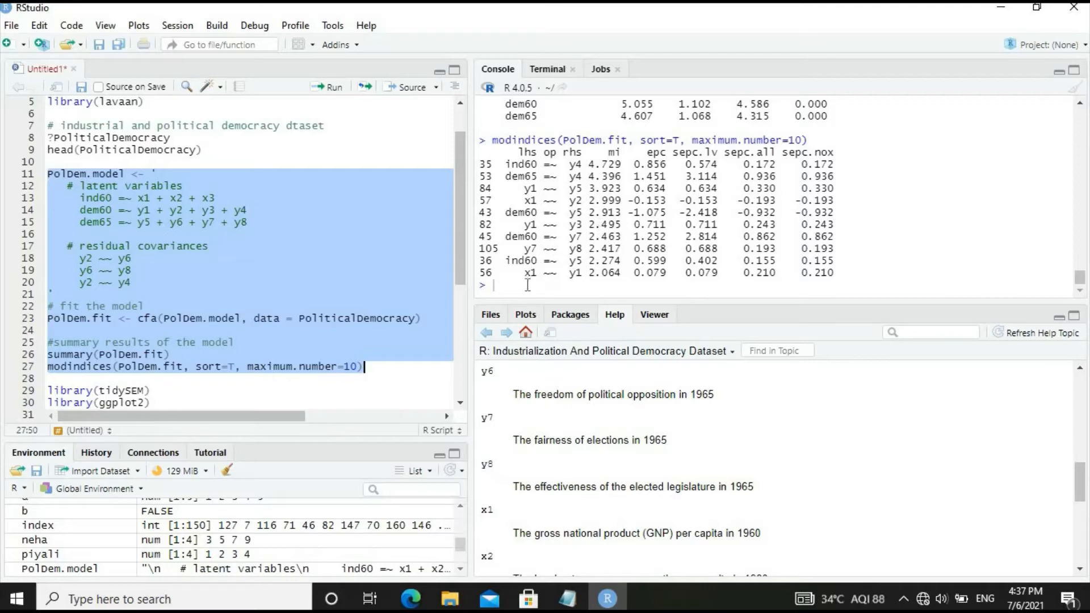
mouse_move(197, 269)
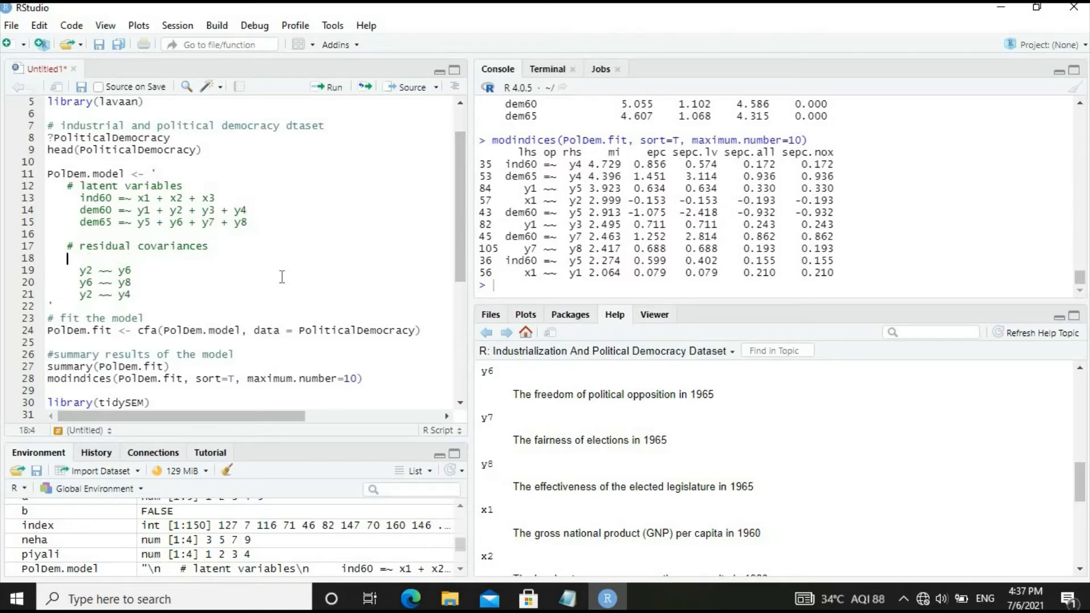
Type a y1 ~~ y5 line and extend line 19 to y2 ~~ y4 + y6.
text(y1)
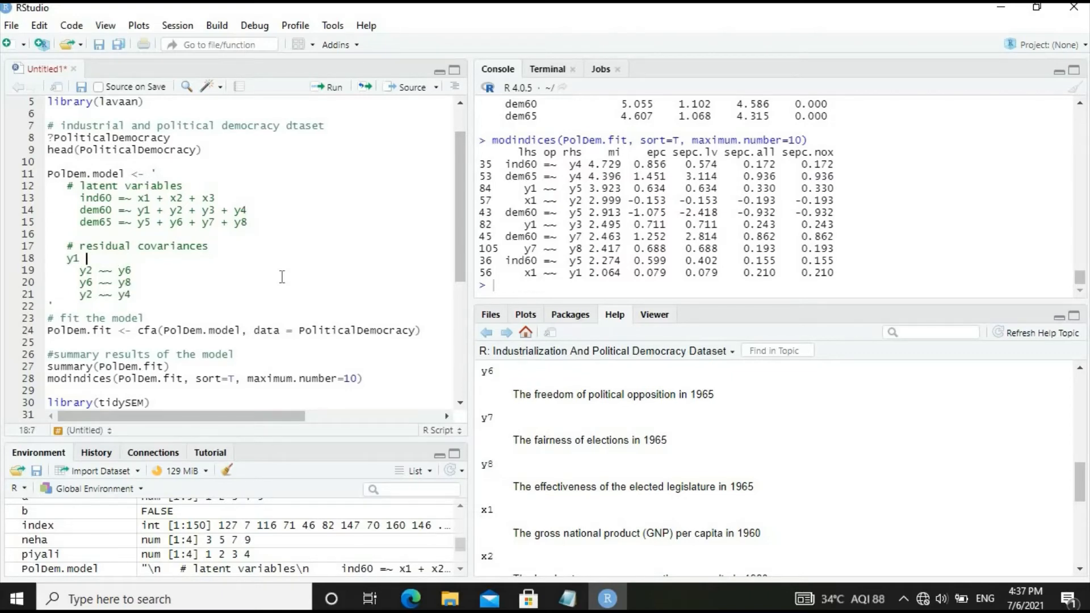
text(~~ y5)
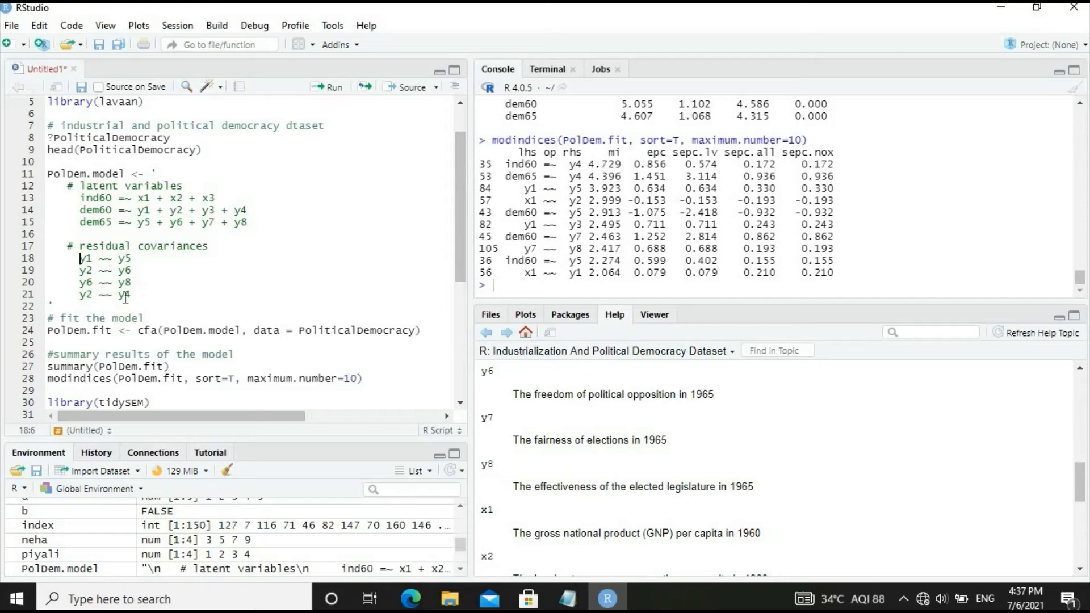
click(130, 270)
text(4 y)
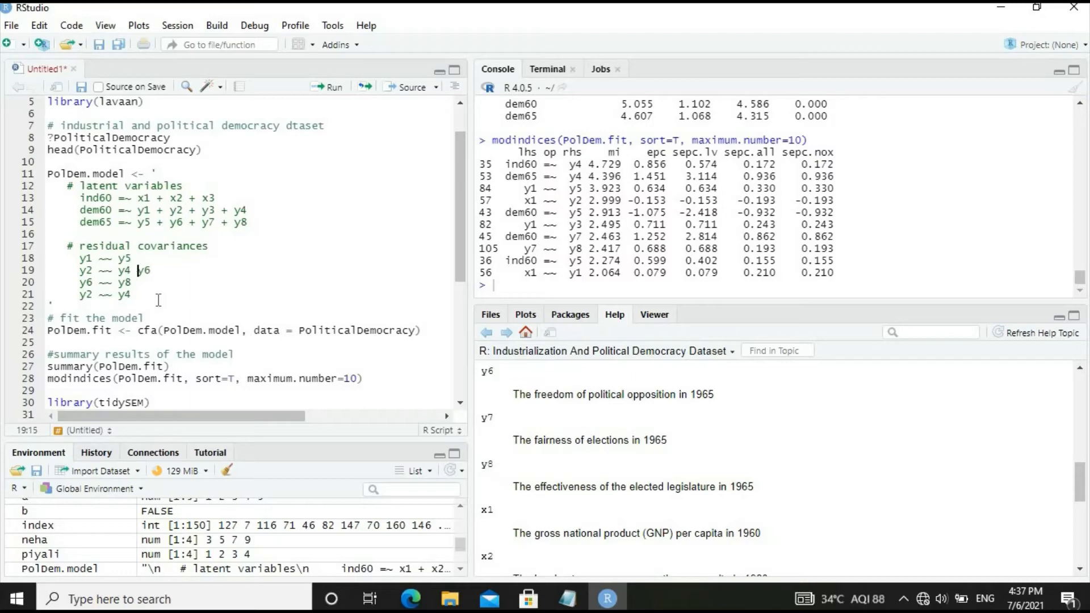
text(+)
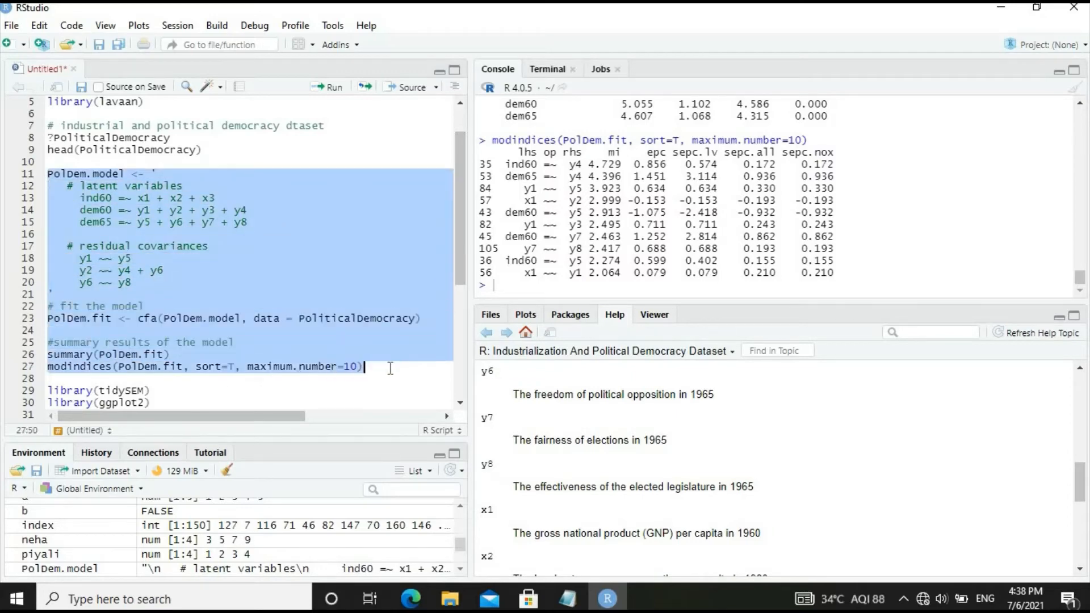
mouse_move(328, 96)
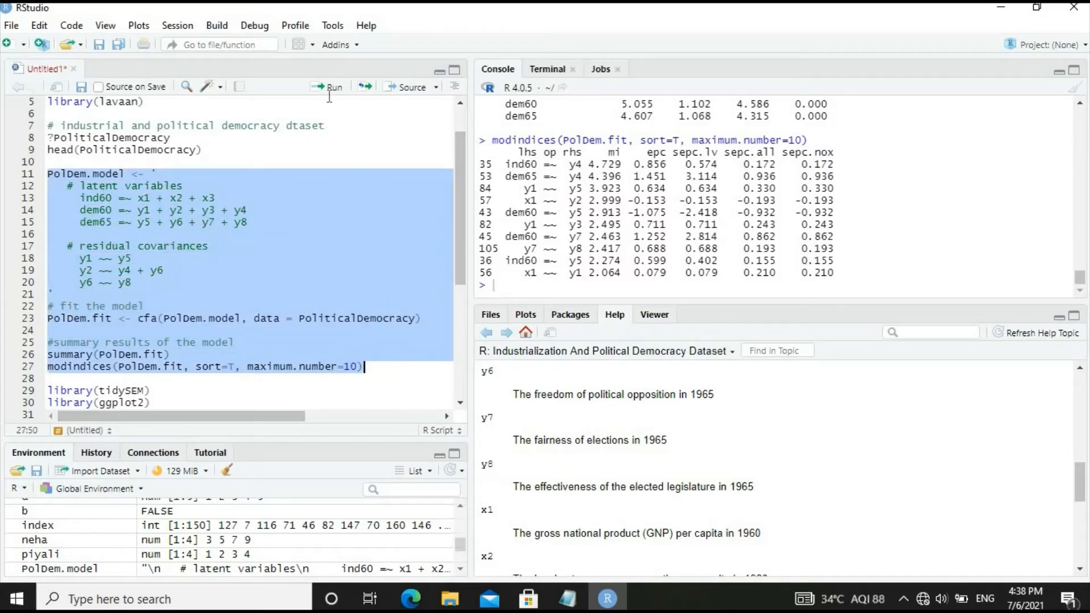
Refit the model with y1 ~~ y5 added and review the top ten modification indices, led by dem65 =~ y4.
click(334, 87)
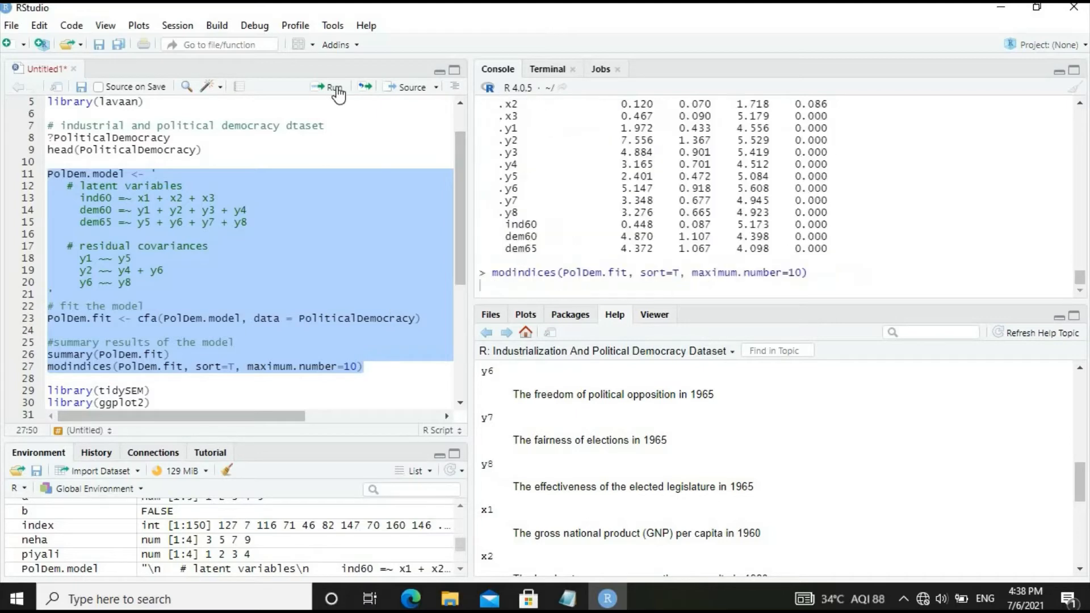
click(331, 87)
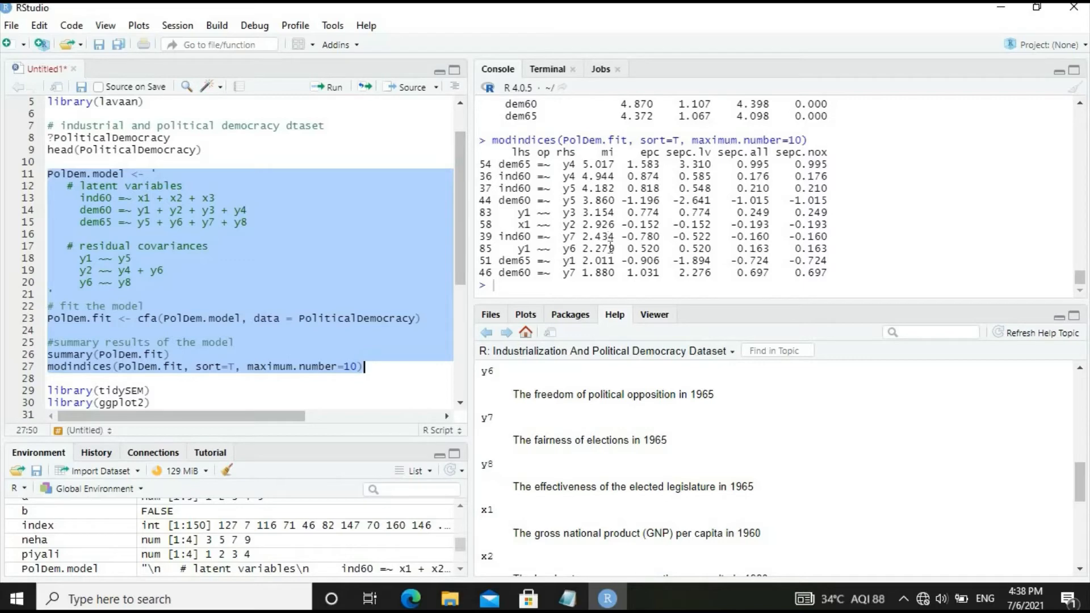
mouse_move(610, 249)
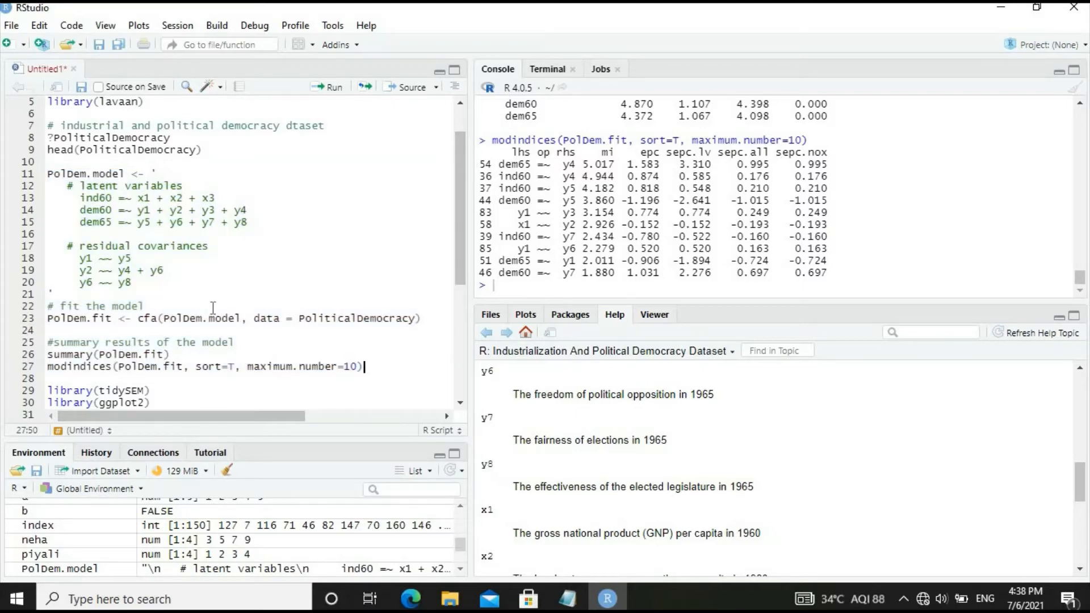
scroll(down, 3)
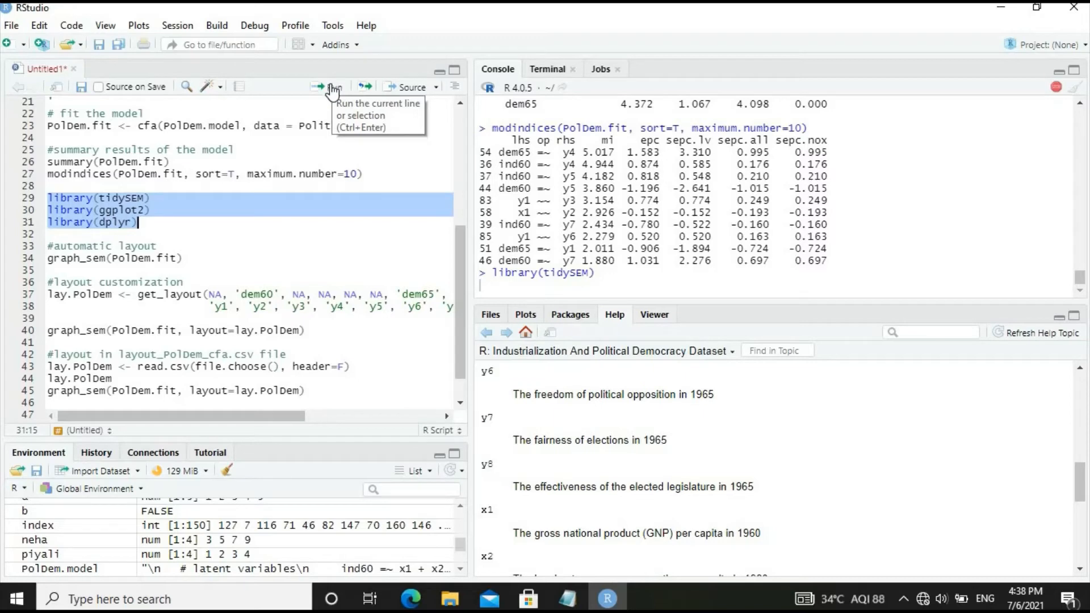
mouse_move(328, 146)
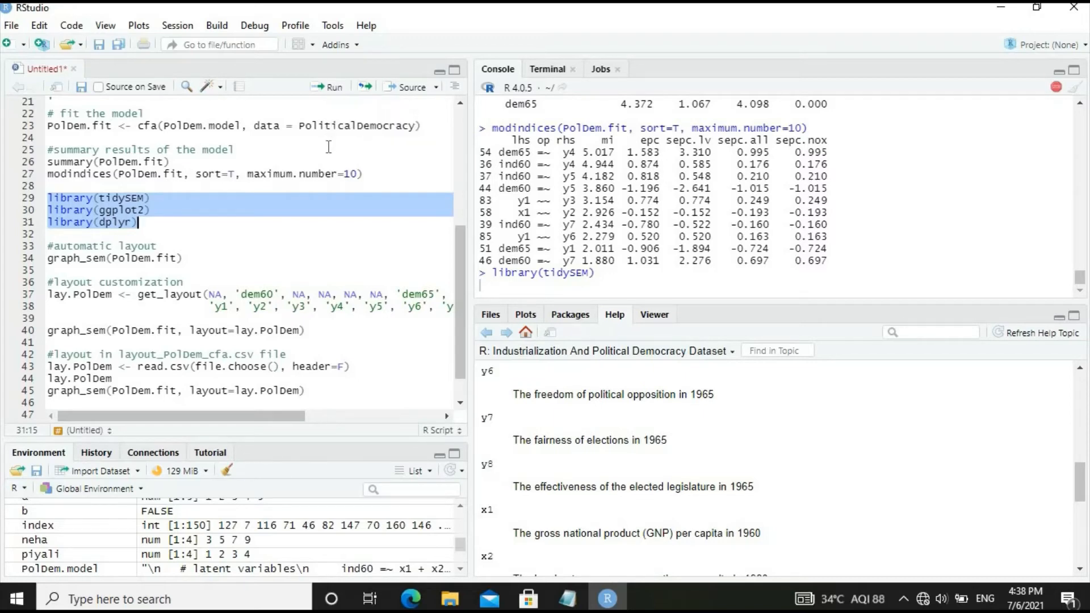
mouse_move(244, 286)
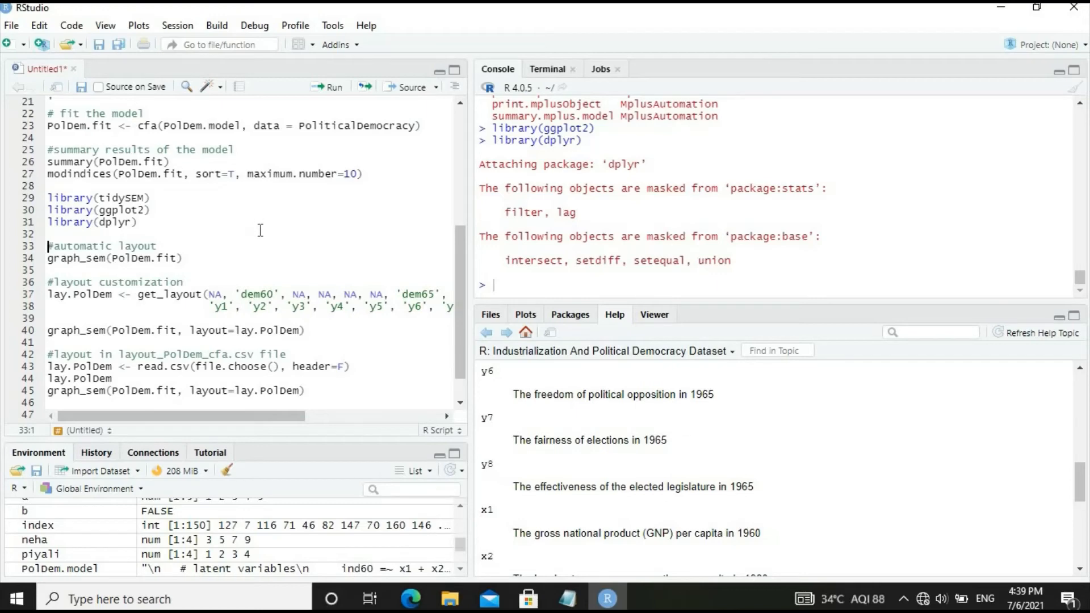
mouse_move(330, 87)
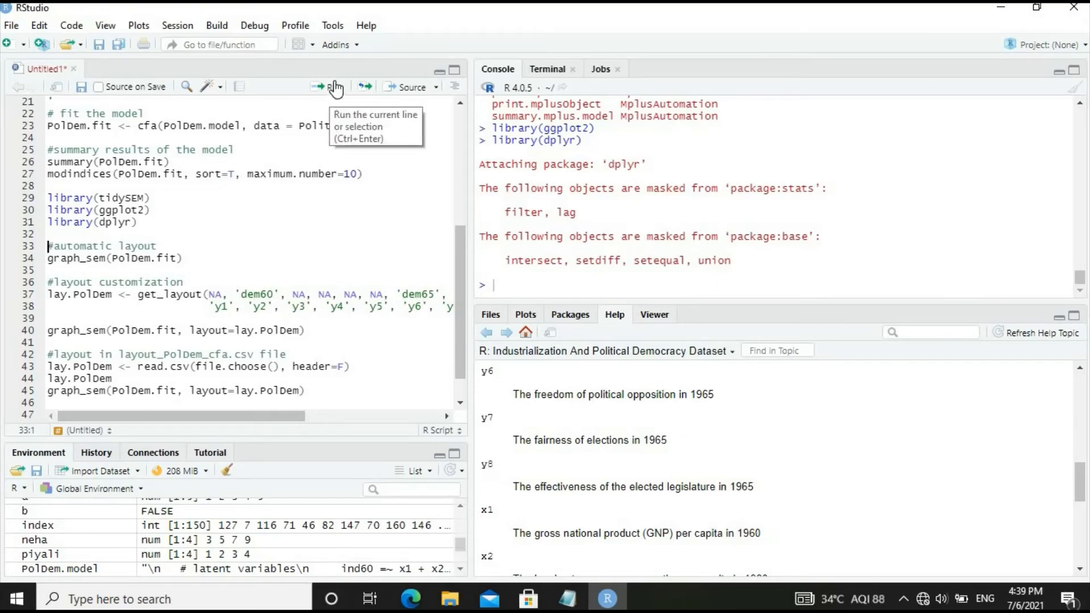
Plot PolDem.fit with graph_sem's automatic layout and view the path diagram zoomed.
click(329, 87)
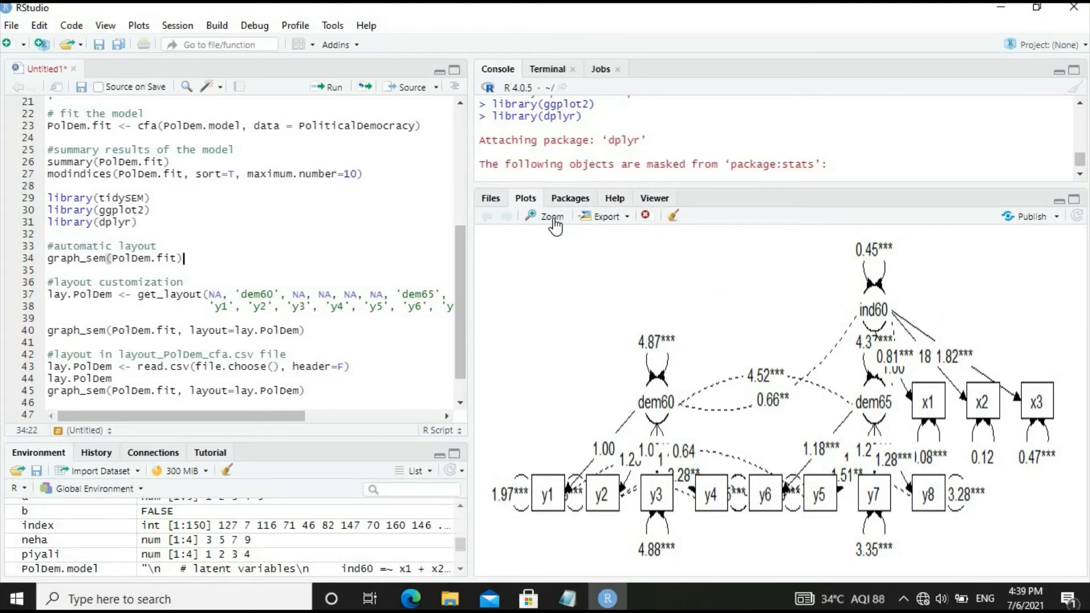
mouse_move(553, 219)
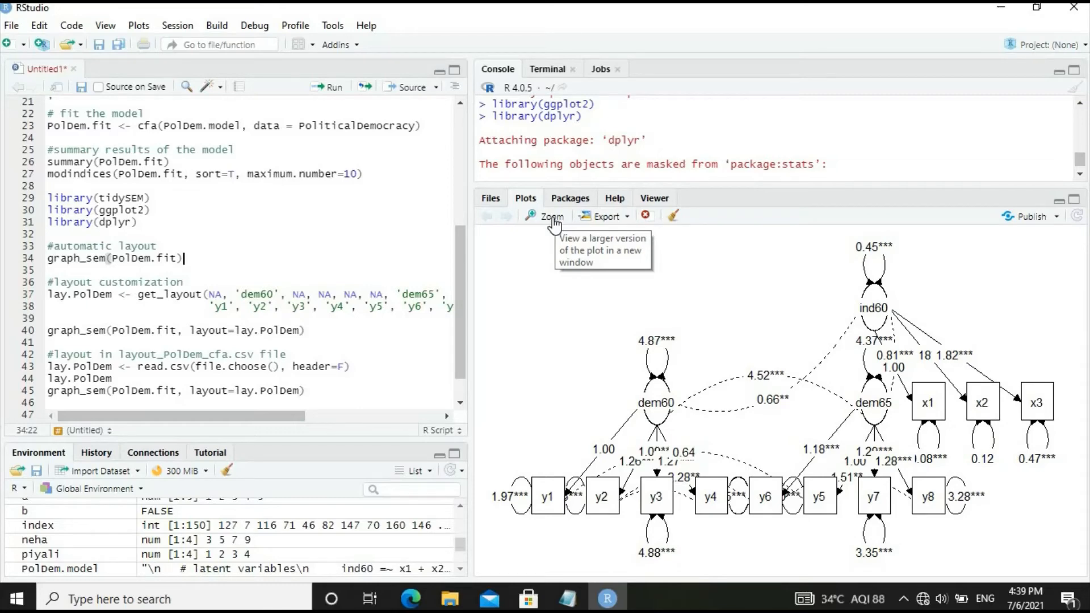
click(551, 217)
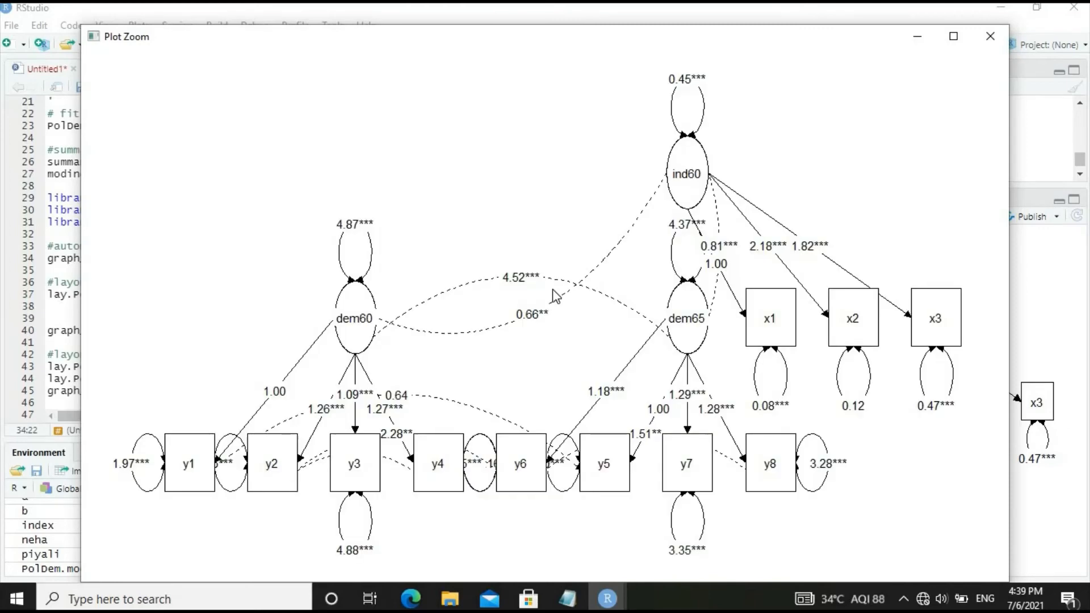
mouse_move(224, 458)
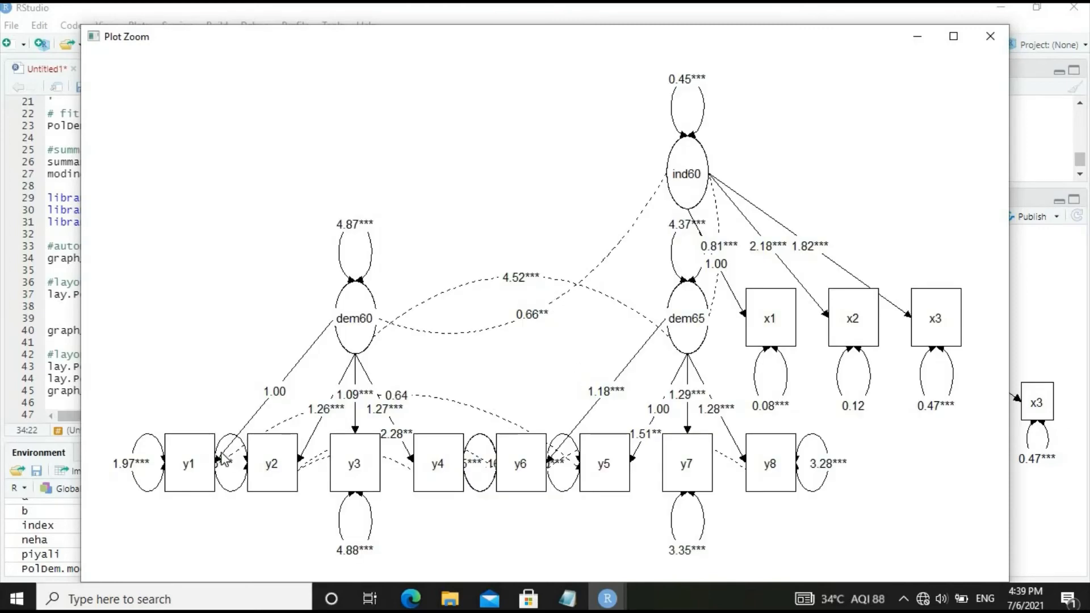
mouse_move(427, 459)
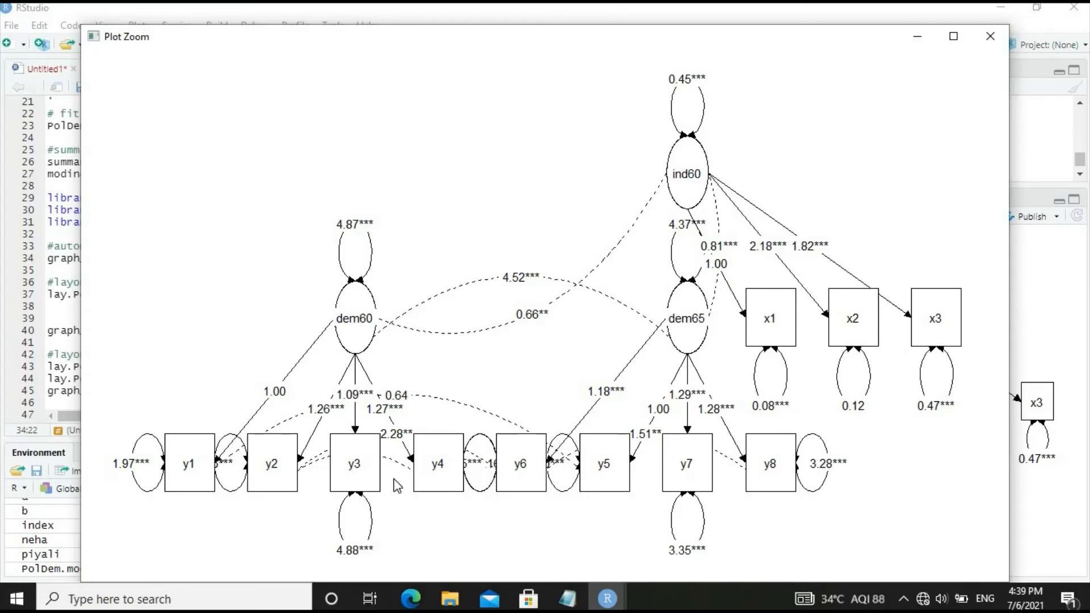
mouse_move(972, 130)
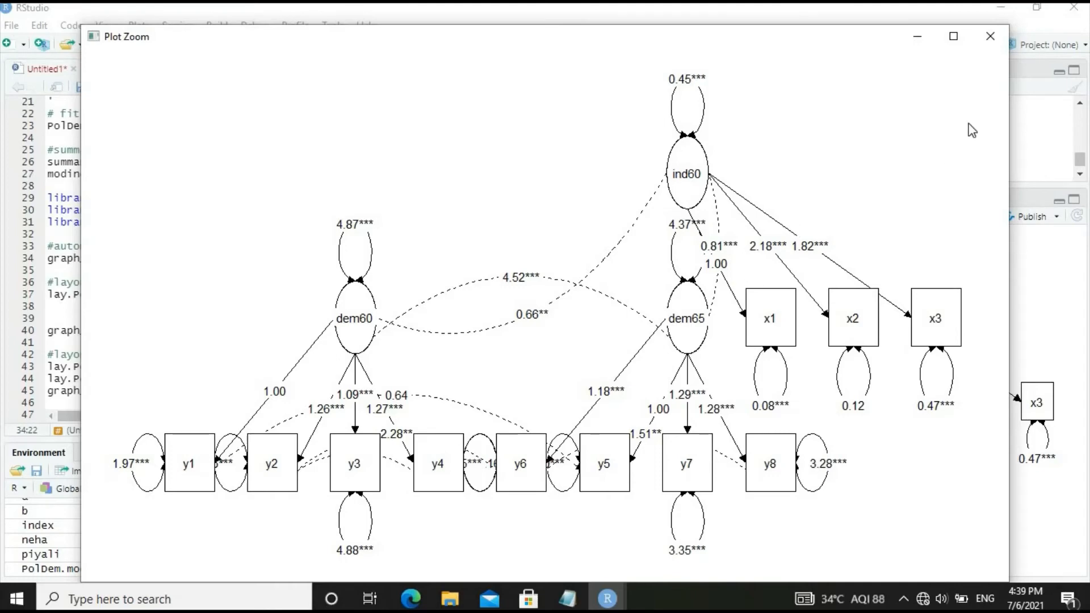
click(989, 35)
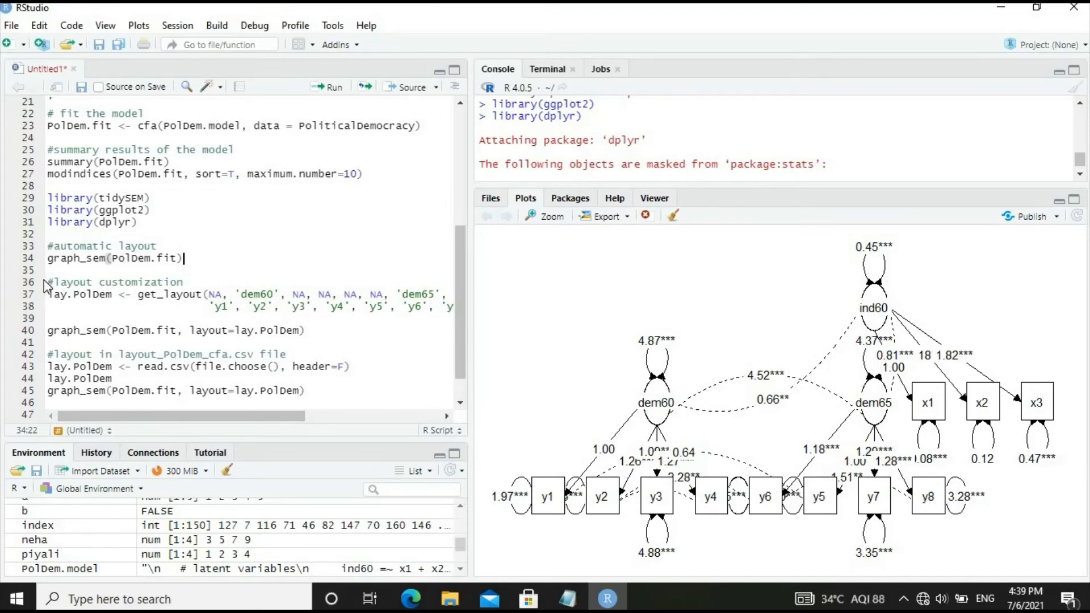
Select lines 36–40, widen the editor, and read the full get_layout() call ending in rows = 2.
drag(47, 282, 152, 307)
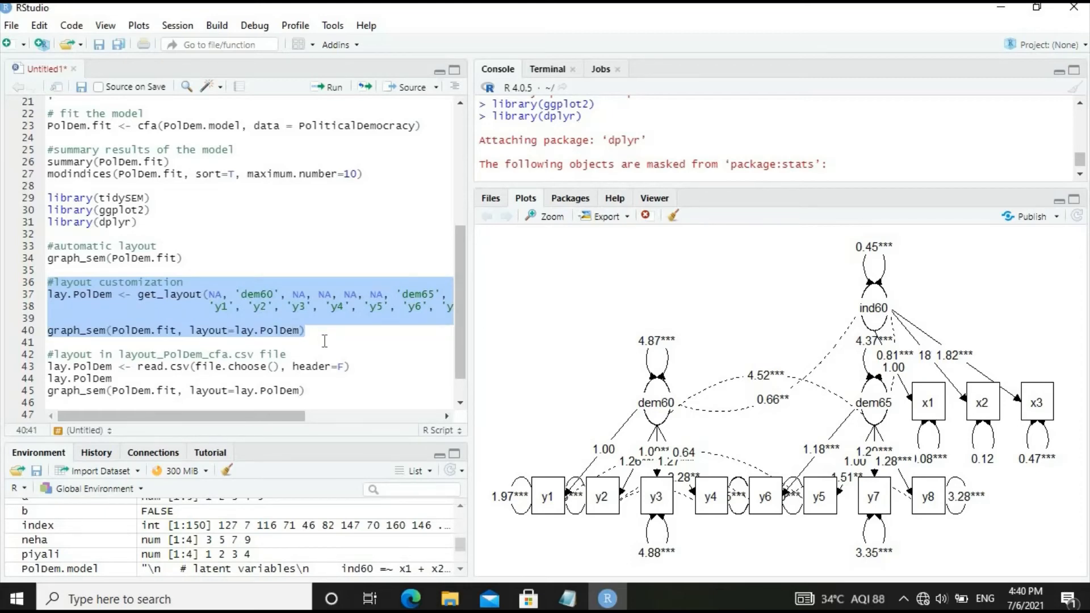
mouse_move(235, 251)
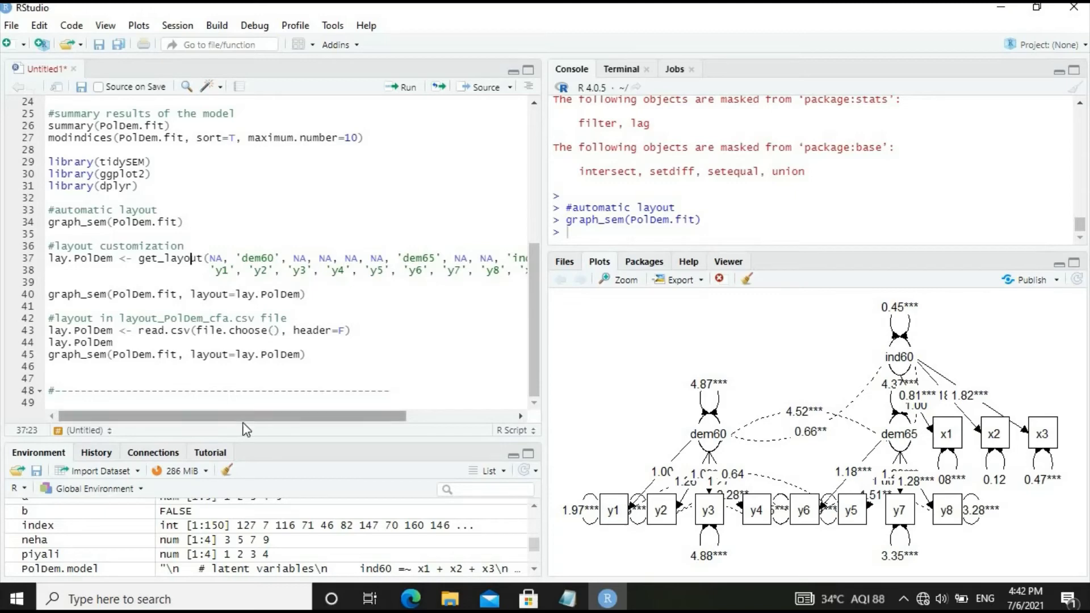
drag(247, 415, 372, 415)
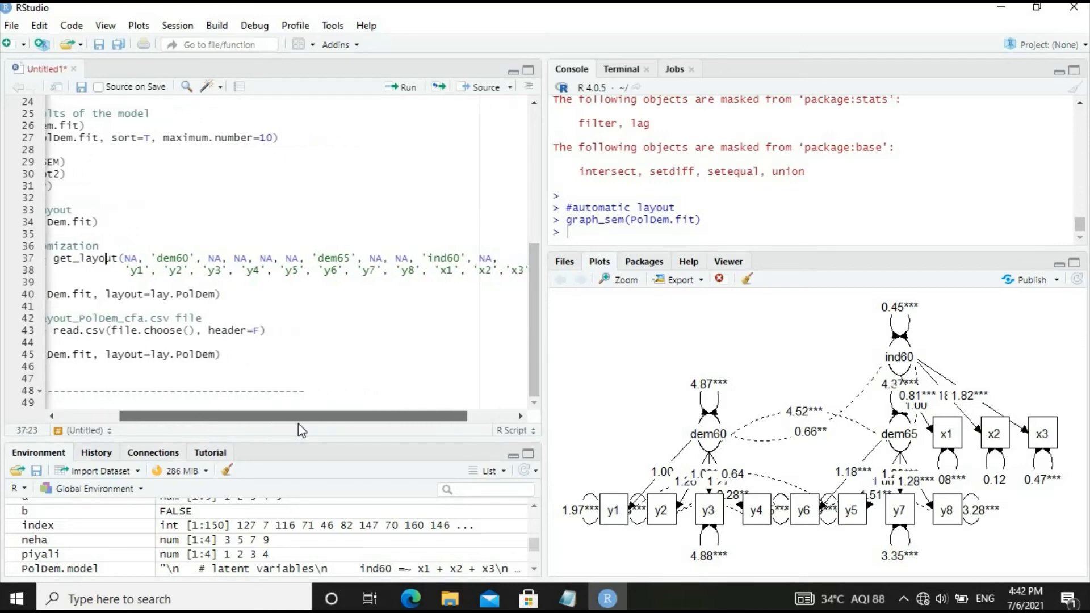
scroll(right, 3)
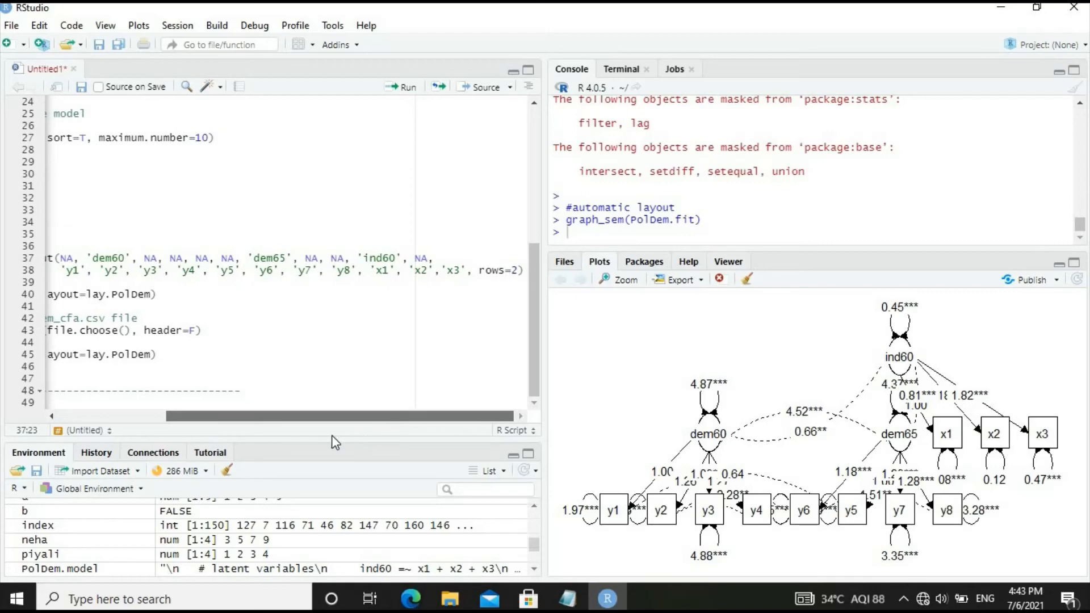
scroll(left, 3)
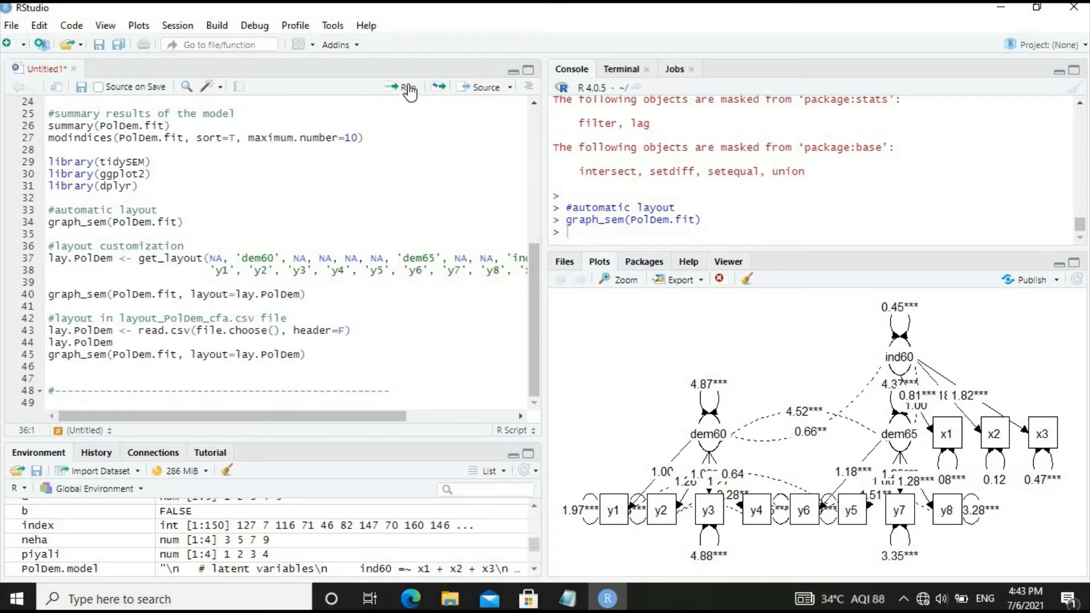
Create lay.PolDem and draw the diagram with factors on top and indicators below, previewed zoomed.
click(402, 87)
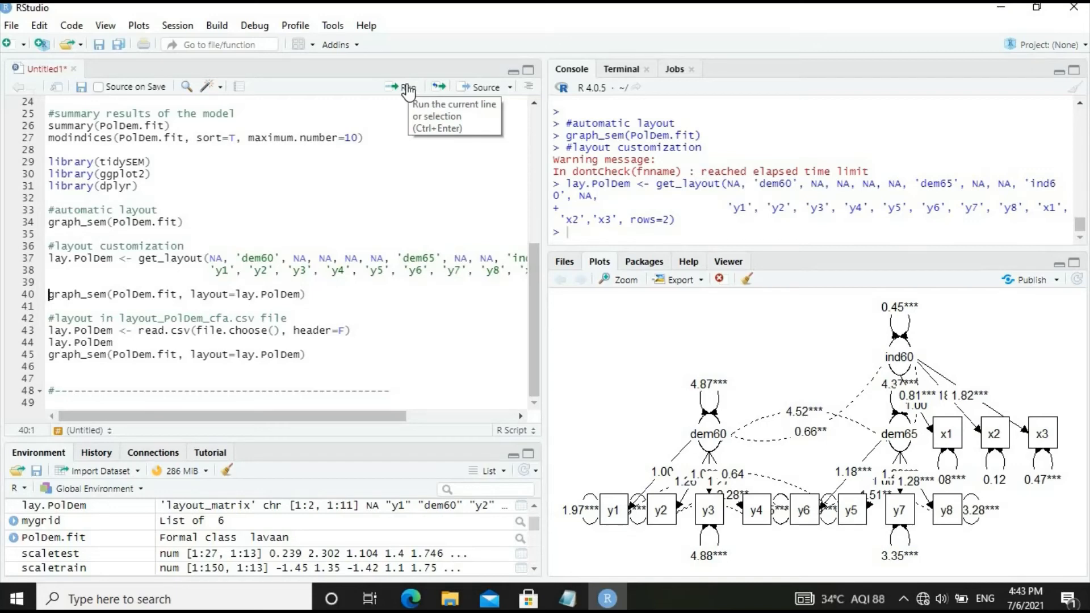
click(396, 87)
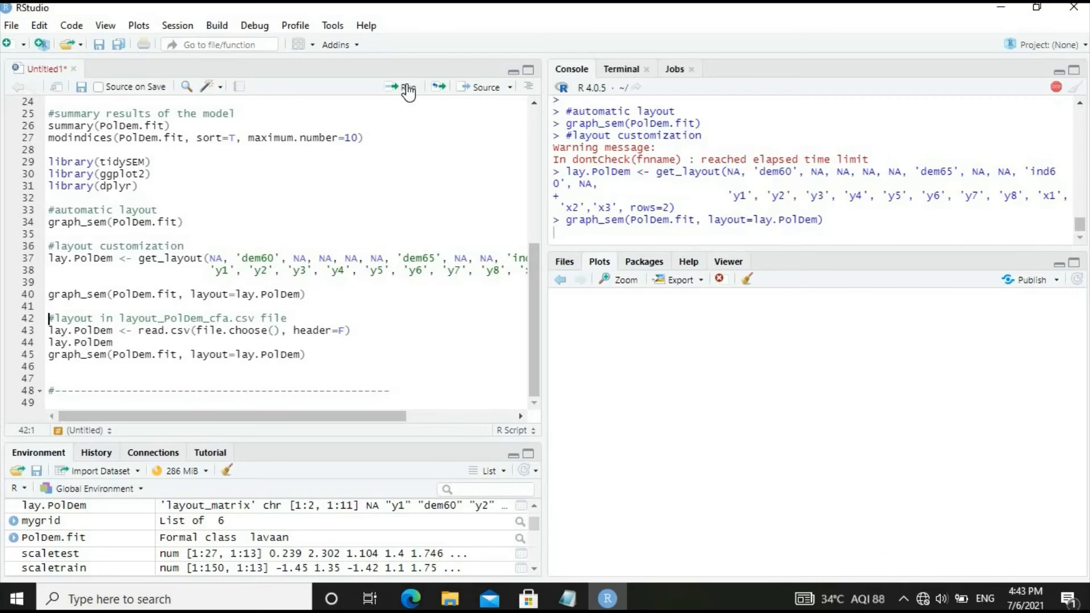
click(405, 87)
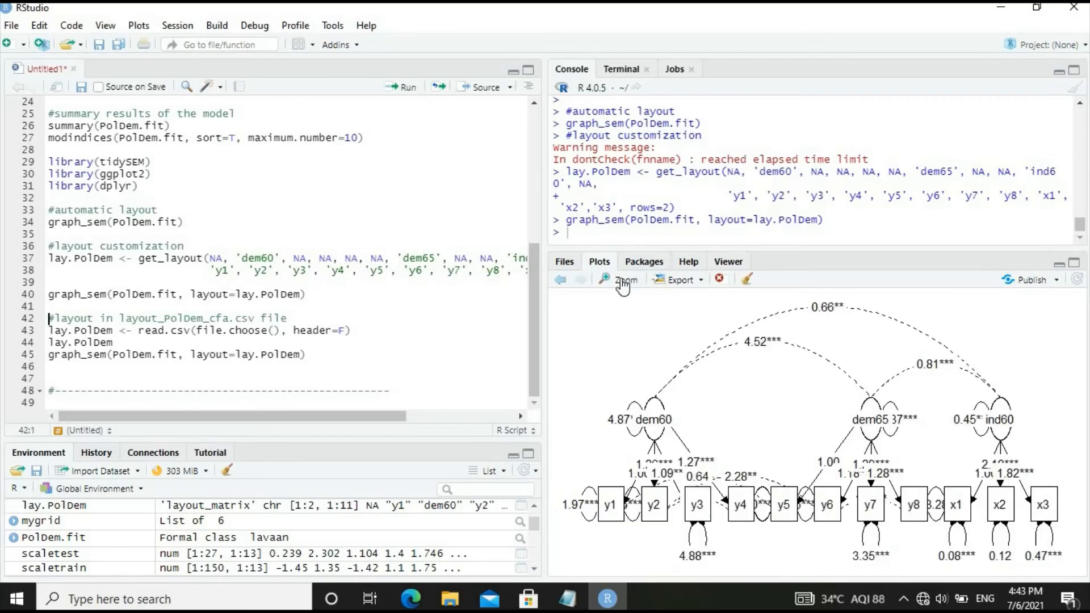
click(623, 279)
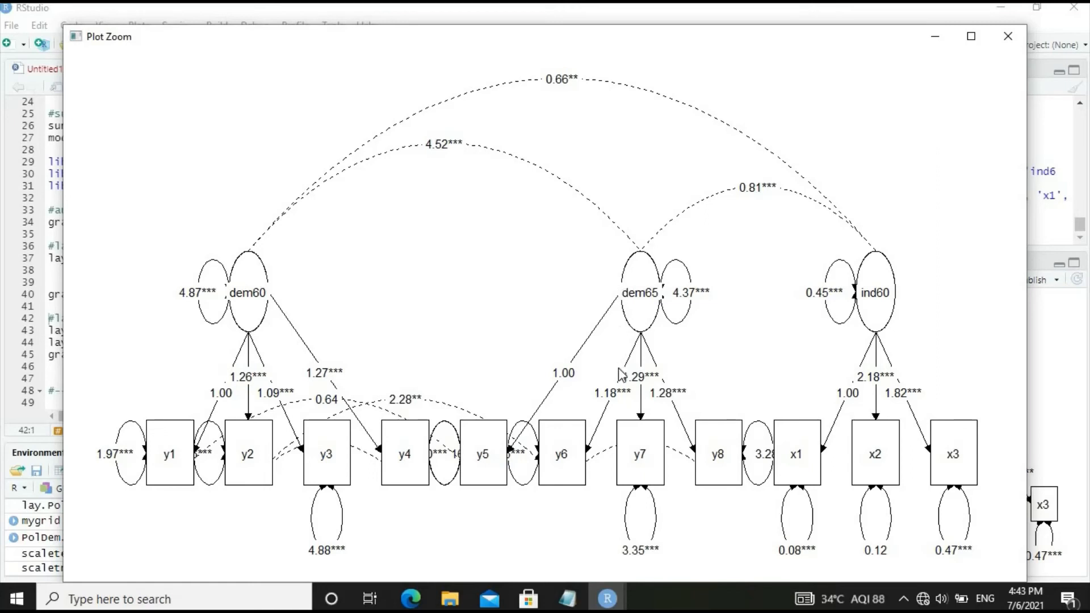
mouse_move(486, 507)
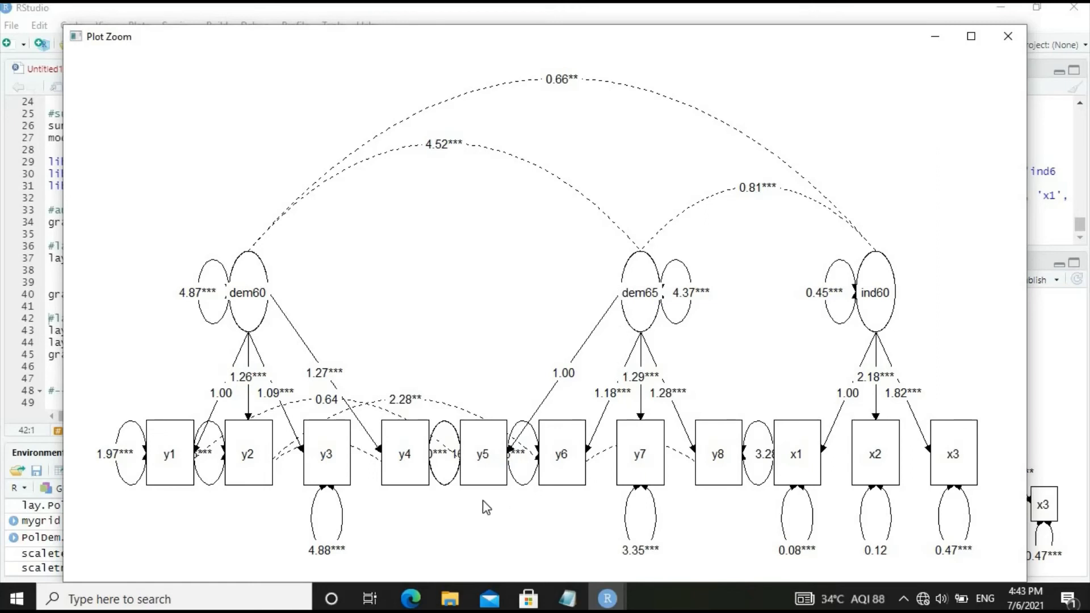
mouse_move(910, 265)
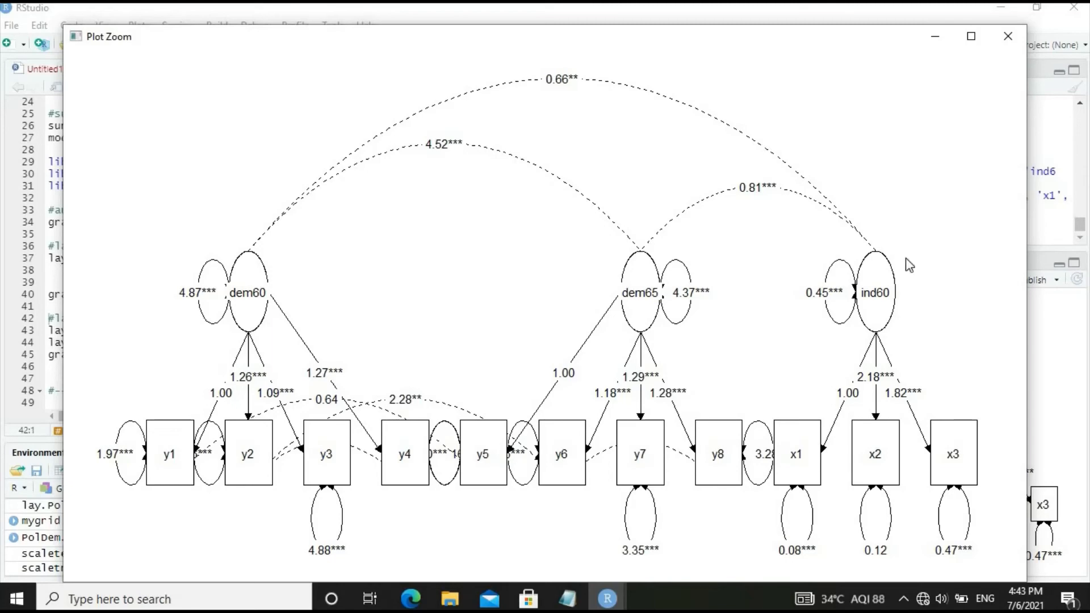
mouse_move(1007, 37)
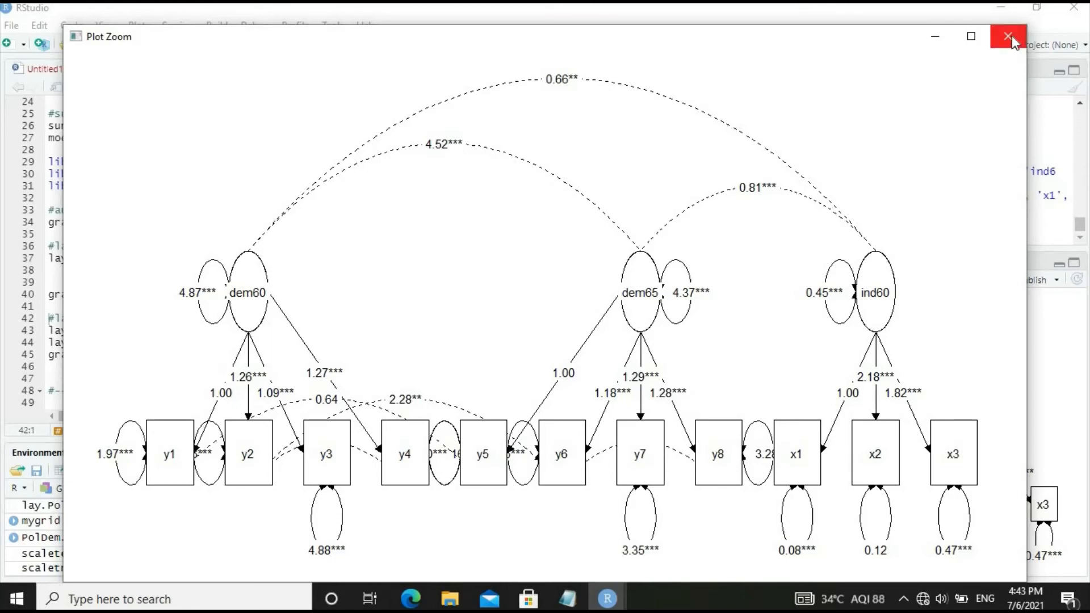
click(1007, 36)
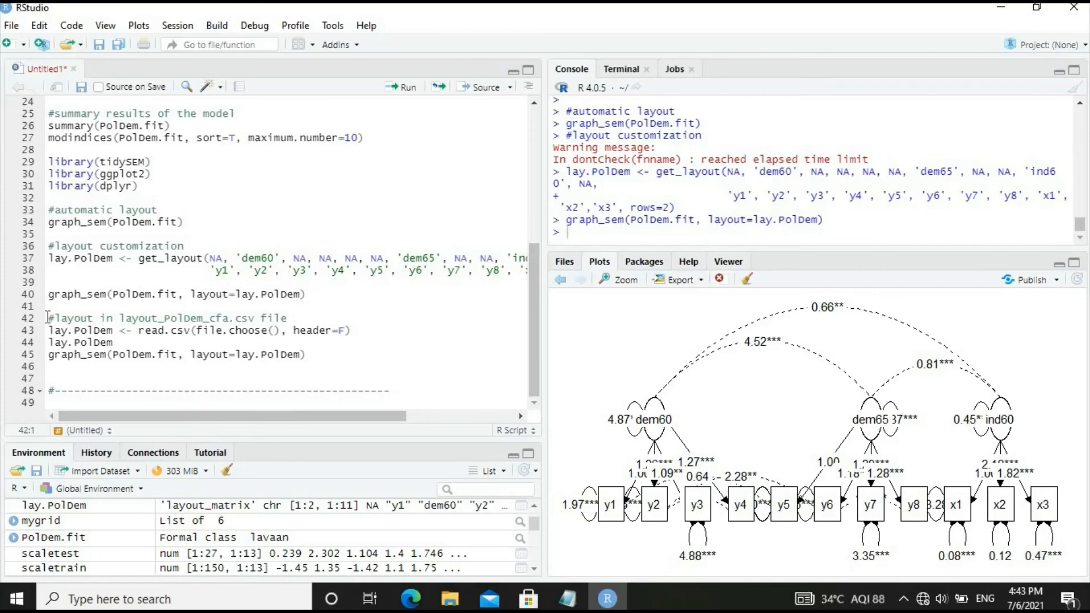
Load lay.PolDem from the layout_PolDem CSV (lines 42–45) and redraw the diagram.
drag(46, 317, 301, 354)
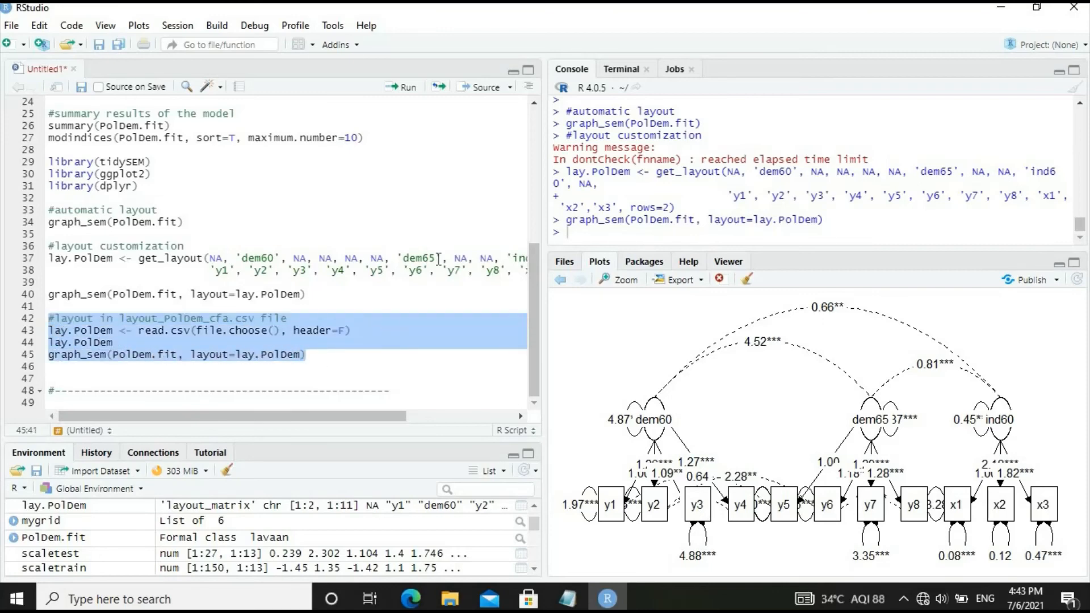
click(406, 87)
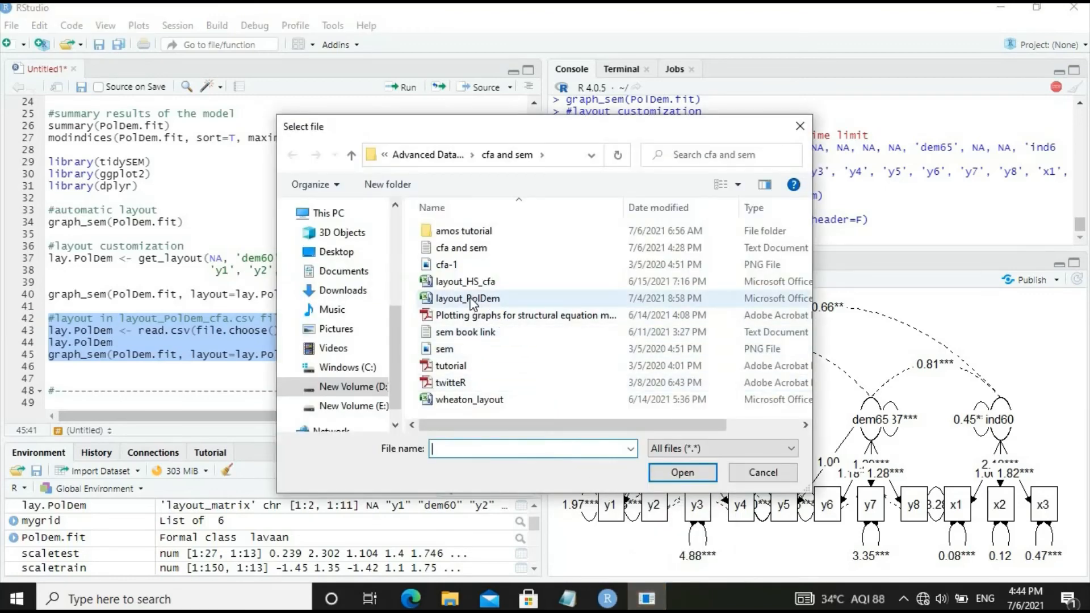
click(468, 298)
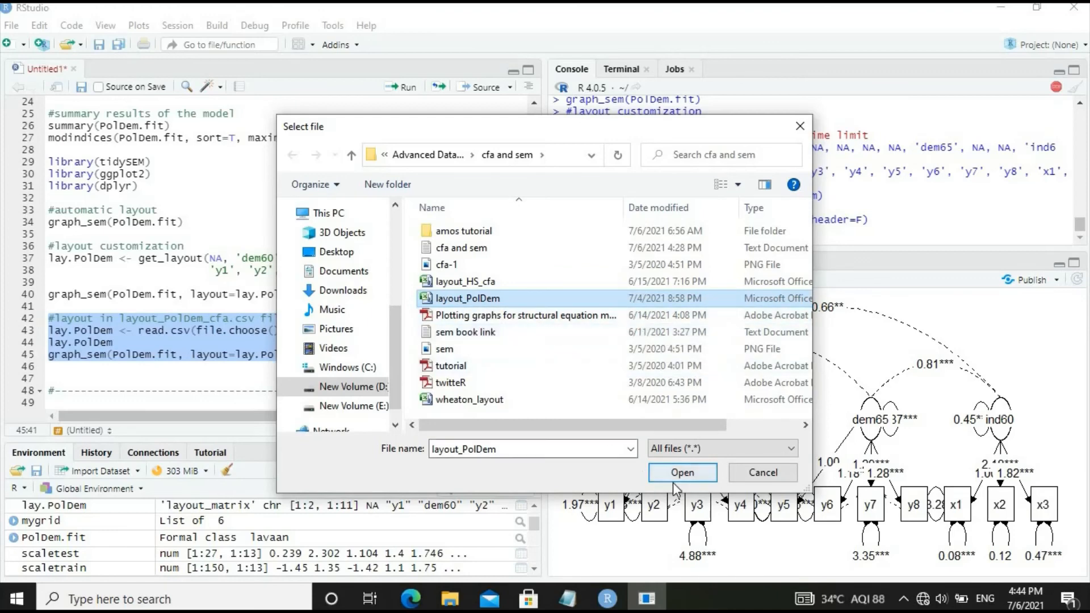
click(682, 471)
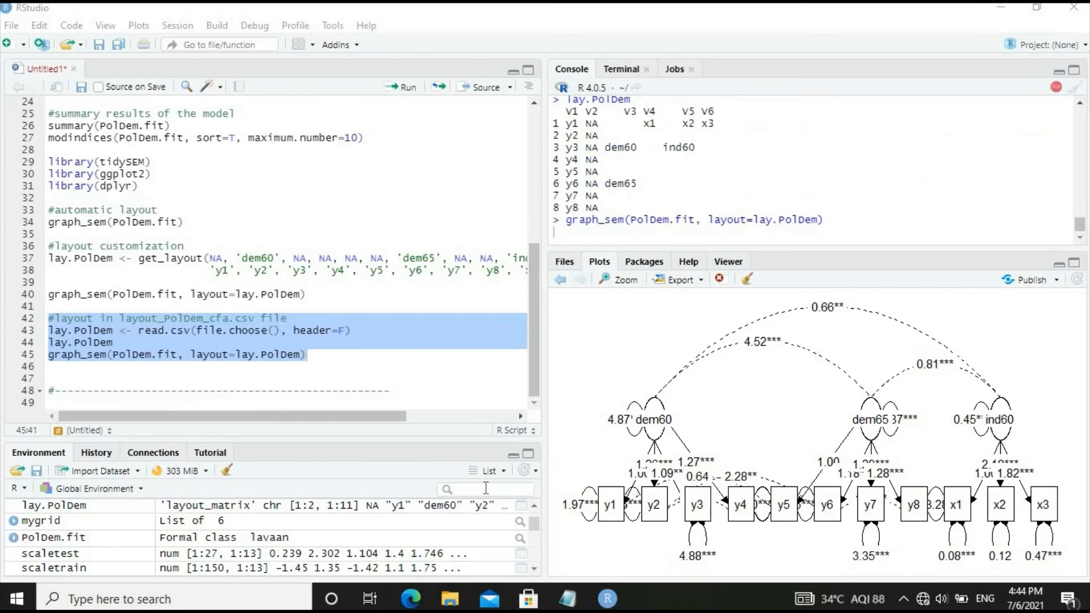
Open layout_PolDem from File Explorer in Excel.
click(745, 279)
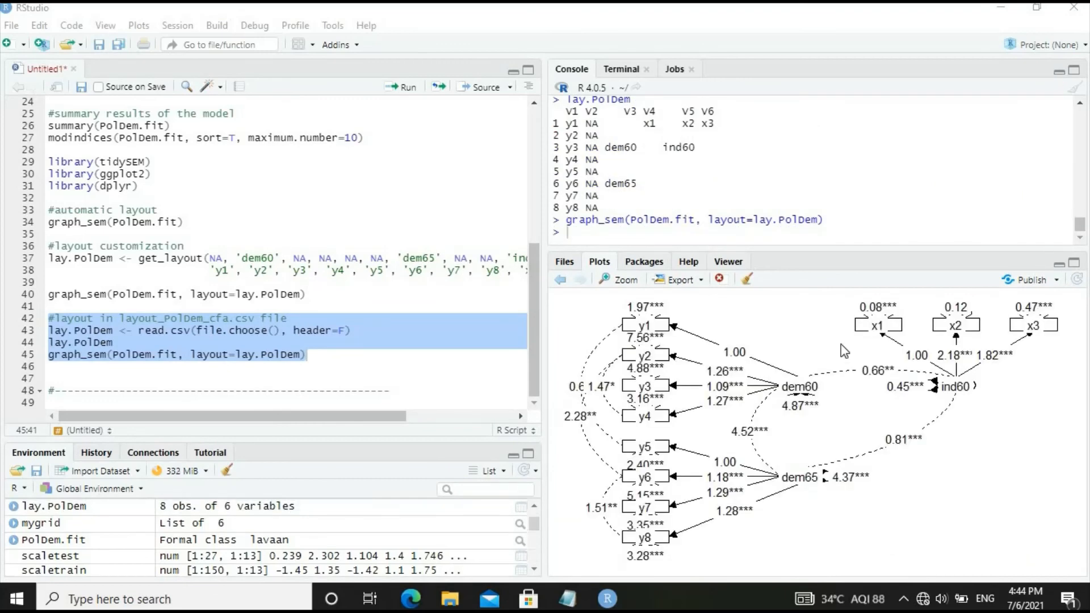
mouse_move(625, 280)
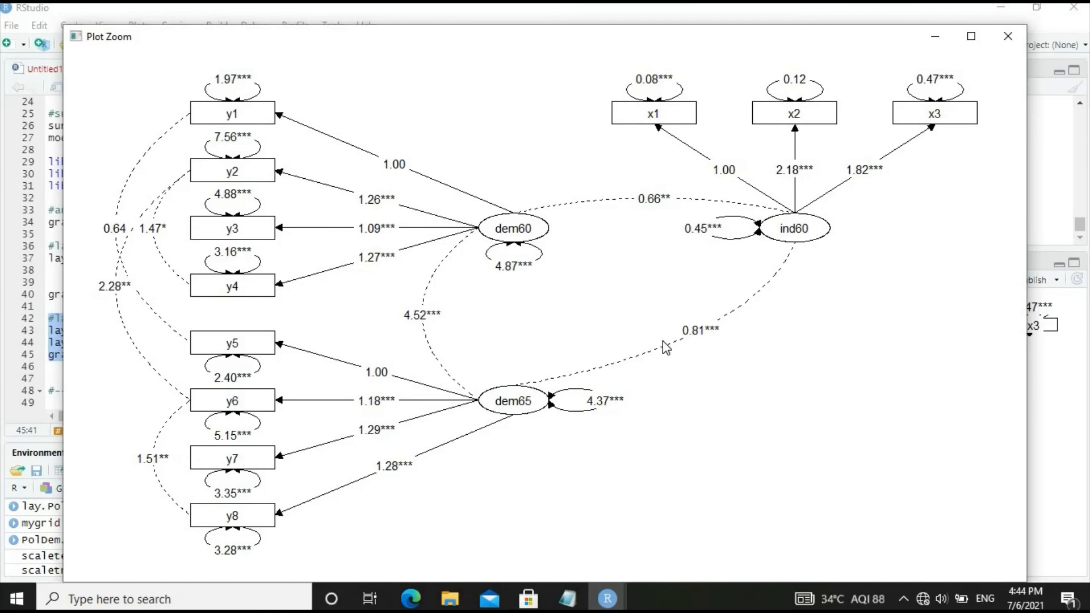
mouse_move(353, 271)
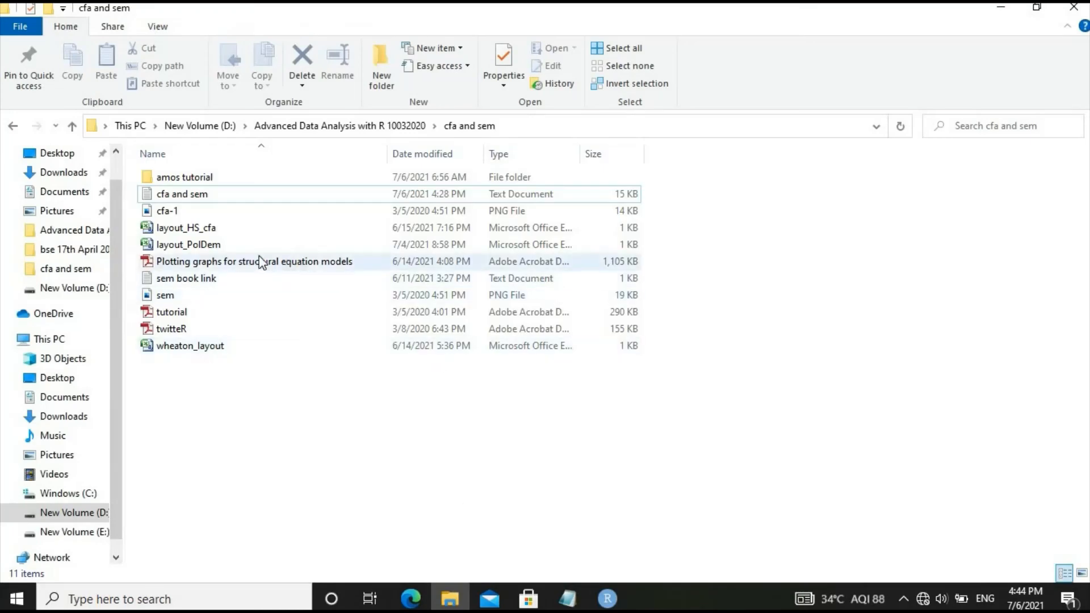
click(188, 244)
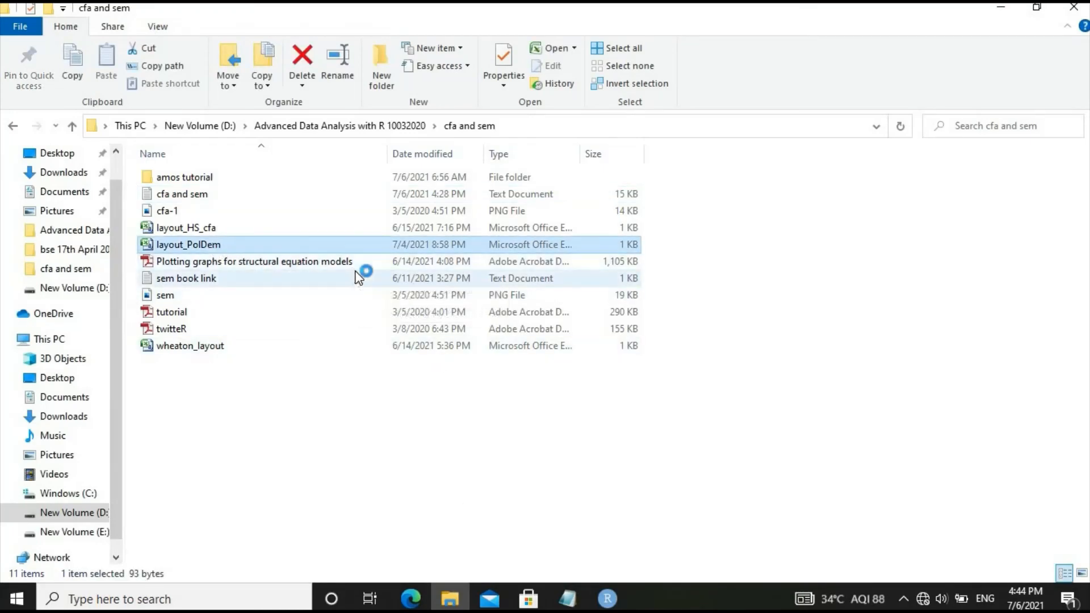
double_click(188, 244)
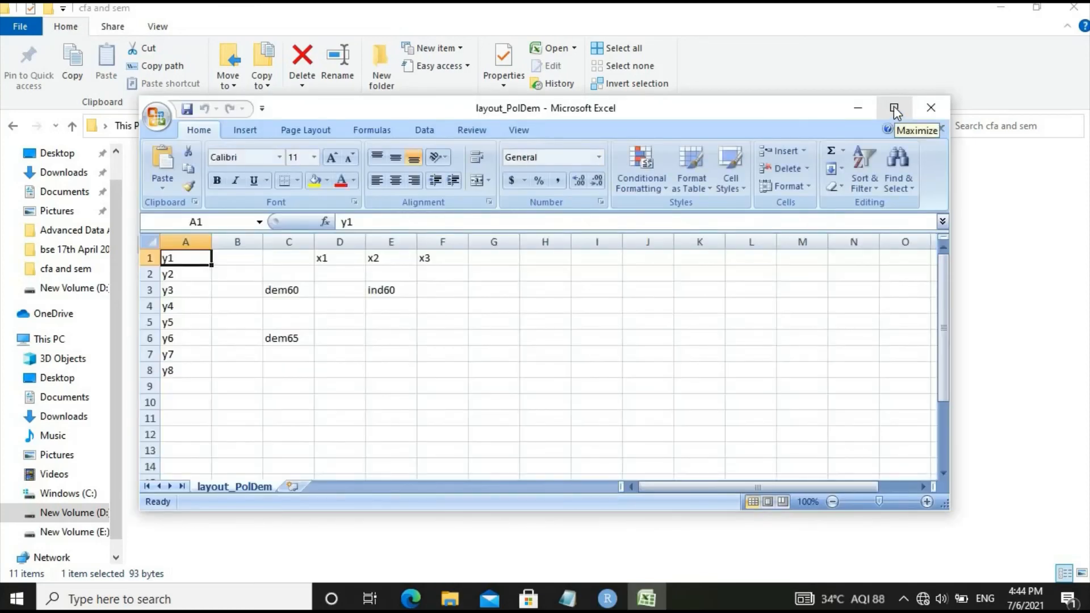
Maximize Excel to check where y1–y8, dem60, dem65, ind60 and x1–x3 sit, then quit Excel.
click(894, 108)
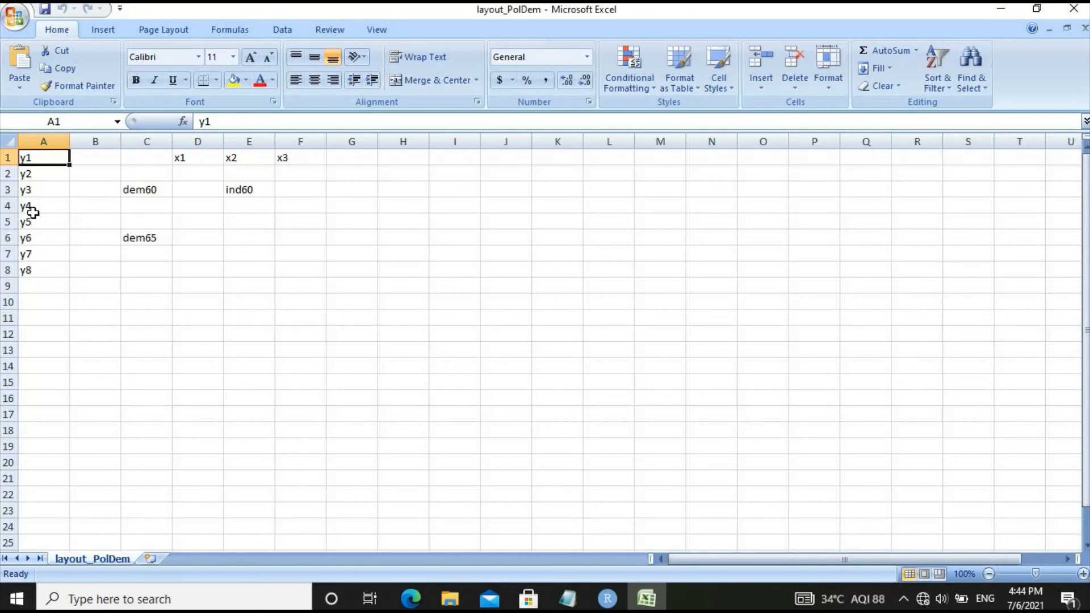
mouse_move(31, 270)
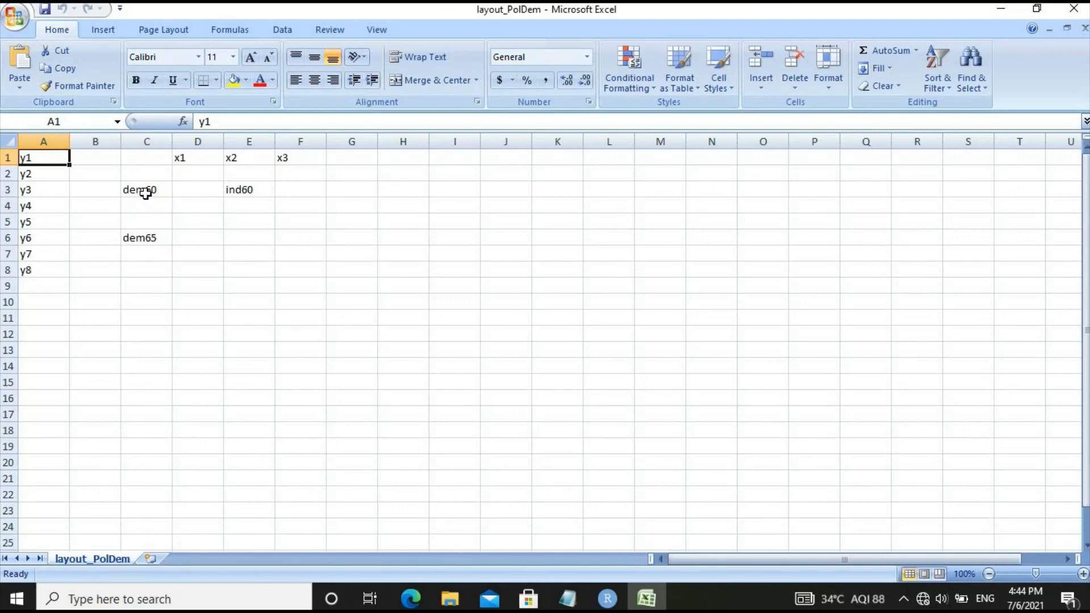
mouse_move(114, 243)
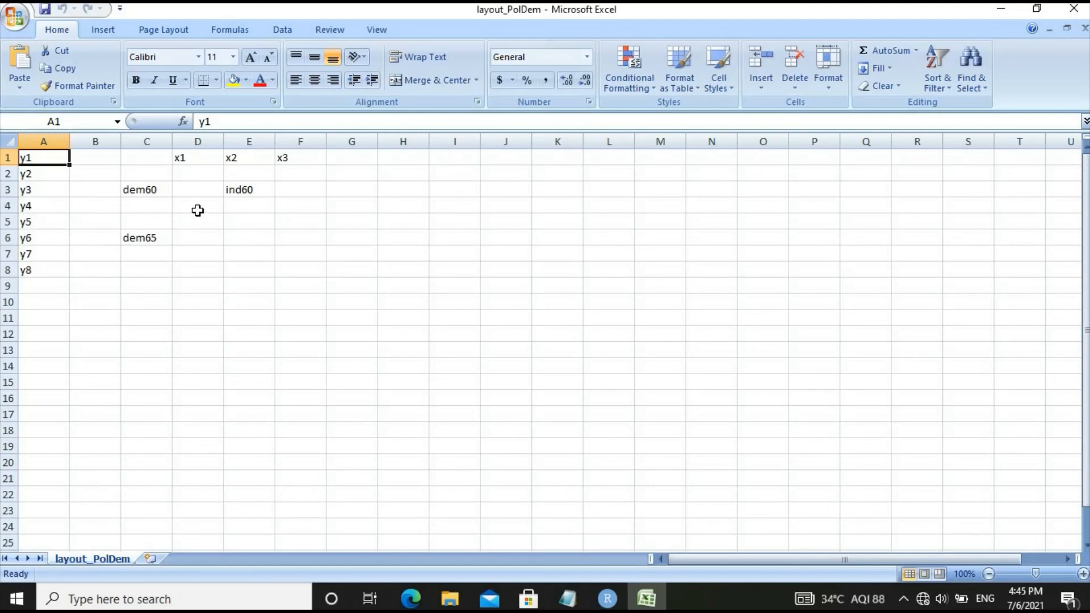
mouse_move(234, 193)
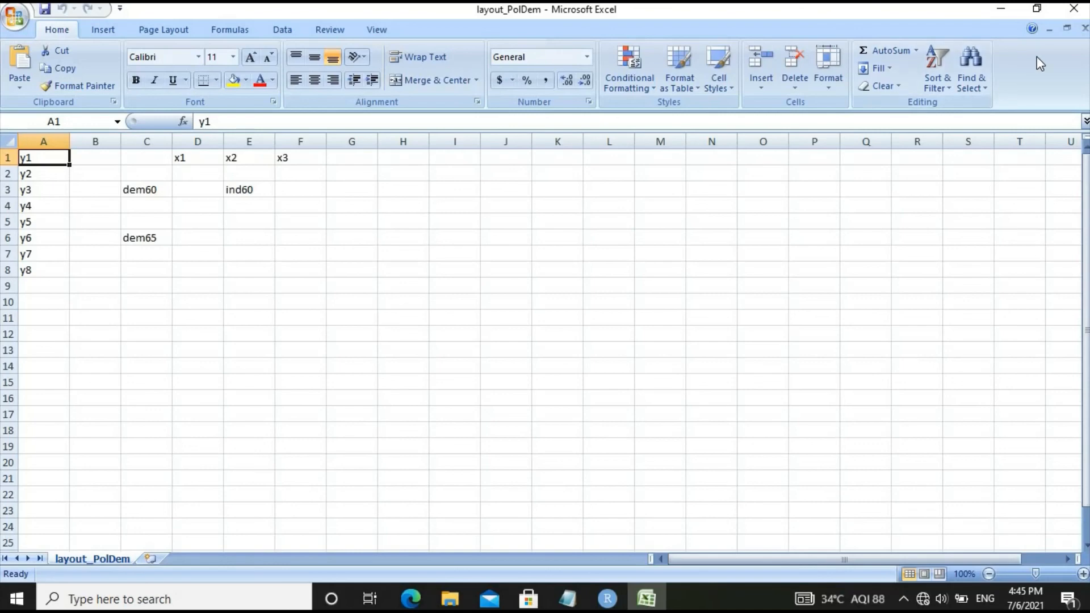
mouse_move(1081, 28)
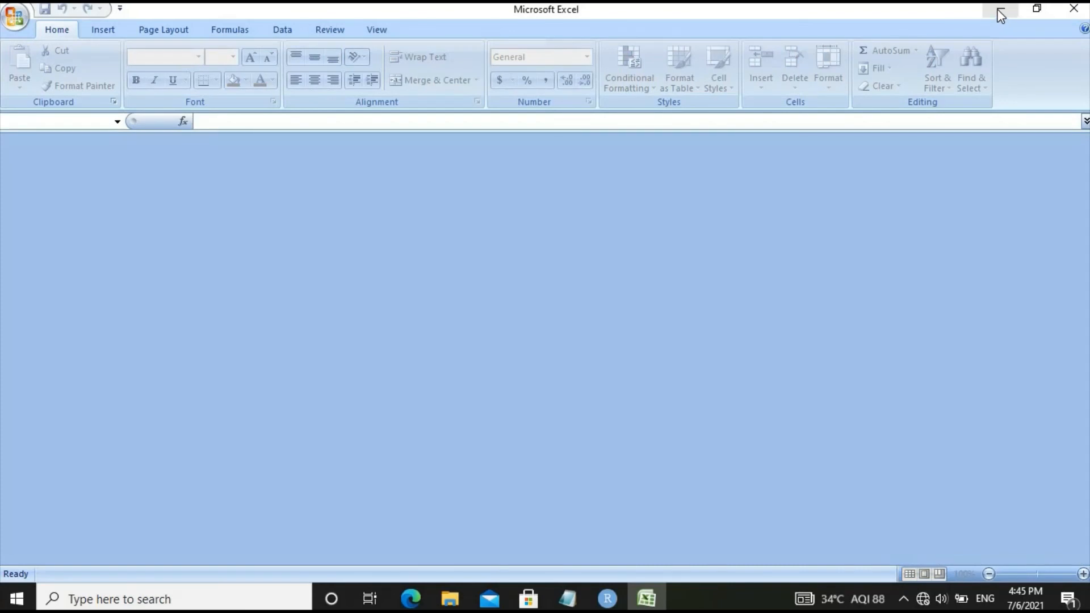
click(449, 598)
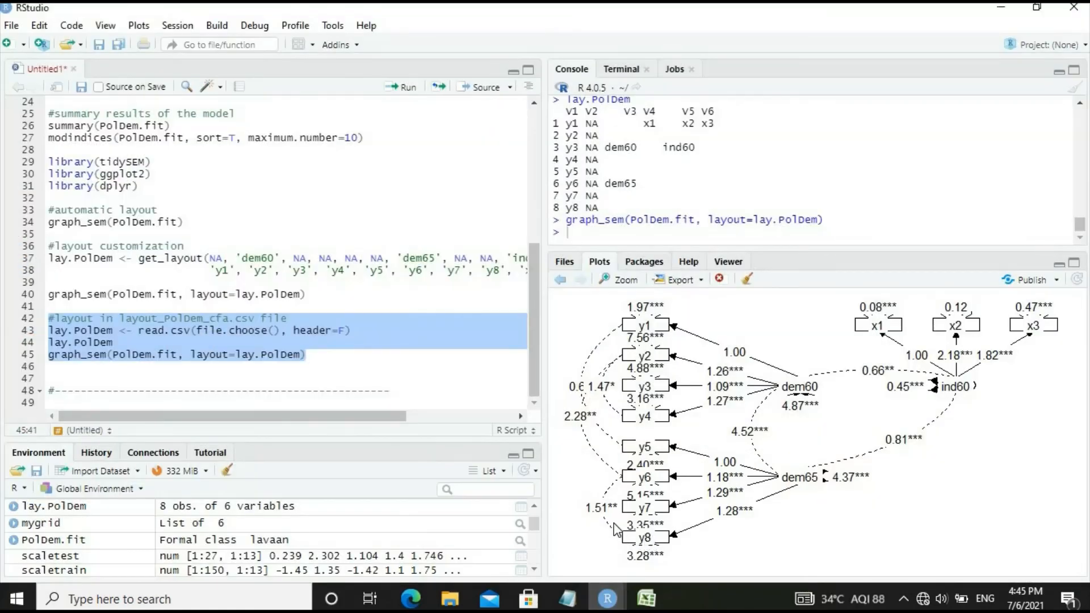
mouse_move(607, 598)
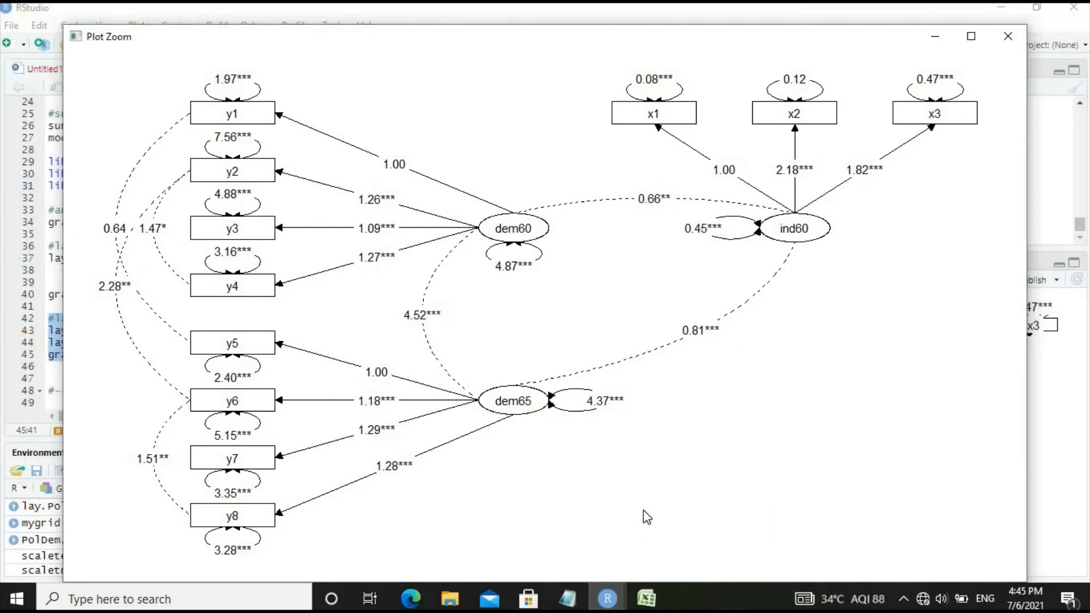
mouse_move(1006, 36)
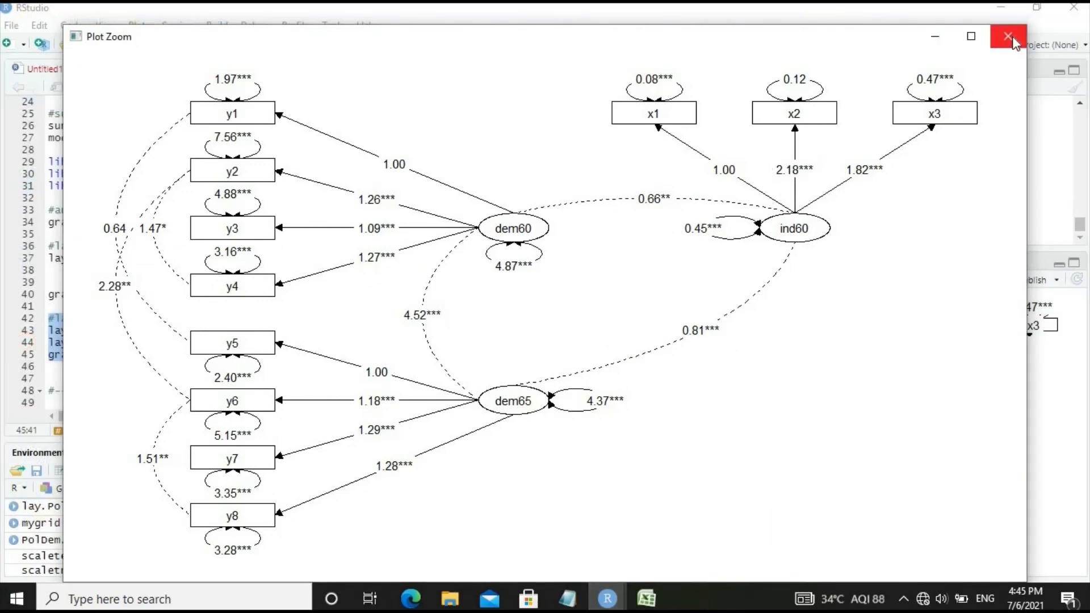
click(1007, 36)
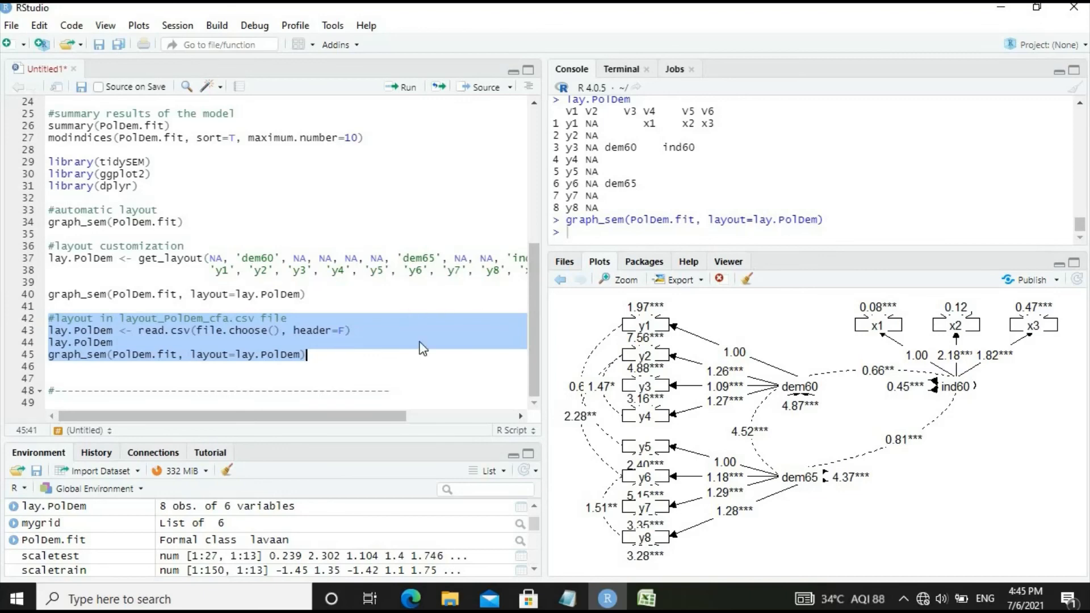
mouse_move(443, 358)
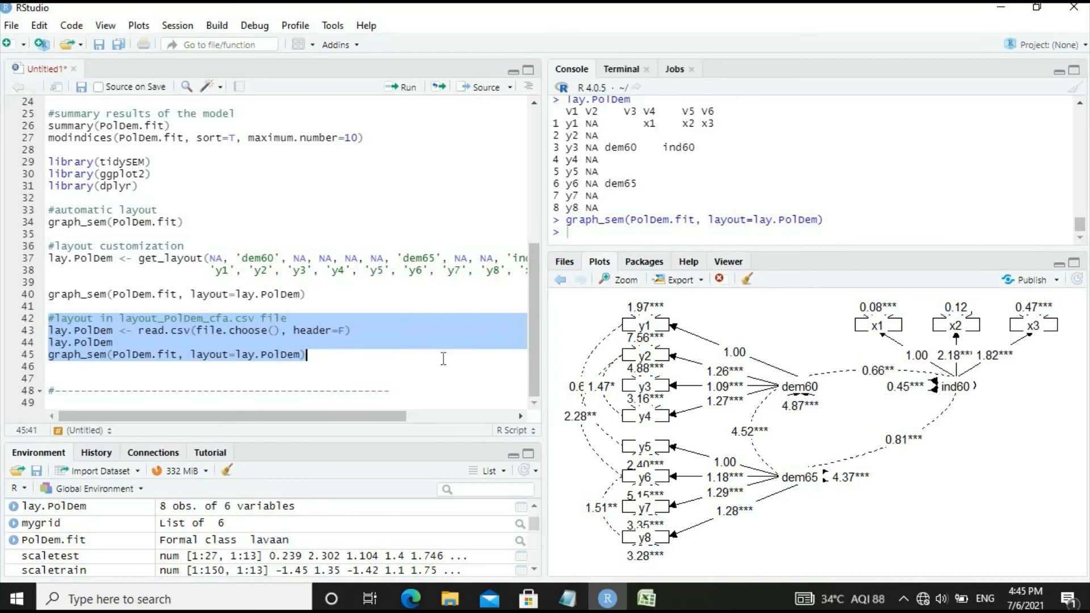